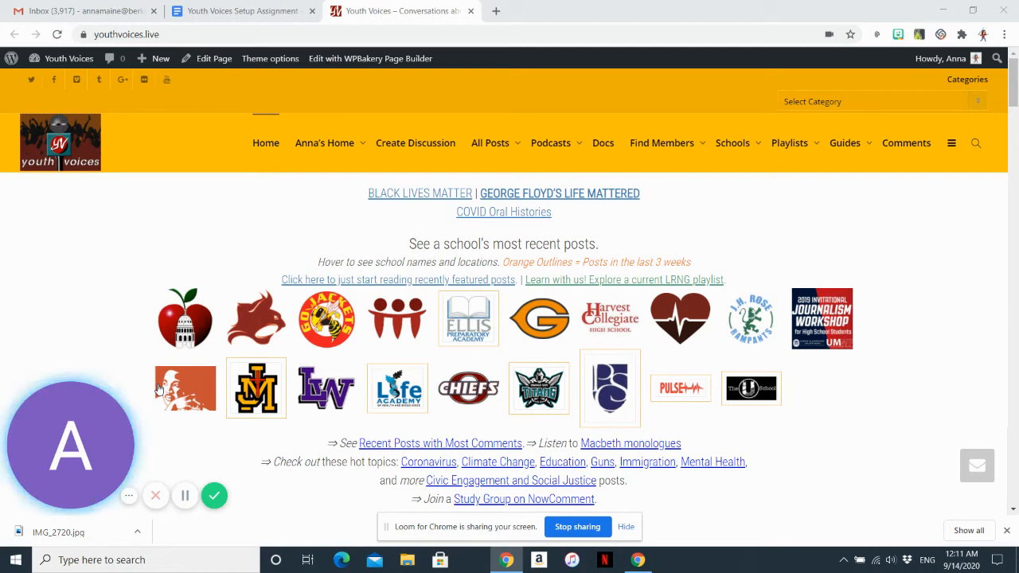
mouse_move(160, 379)
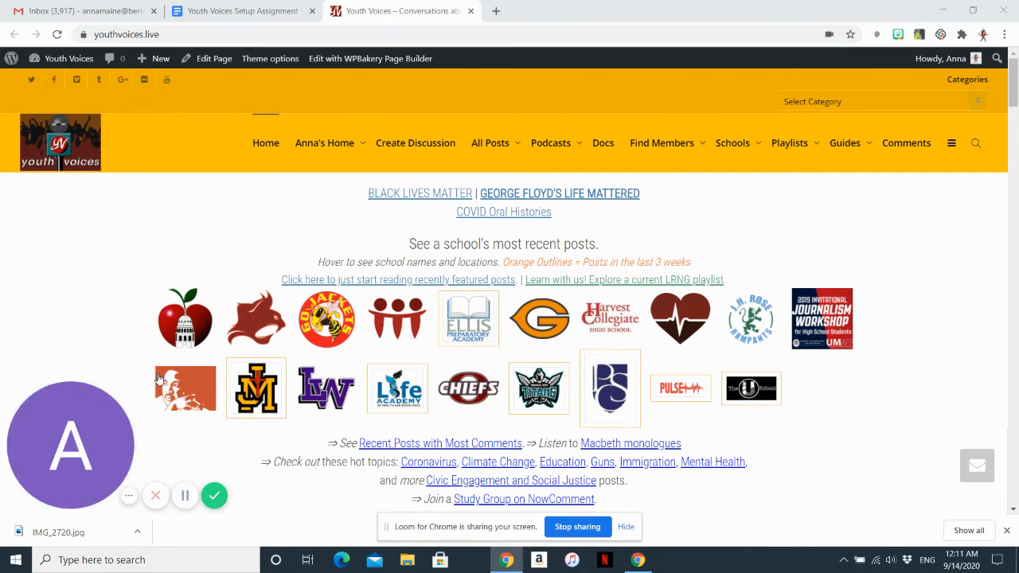
Show the Anna's Home shortcuts for drafts, groups and messages.
left_click(324, 143)
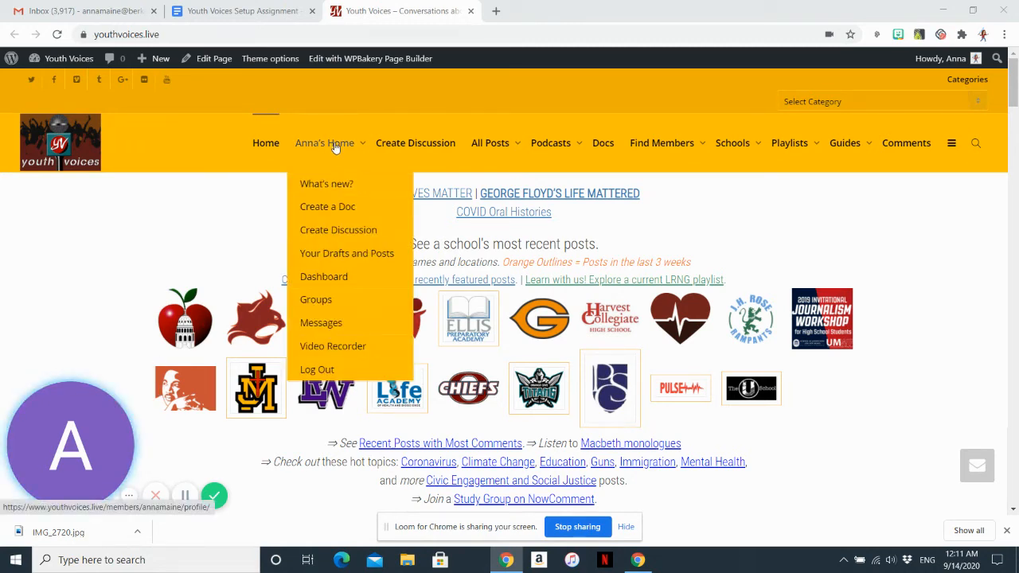
mouse_move(327, 156)
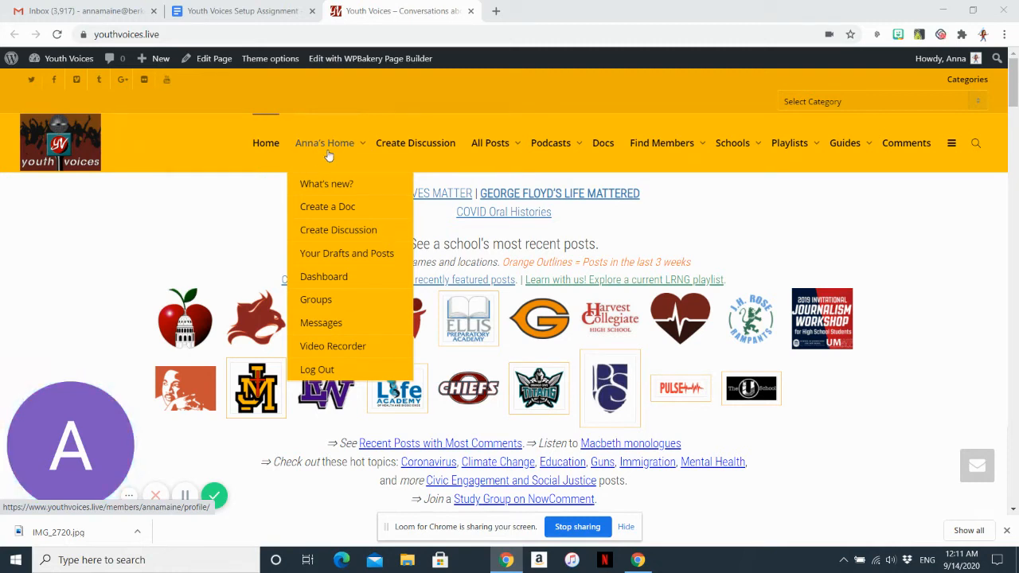
mouse_move(266, 144)
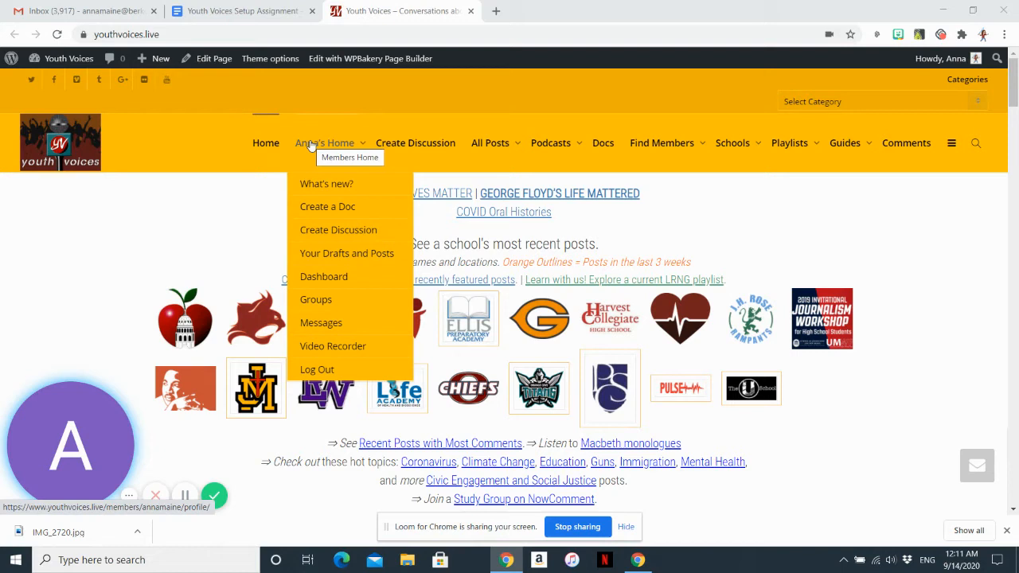
mouse_move(341, 146)
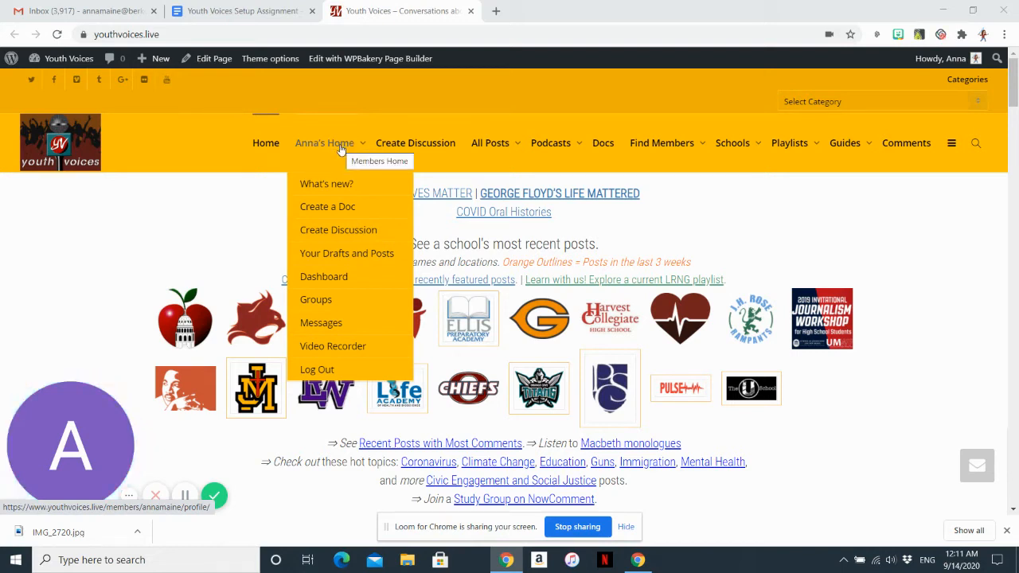
mouse_move(337, 353)
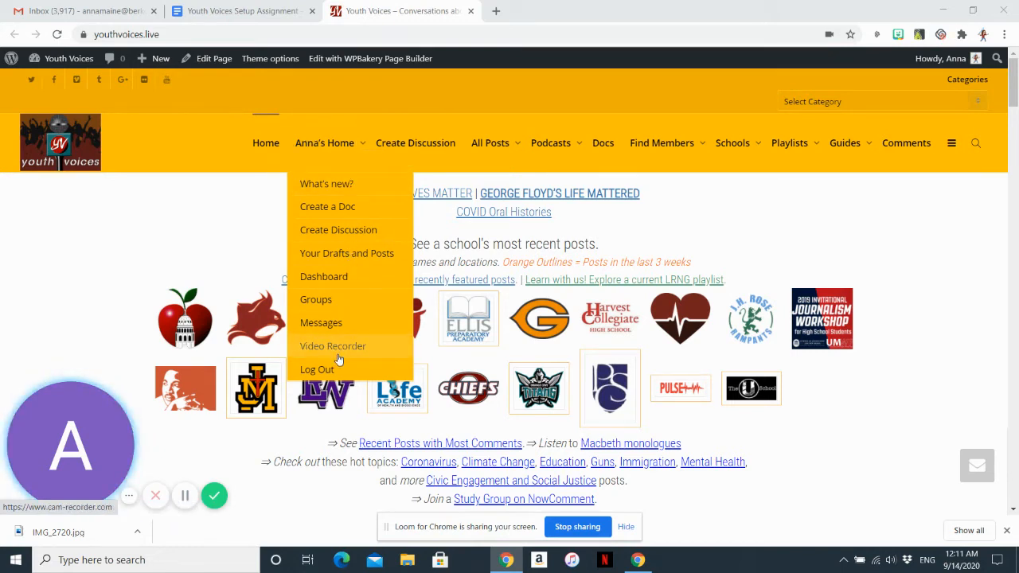
mouse_move(331, 187)
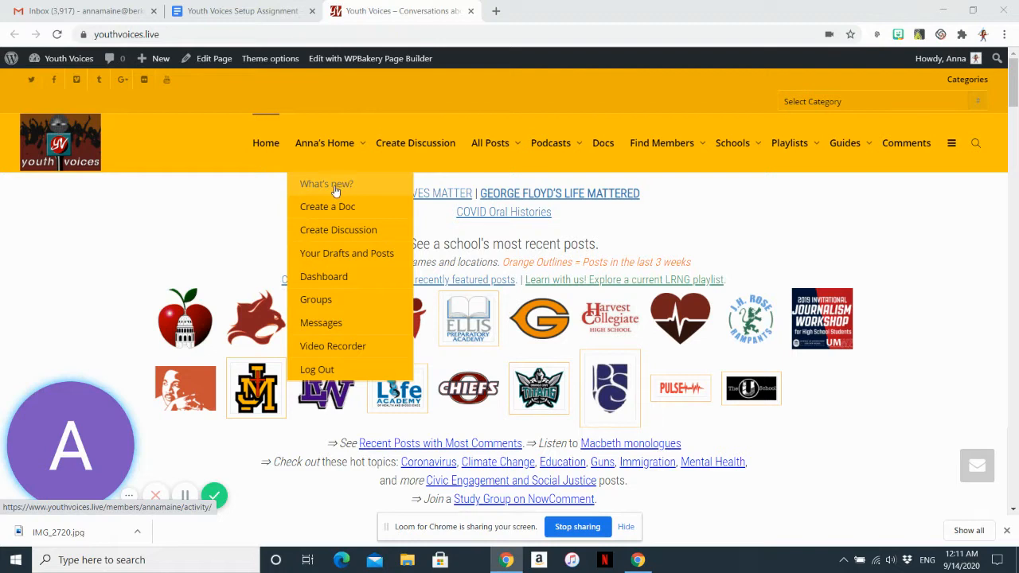
mouse_move(331, 188)
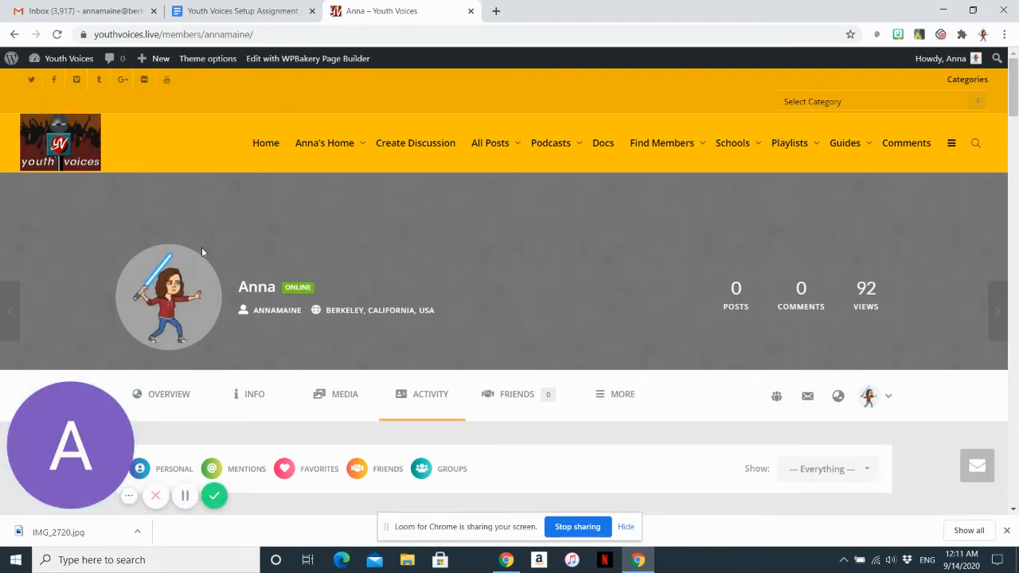
mouse_move(167, 321)
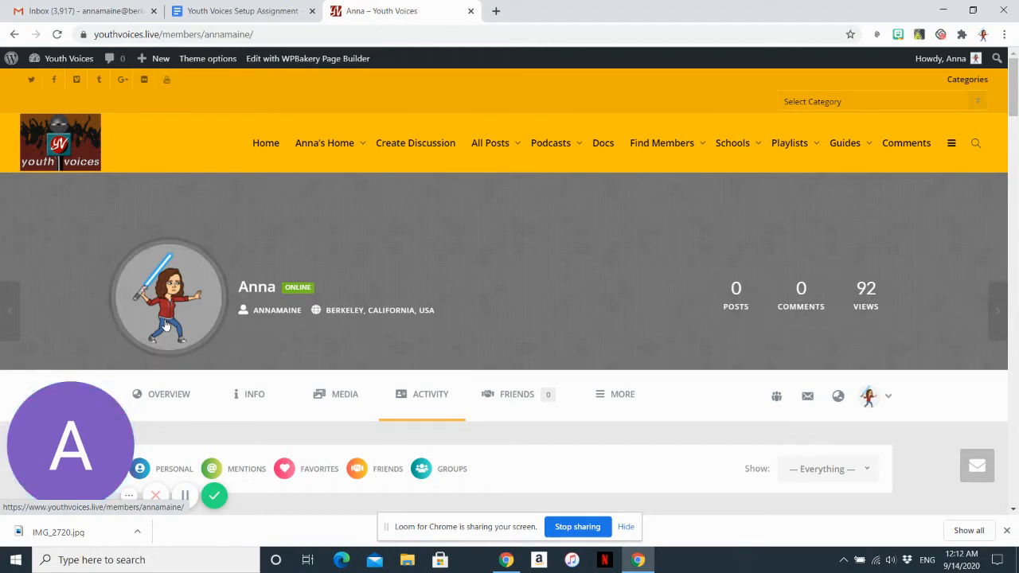
mouse_move(104, 208)
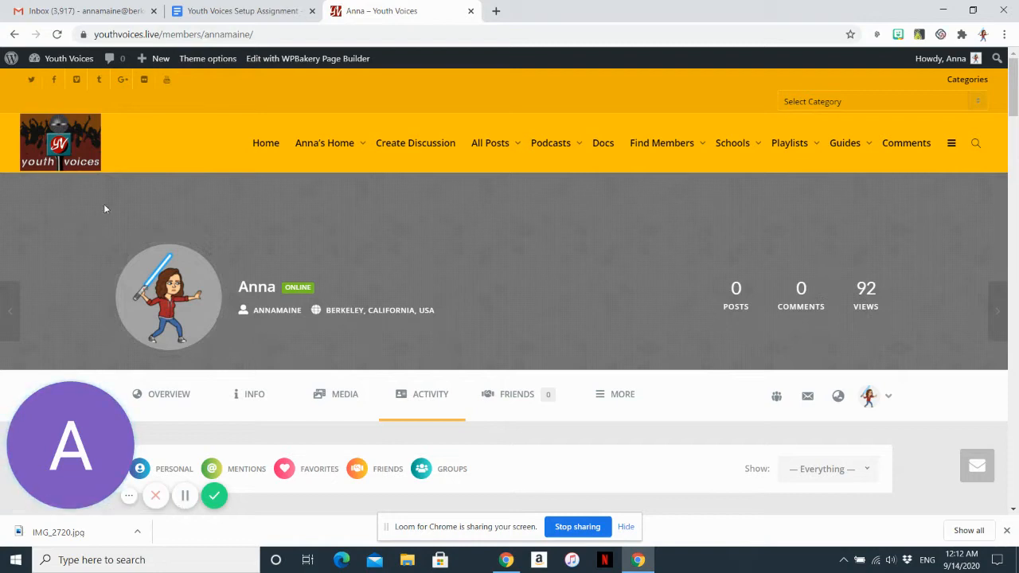
mouse_move(350, 384)
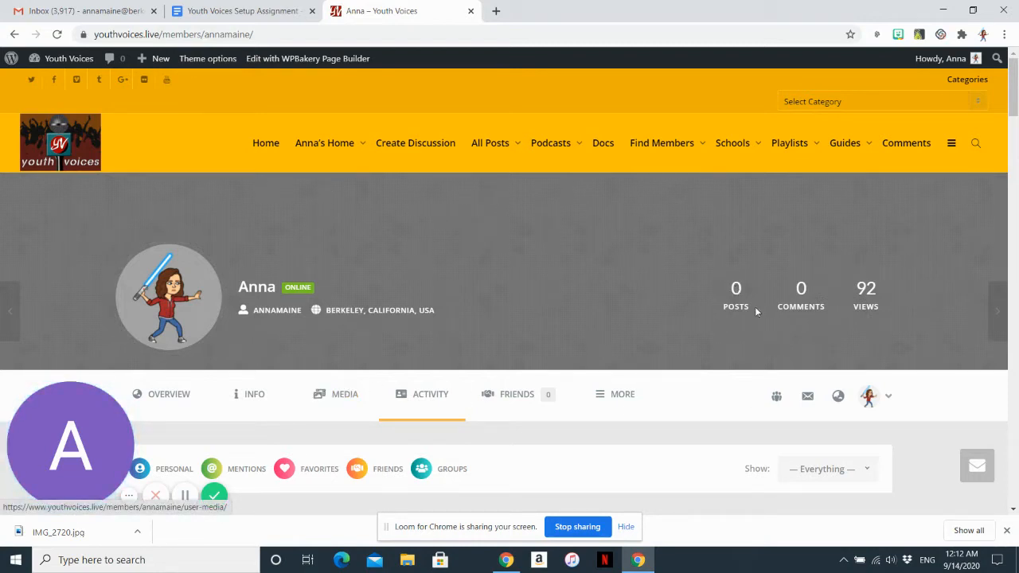
Scroll the profile page down to the activity feed and post composer.
scroll("down", 3)
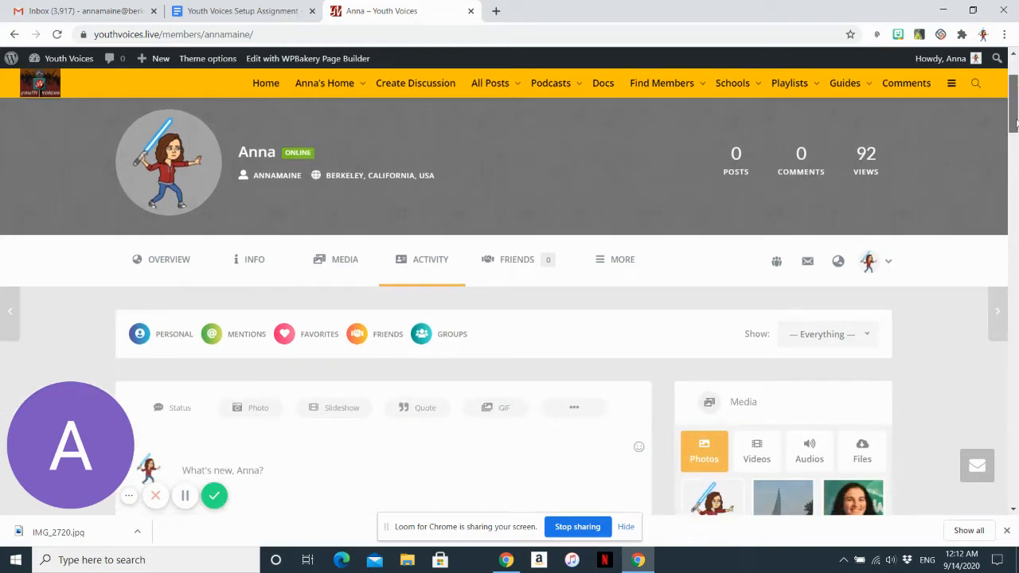
scroll("down", 3)
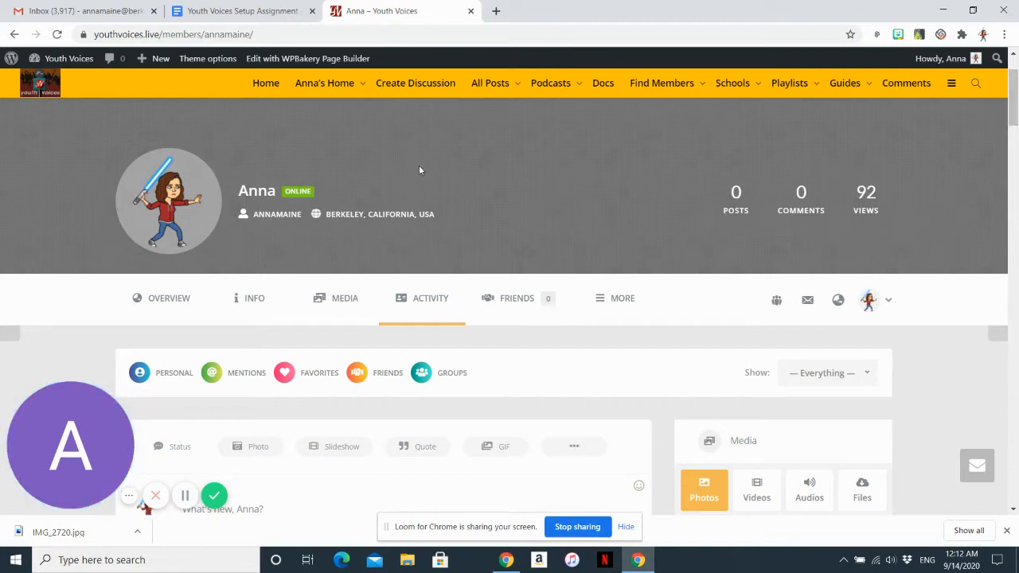
mouse_move(742, 290)
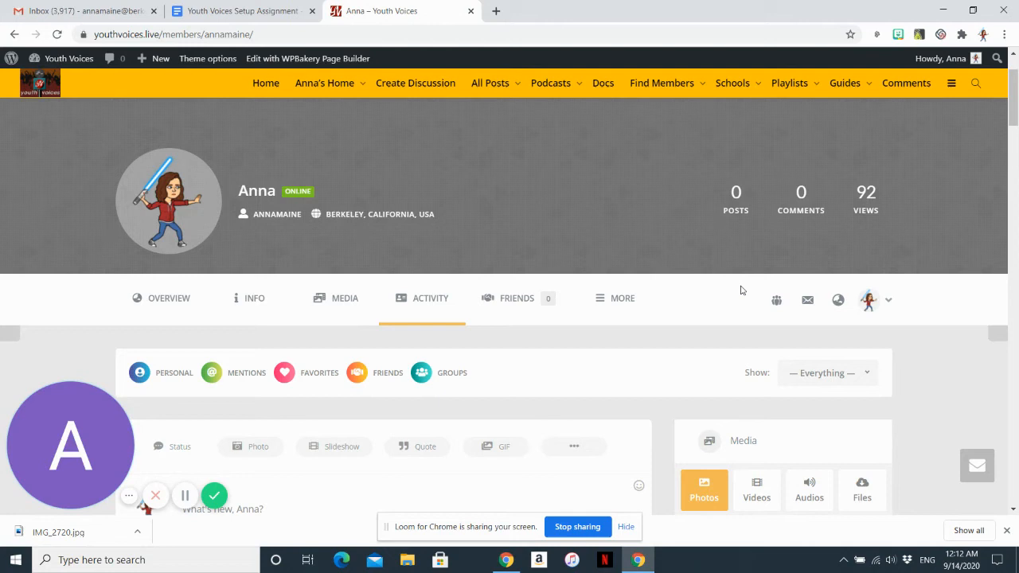
mouse_move(881, 308)
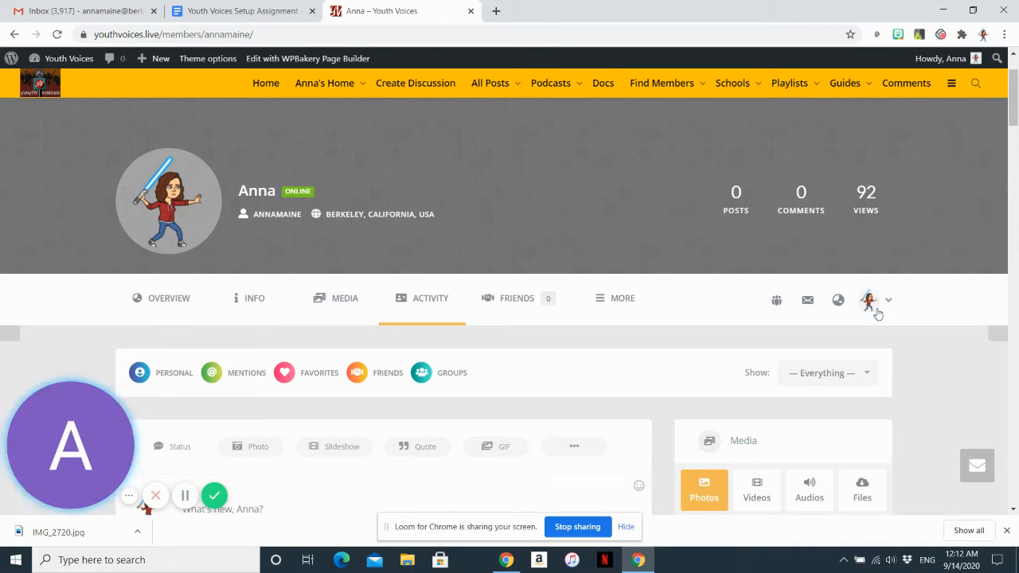
mouse_move(888, 302)
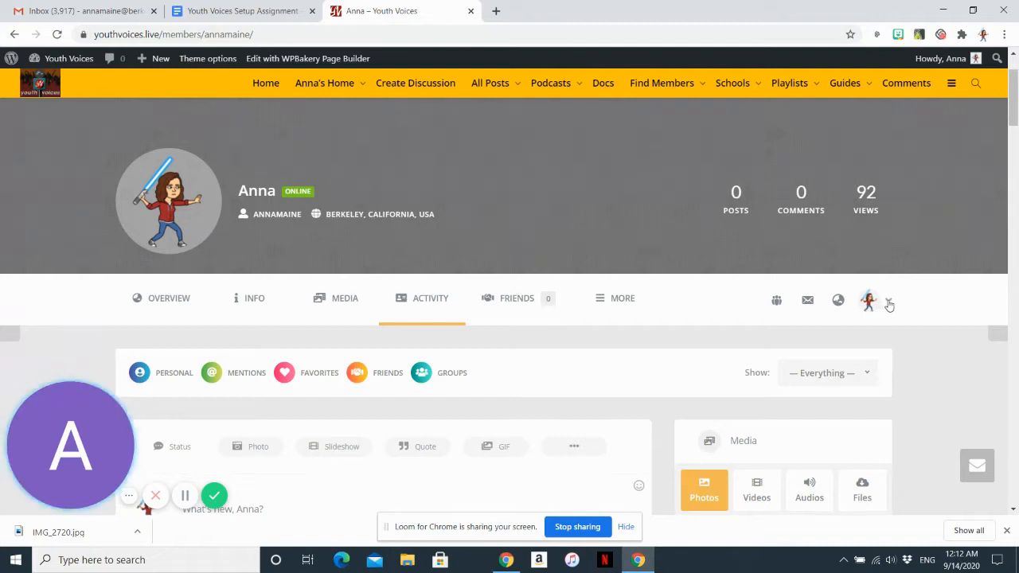
Choose Profile Settings from the avatar dropdown on the profile bar.
left_click(888, 302)
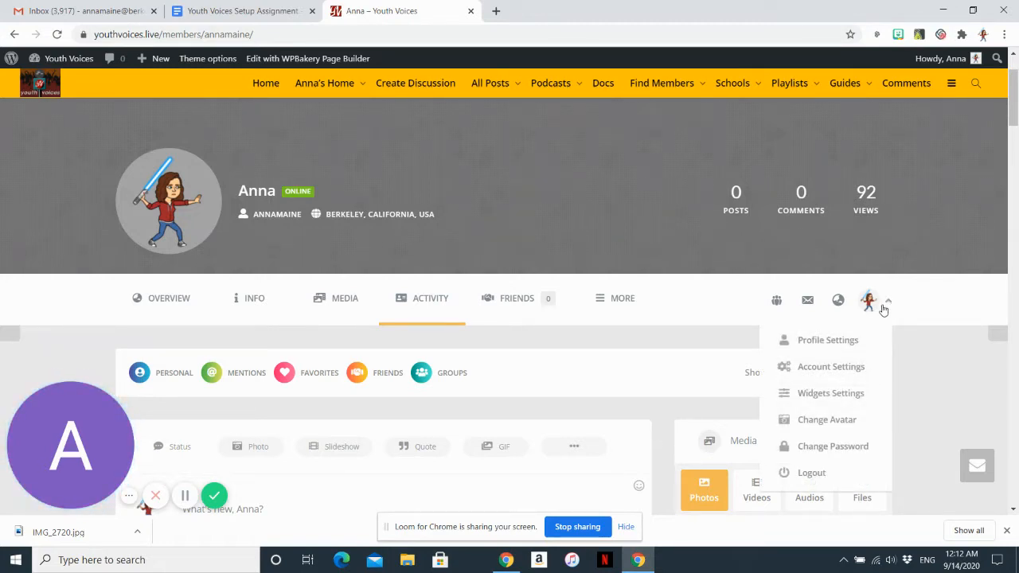
mouse_move(848, 366)
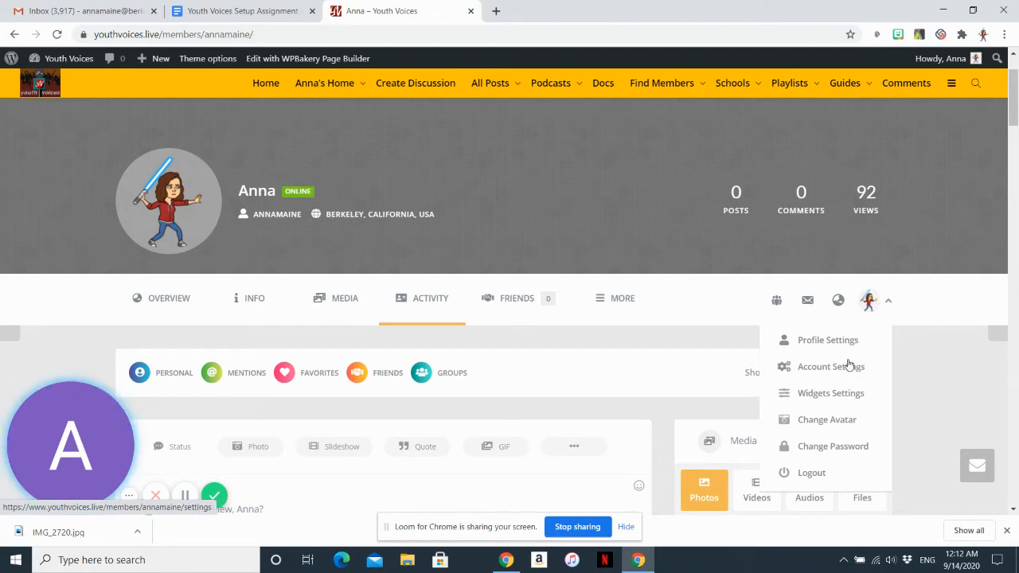
mouse_move(843, 393)
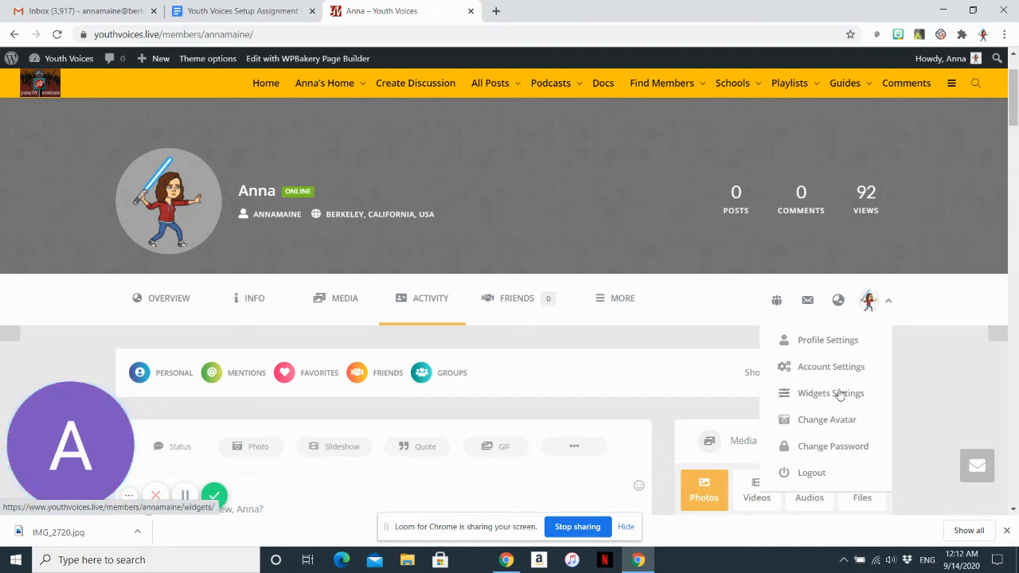
mouse_move(821, 442)
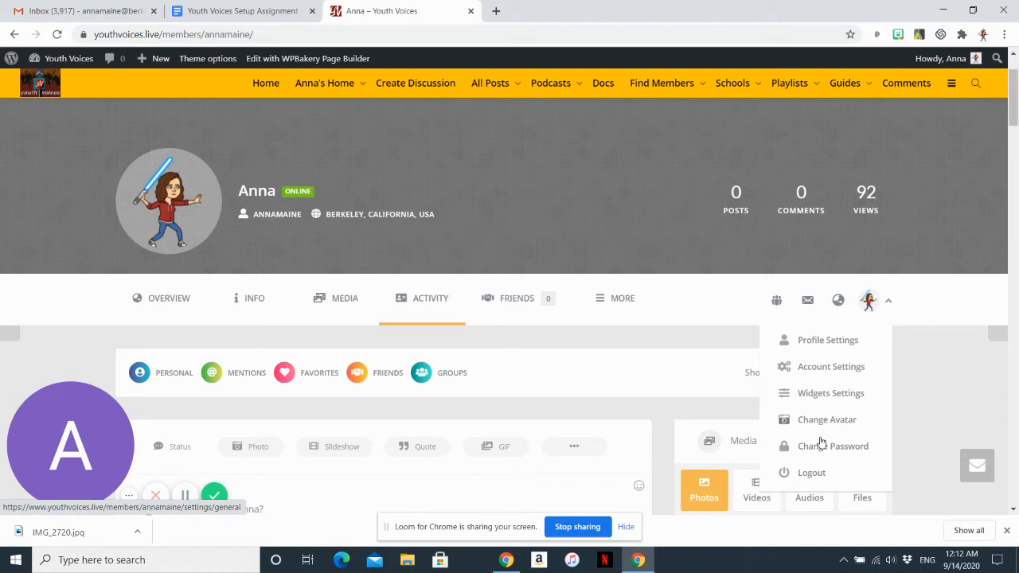
mouse_move(814, 423)
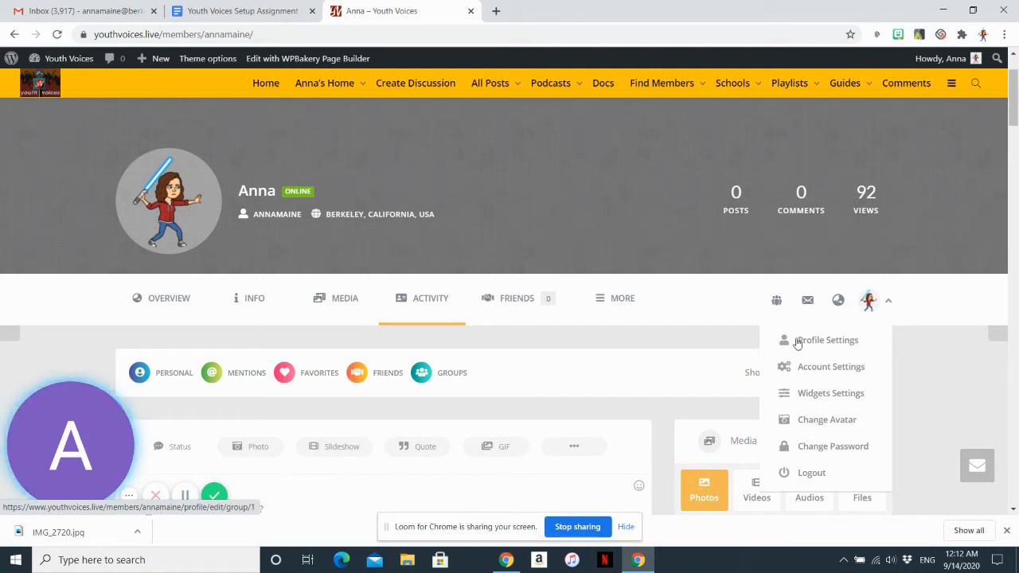
left_click(828, 340)
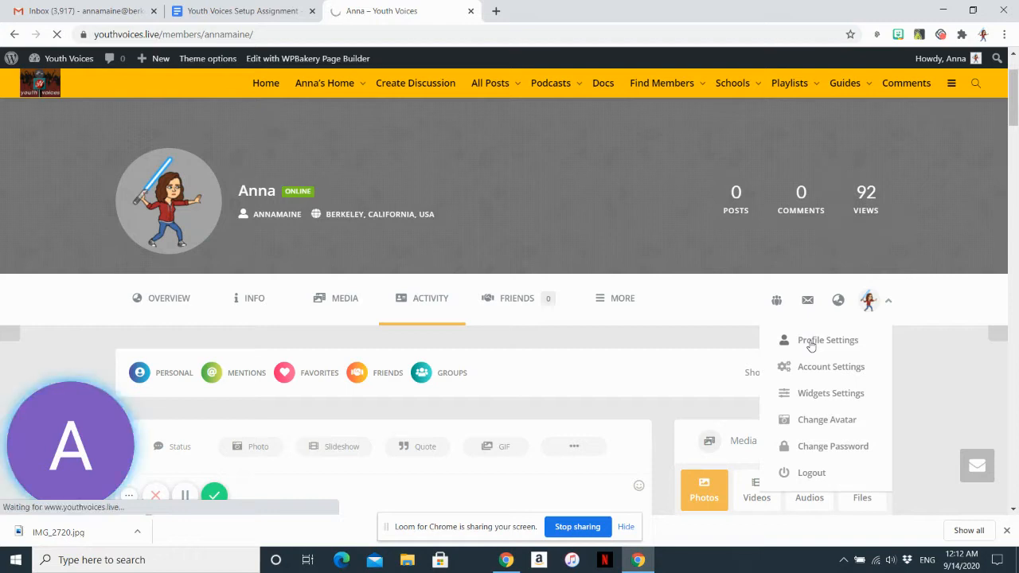
Load the Edit Profile page on the Base tab with school and first name fields.
left_click(825, 341)
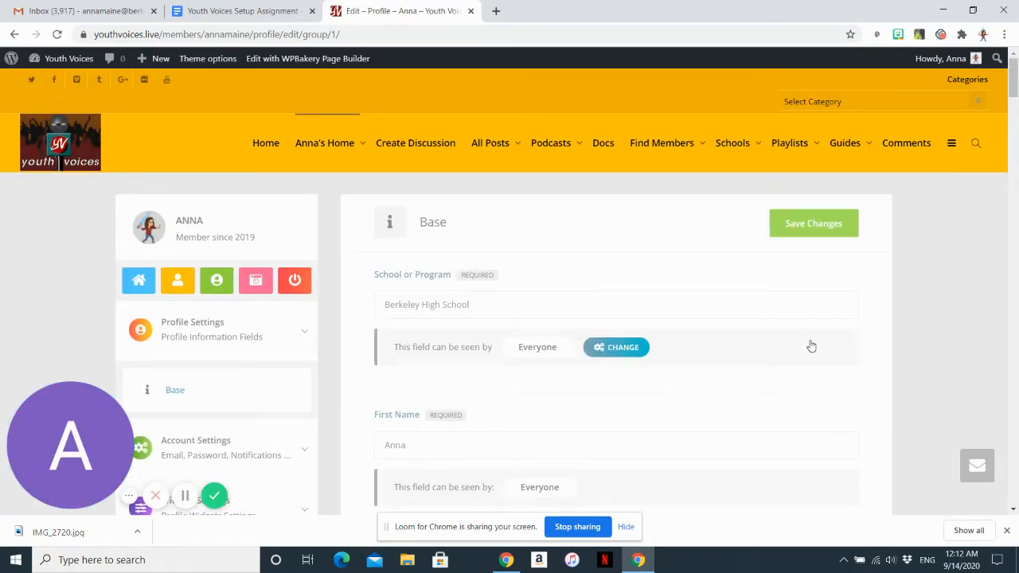
mouse_move(217, 280)
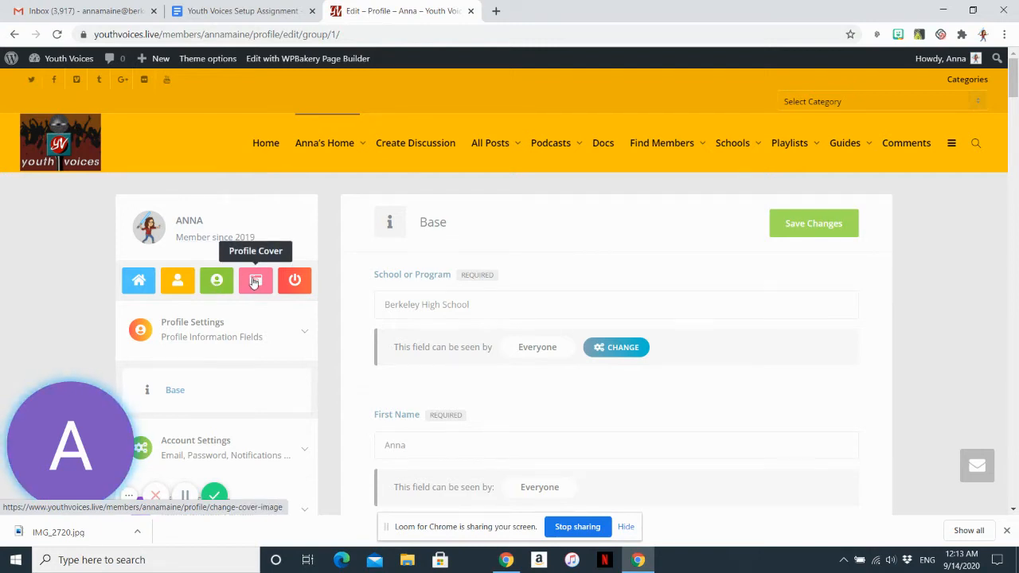
mouse_move(294, 280)
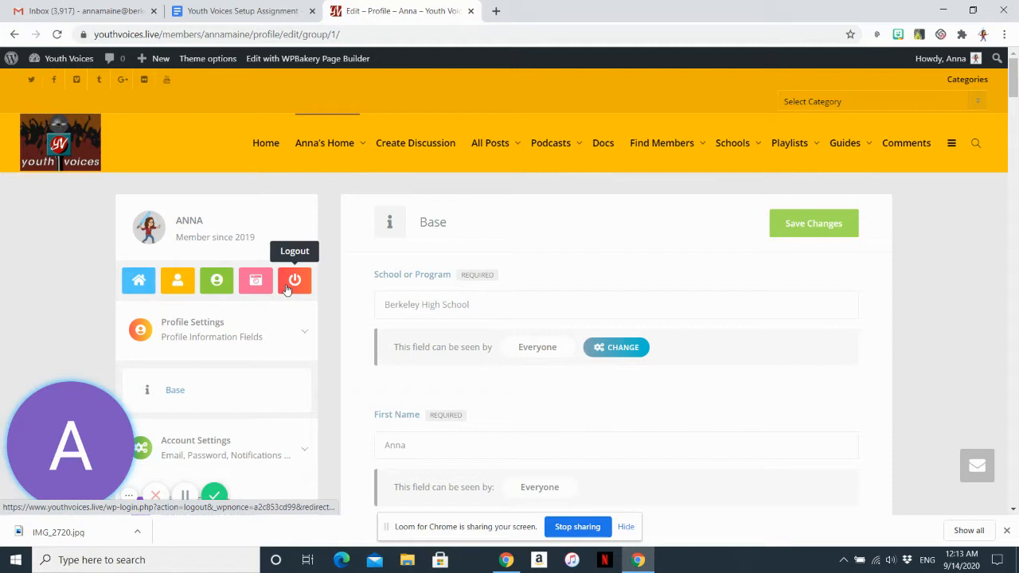
mouse_move(217, 280)
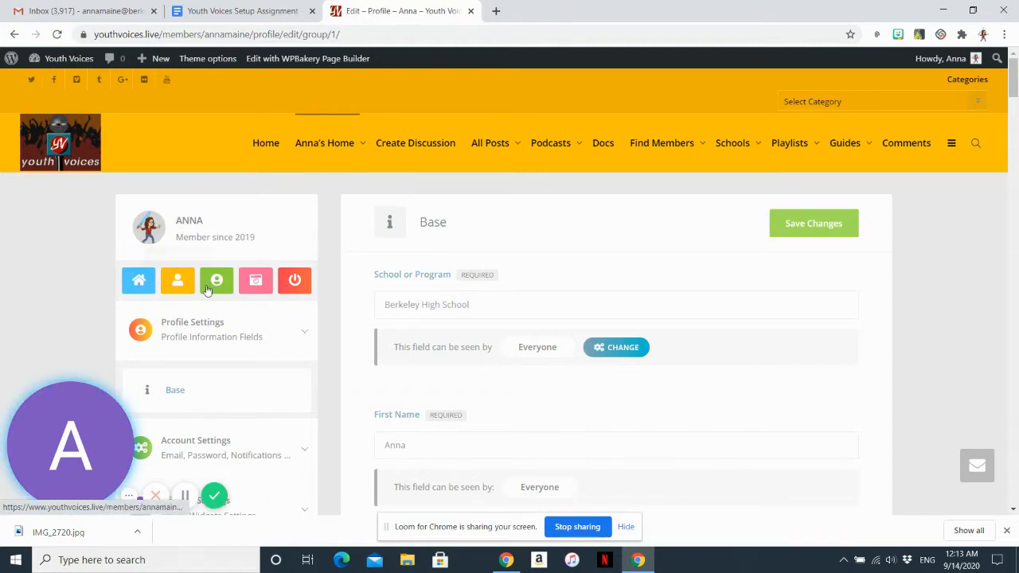
mouse_move(216, 280)
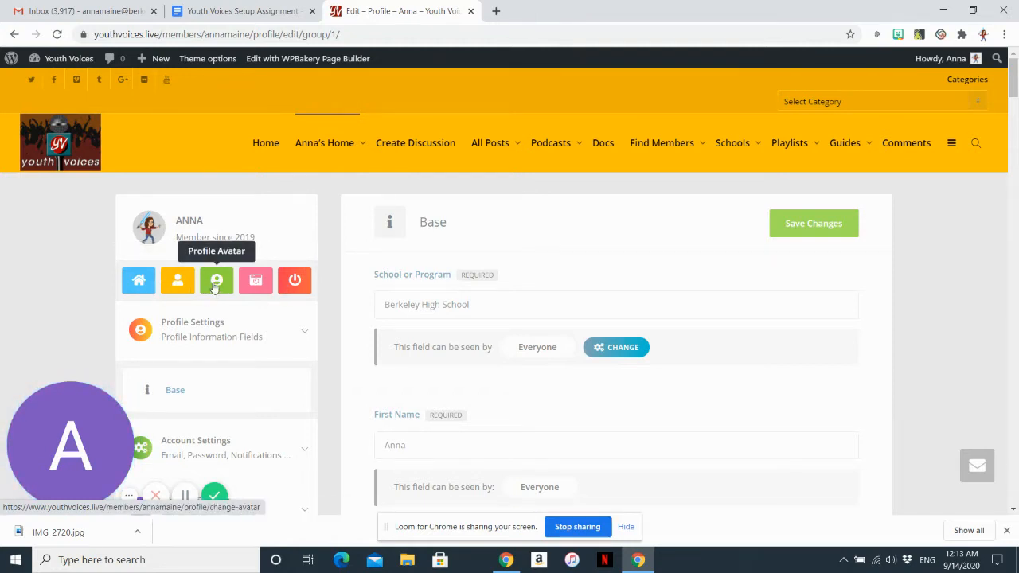
left_click(217, 280)
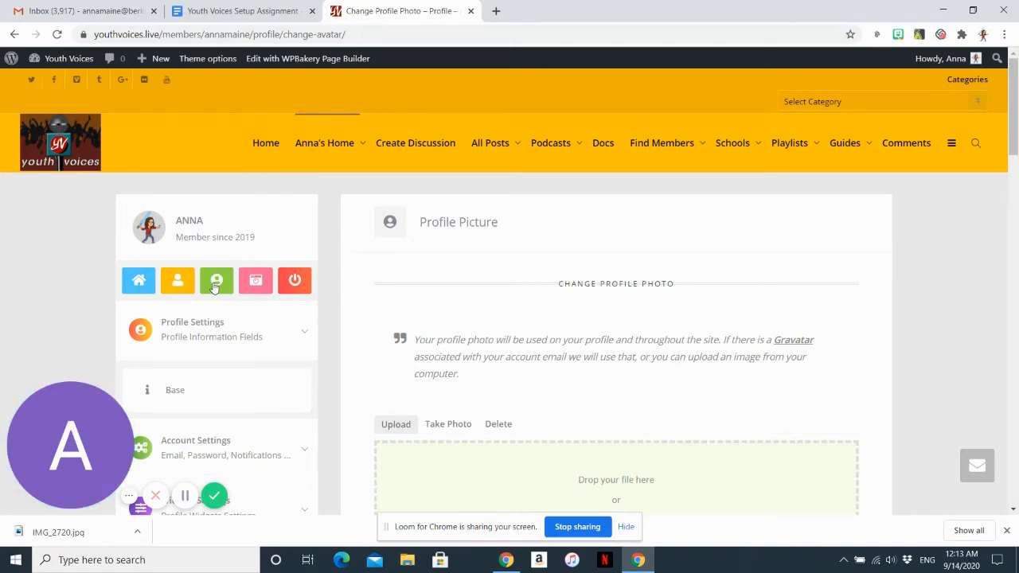
mouse_move(1016, 131)
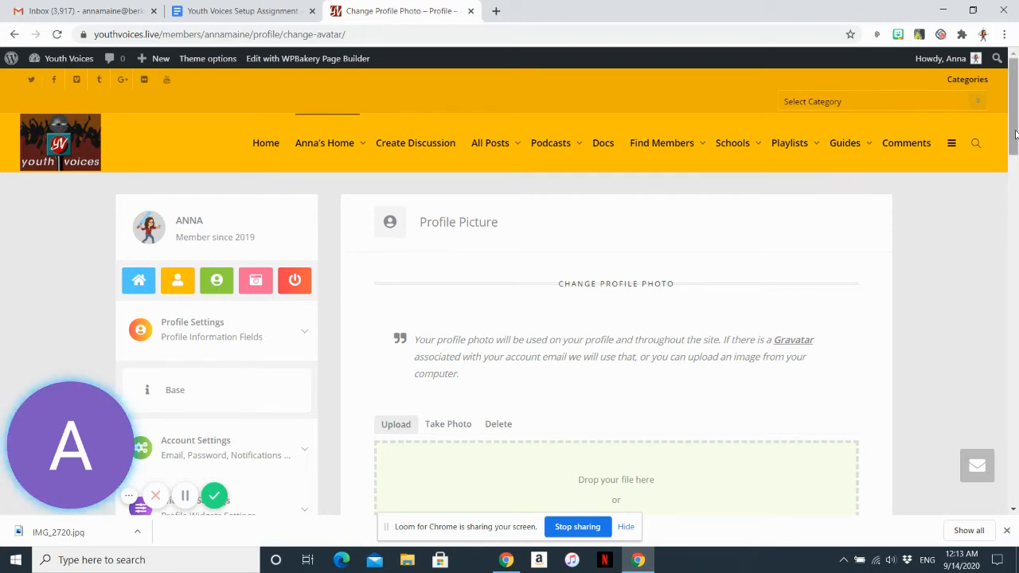
scroll("down", 3)
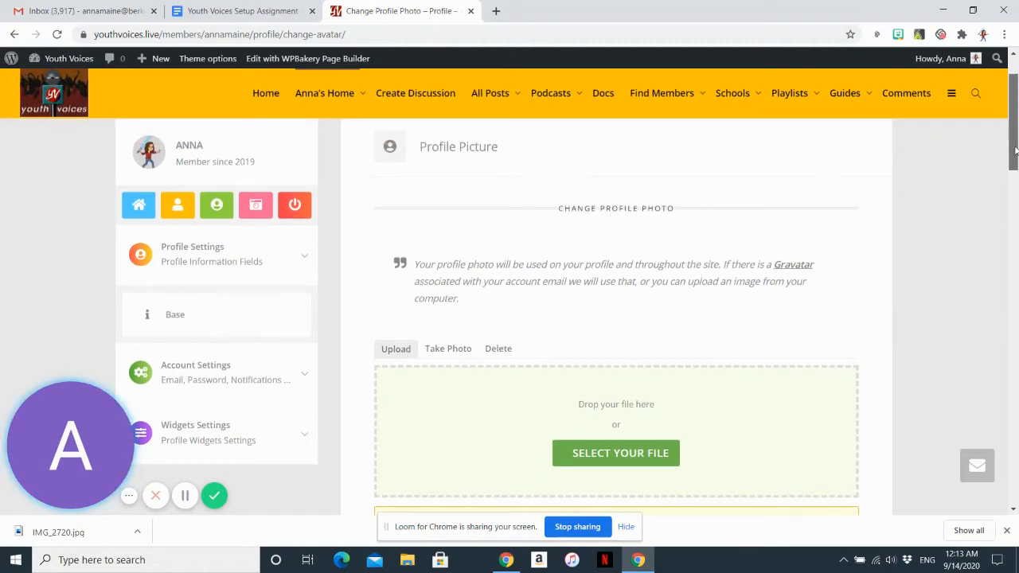
scroll("down", 3)
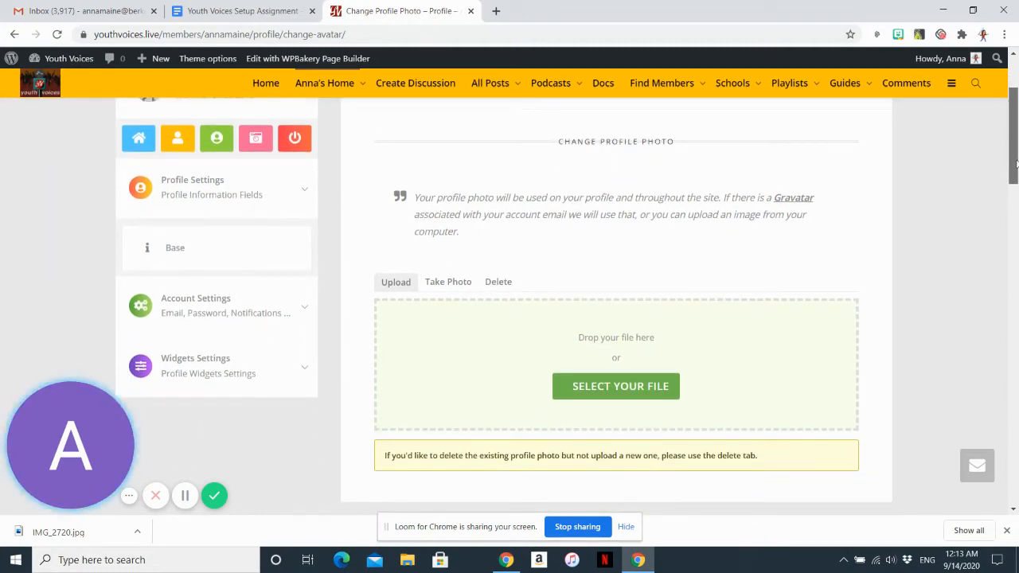
mouse_move(589, 370)
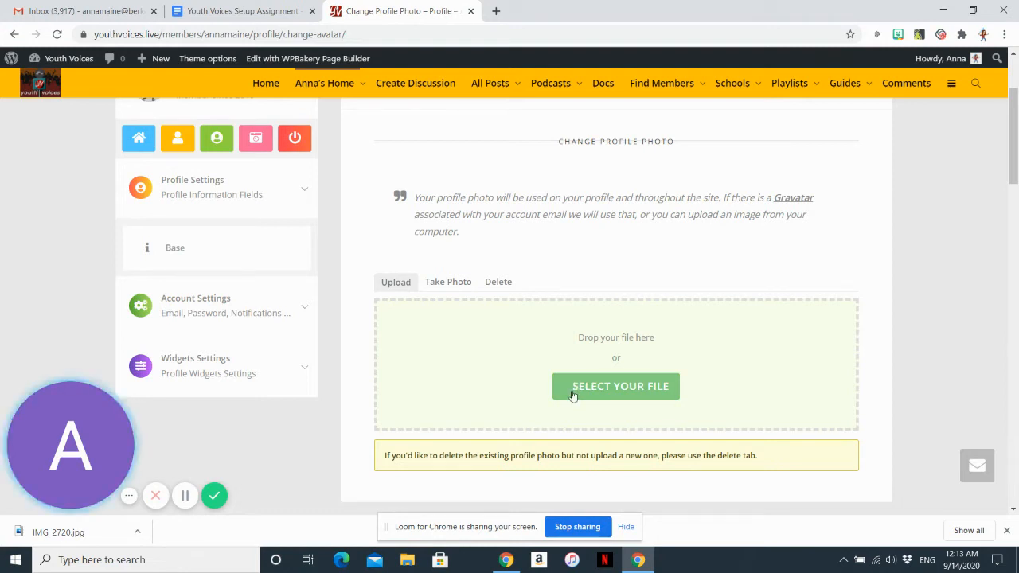
mouse_move(445, 298)
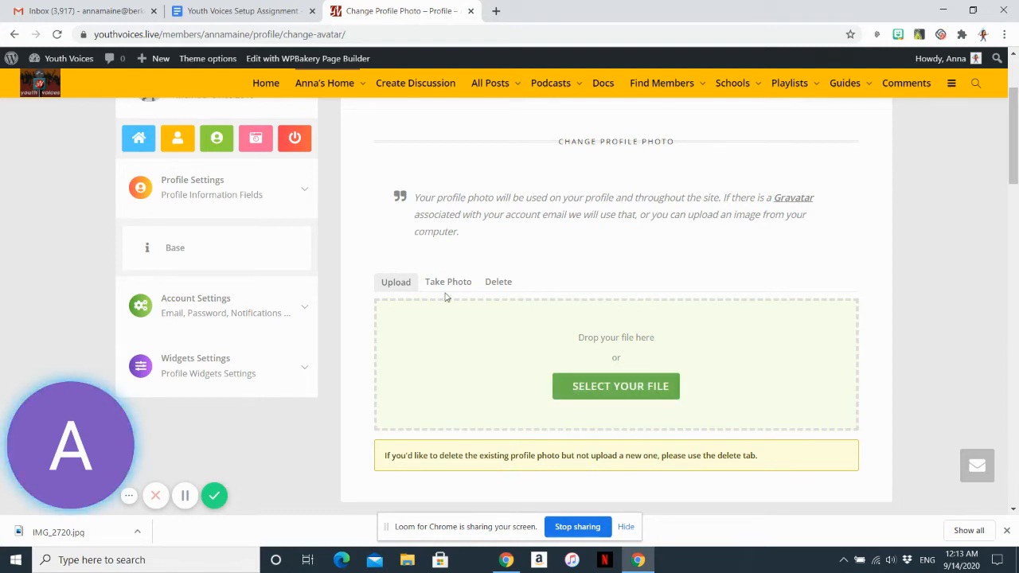
mouse_move(439, 283)
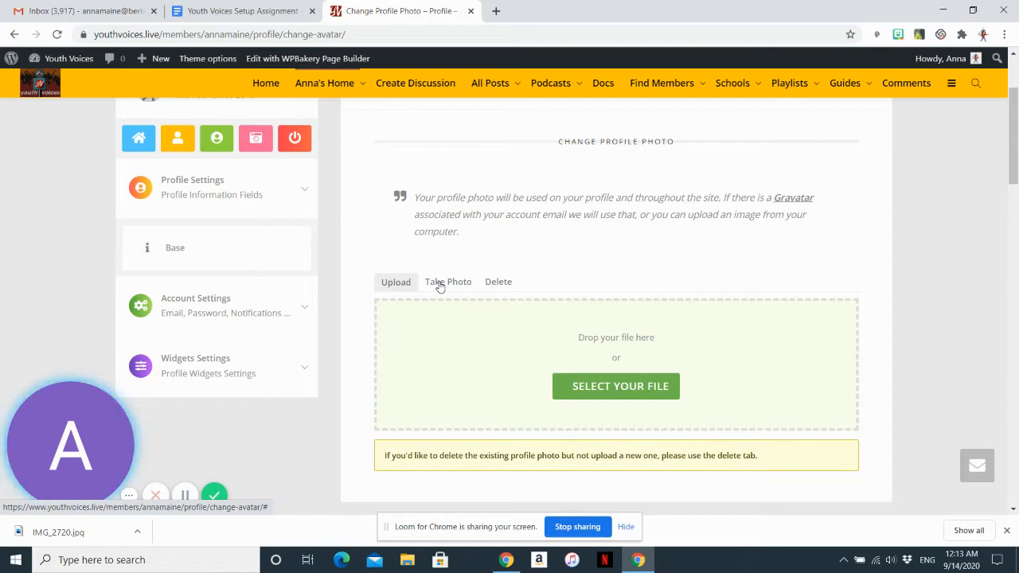
mouse_move(445, 290)
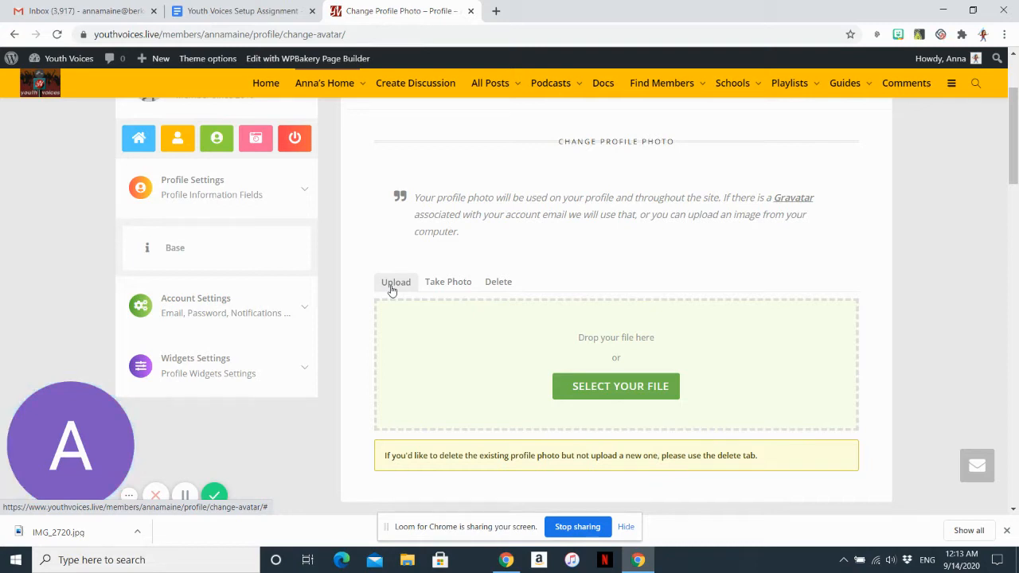
mouse_move(602, 336)
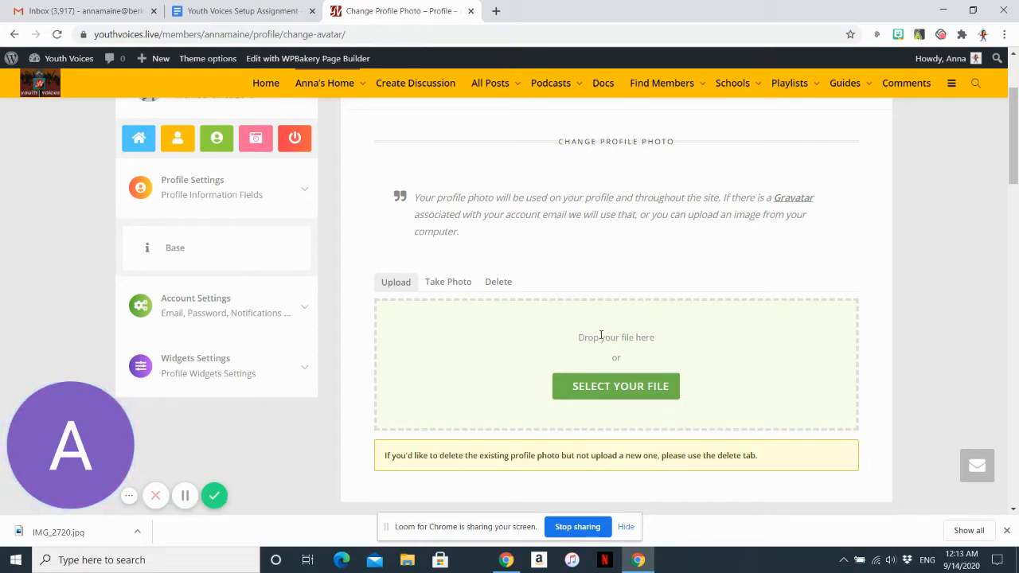
mouse_move(595, 386)
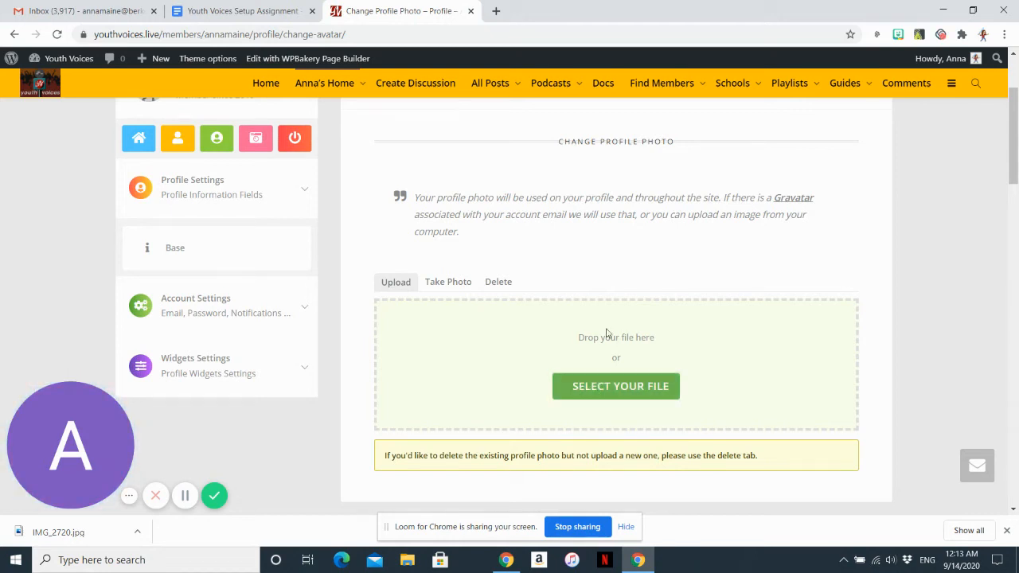
mouse_move(576, 404)
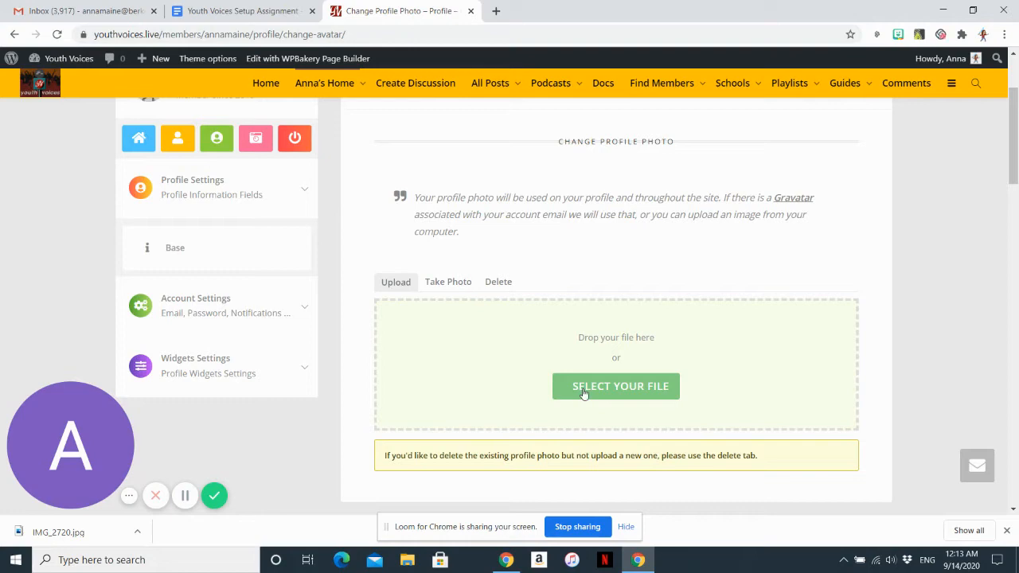
Upload 'staff photo' from the BHS folder as the new profile picture.
left_click(616, 387)
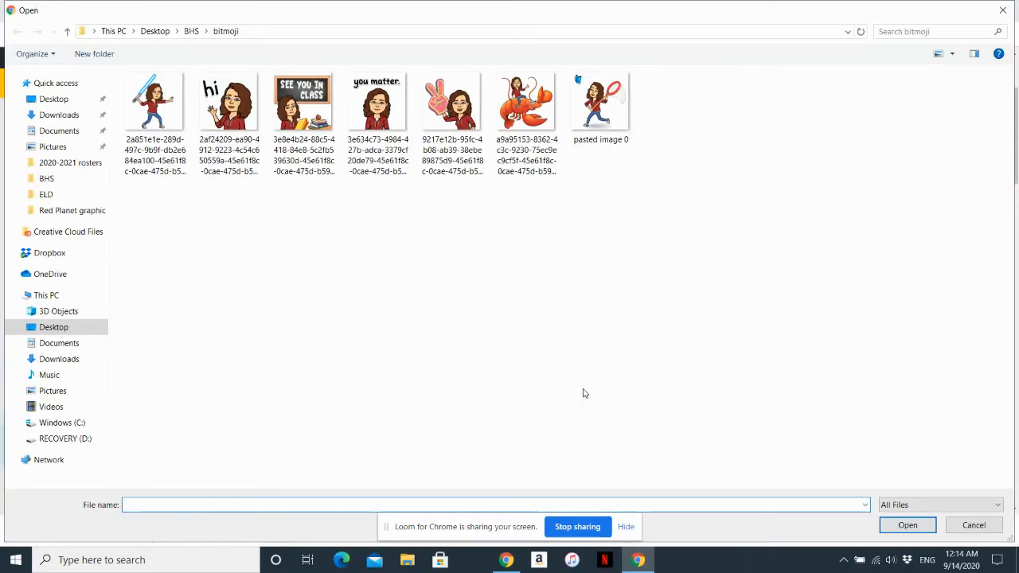
left_click(230, 102)
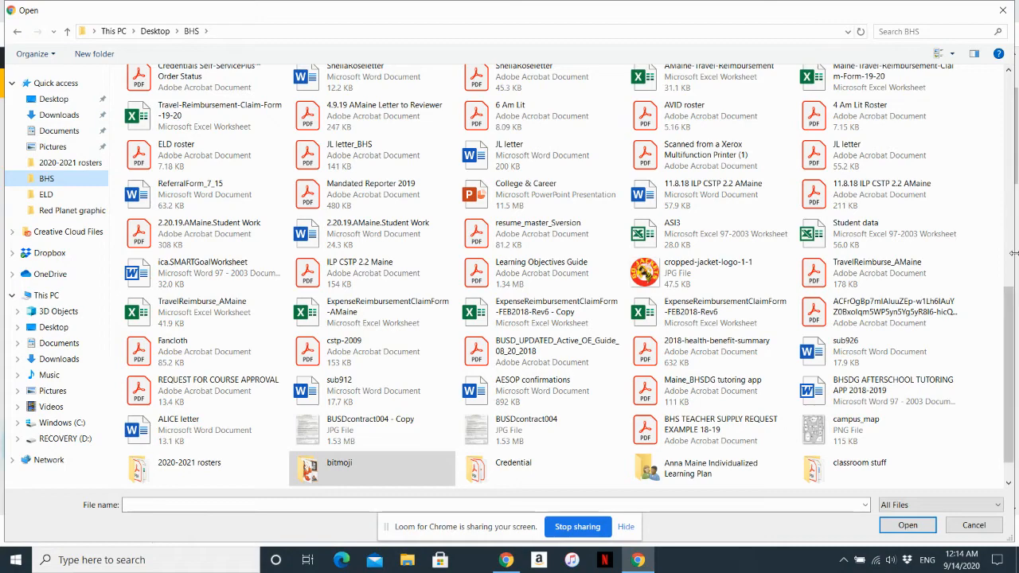
scroll("down", 3)
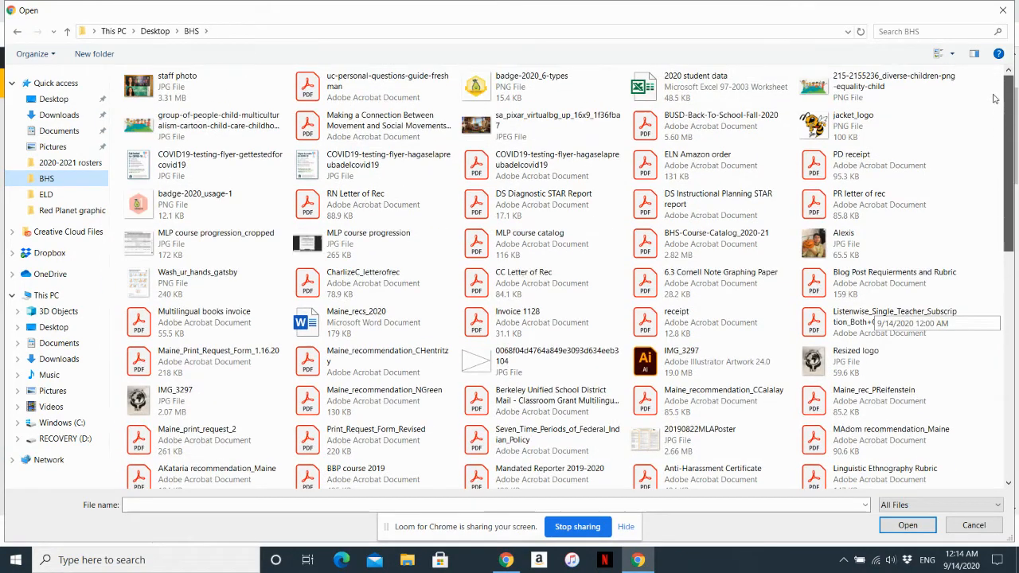
left_click(179, 86)
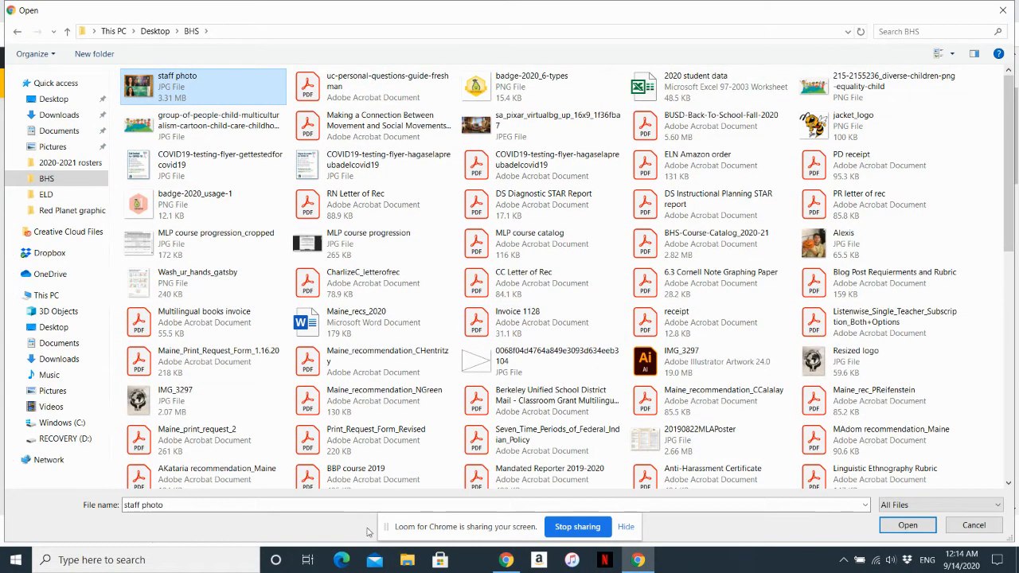
left_click(907, 525)
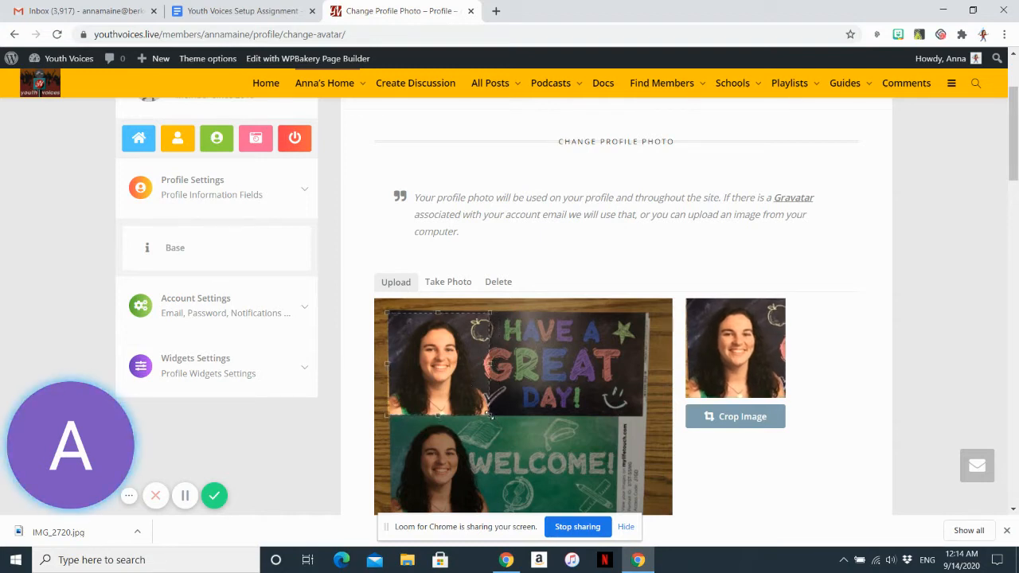
Frame the crop box around the lower portrait and save it as the profile photo.
scroll("down", 3)
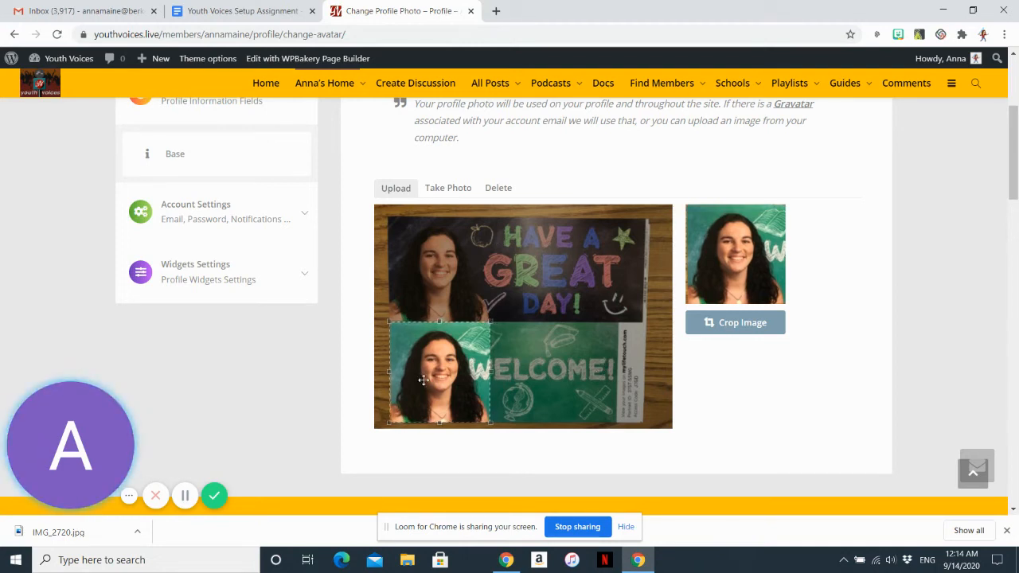
left_click_drag(424, 379, 645, 390)
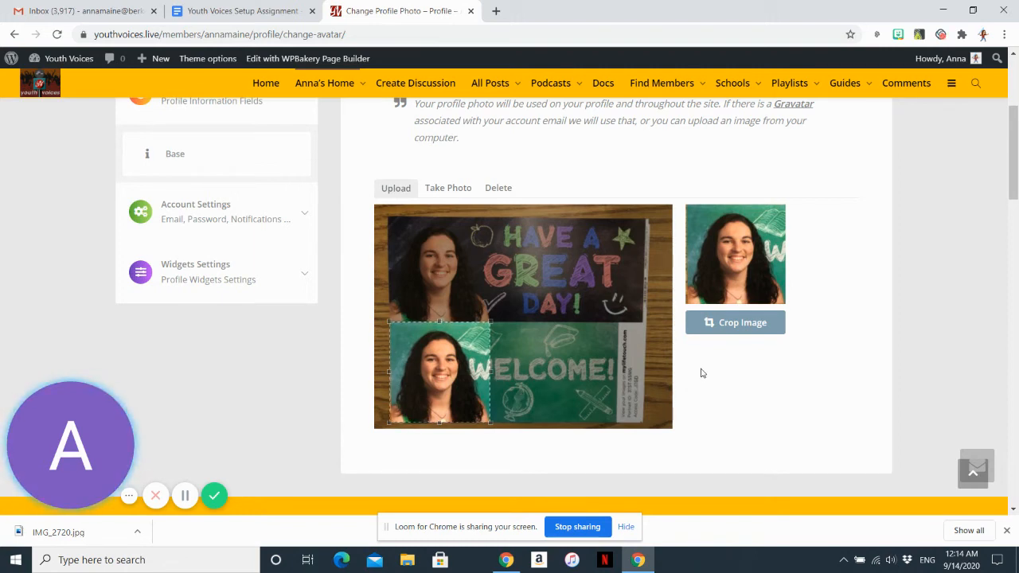
mouse_move(738, 321)
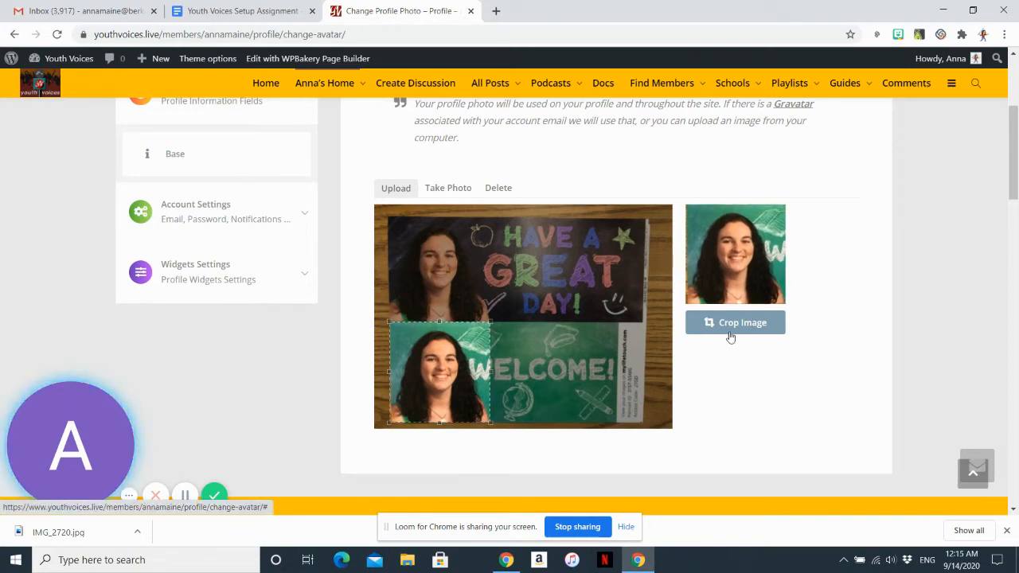
left_click(735, 321)
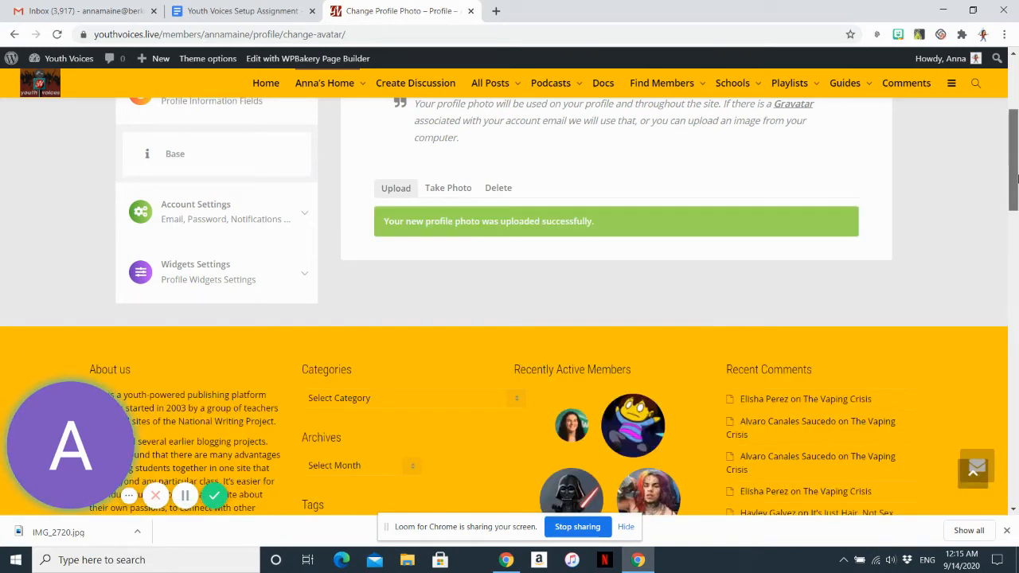
mouse_move(773, 238)
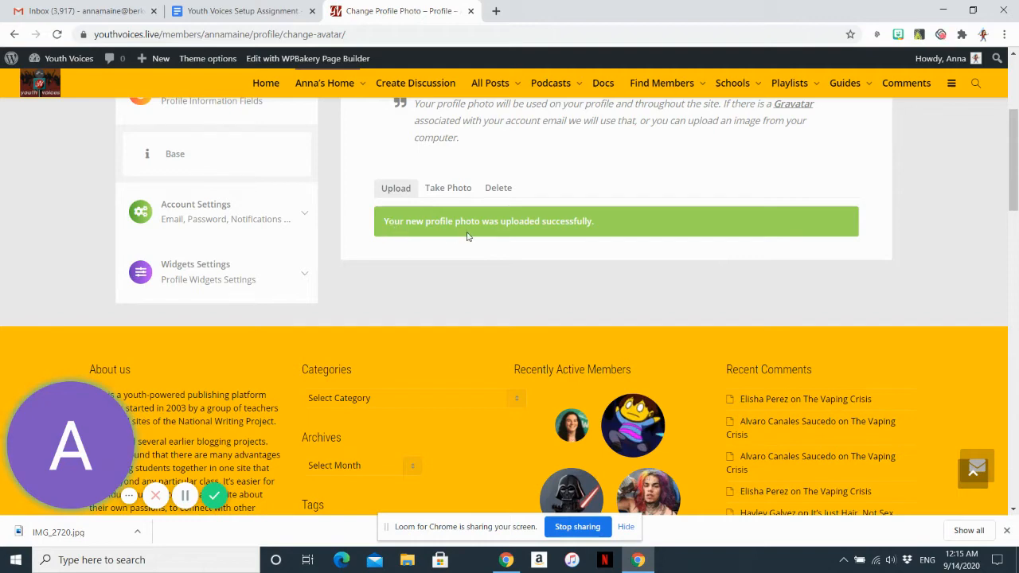
mouse_move(233, 447)
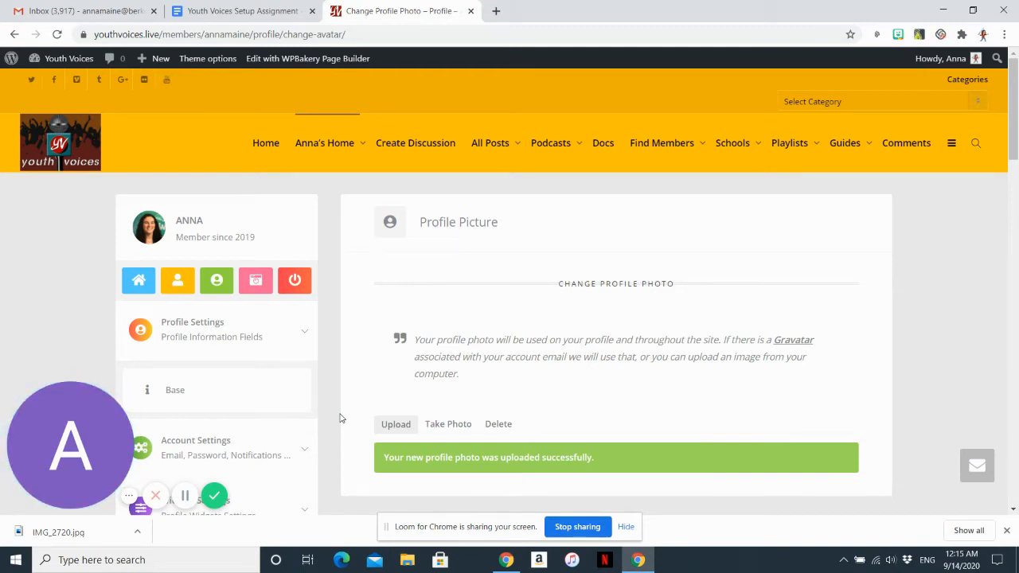
mouse_move(254, 280)
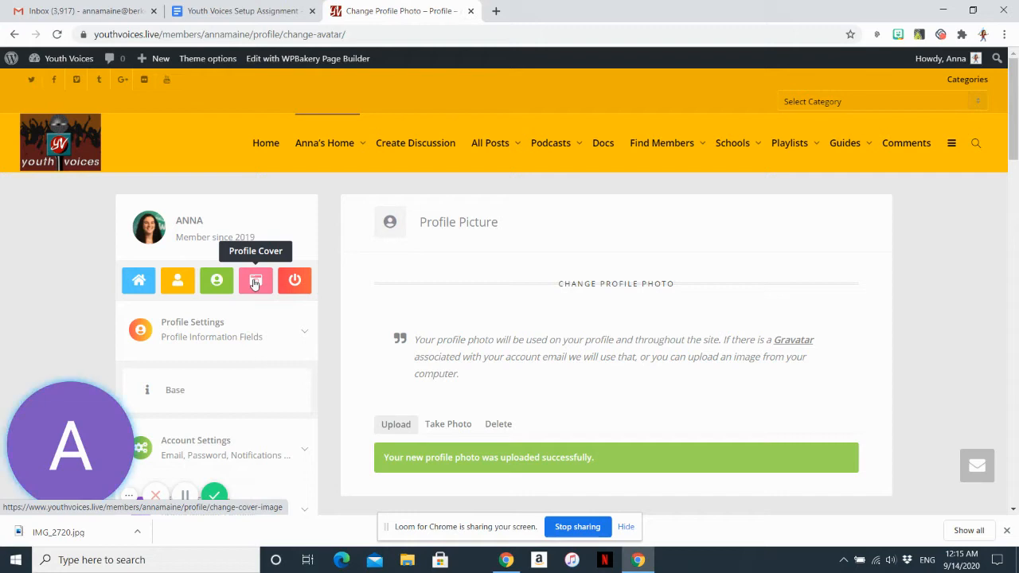
Reach the Change Cover Image upload area from the Profile Cover sidebar icon.
left_click(255, 280)
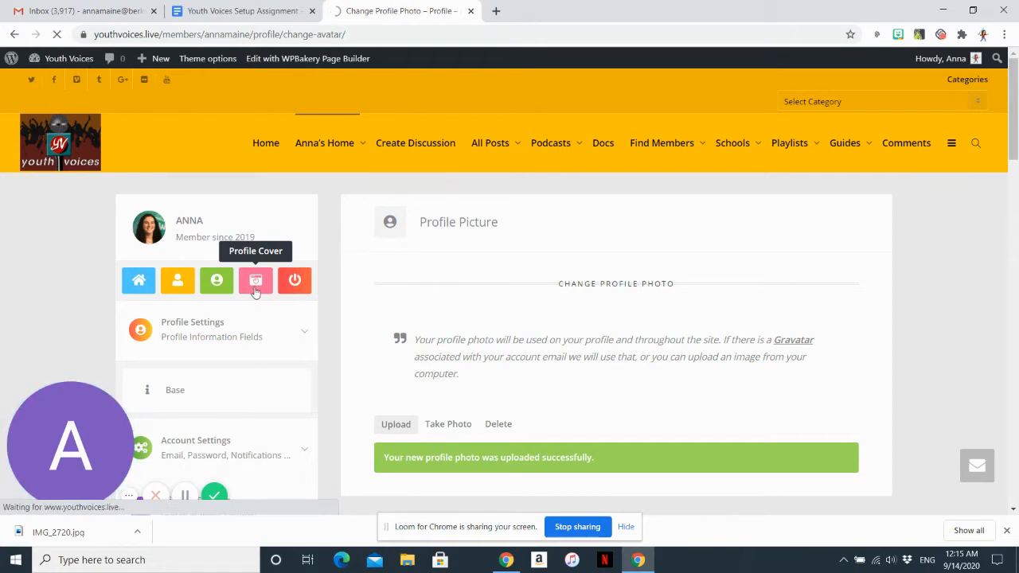
left_click(254, 280)
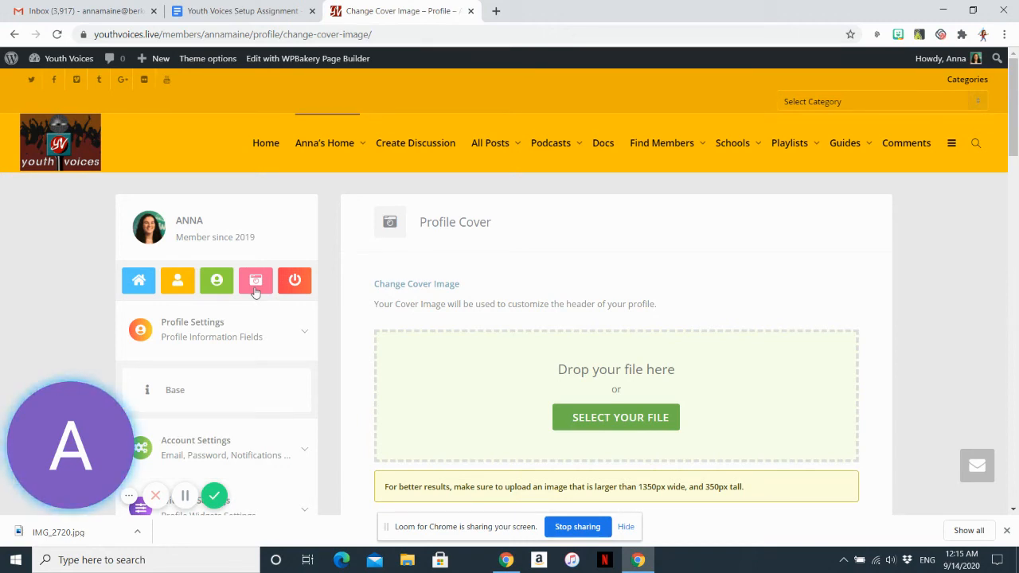
scroll("down", 3)
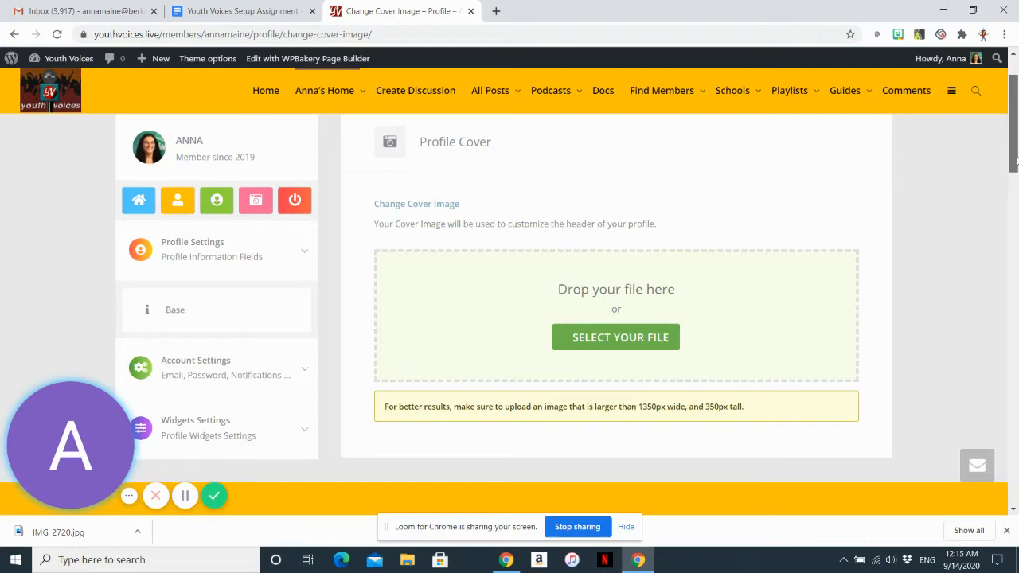
scroll("down", 3)
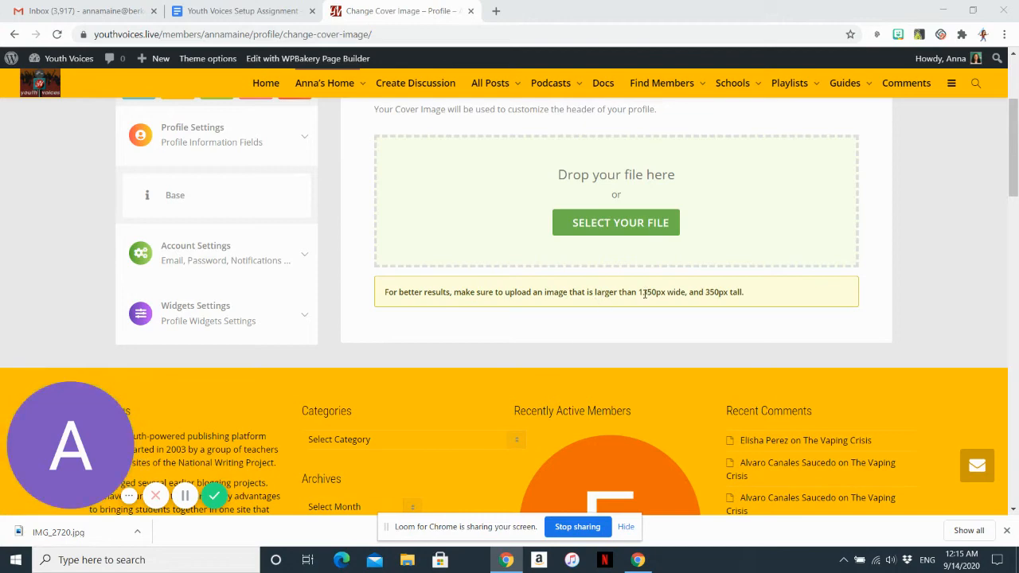
mouse_move(611, 267)
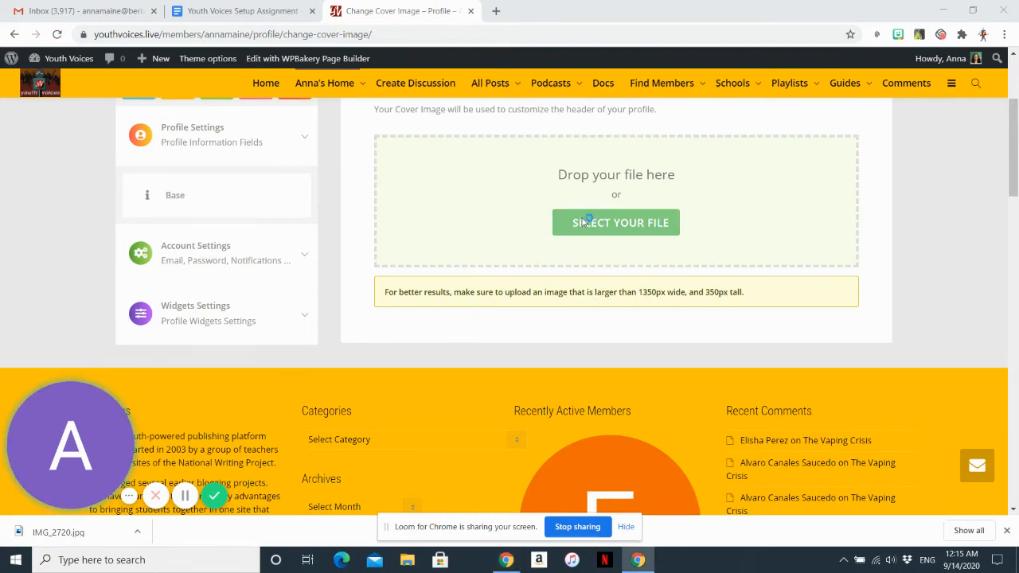
Upload the JPG photo from the Desktop as the profile cover image.
left_click(614, 223)
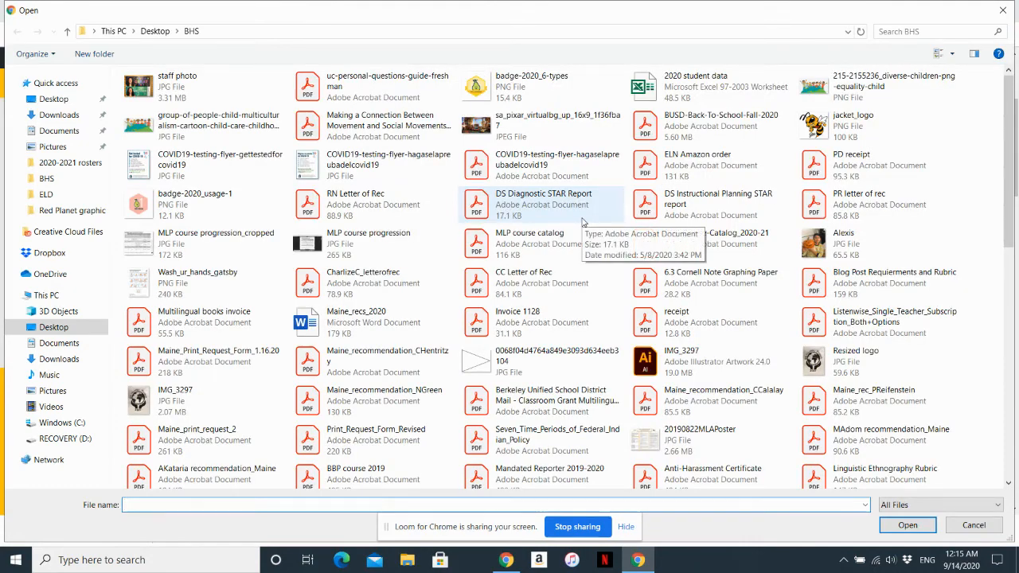
left_click(54, 98)
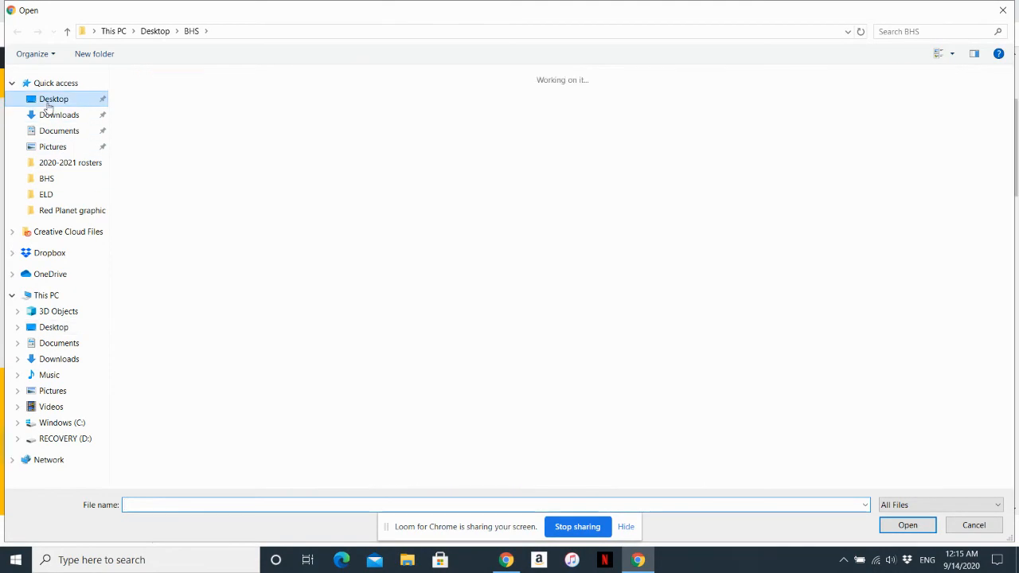
left_click(54, 99)
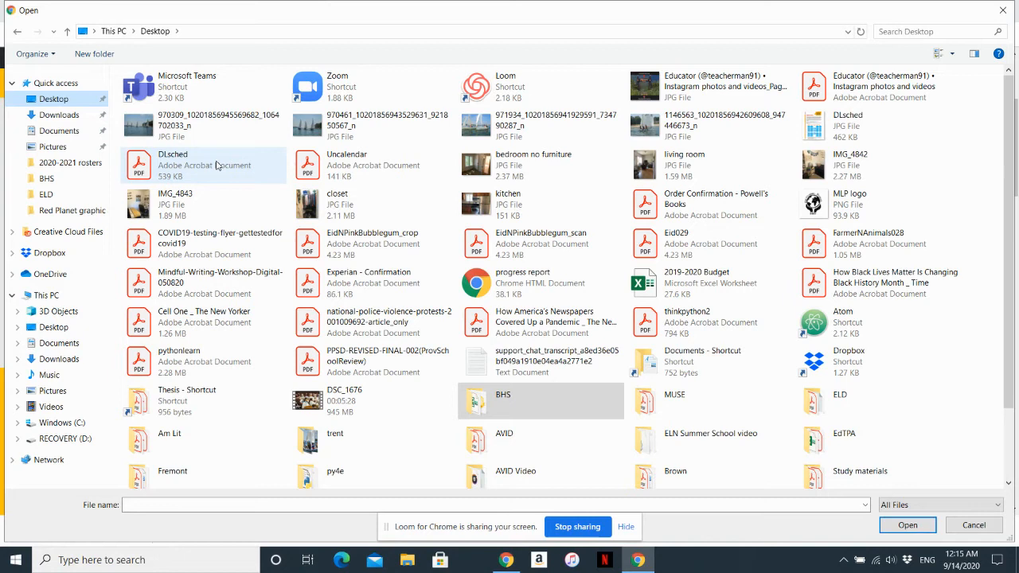
mouse_move(187, 142)
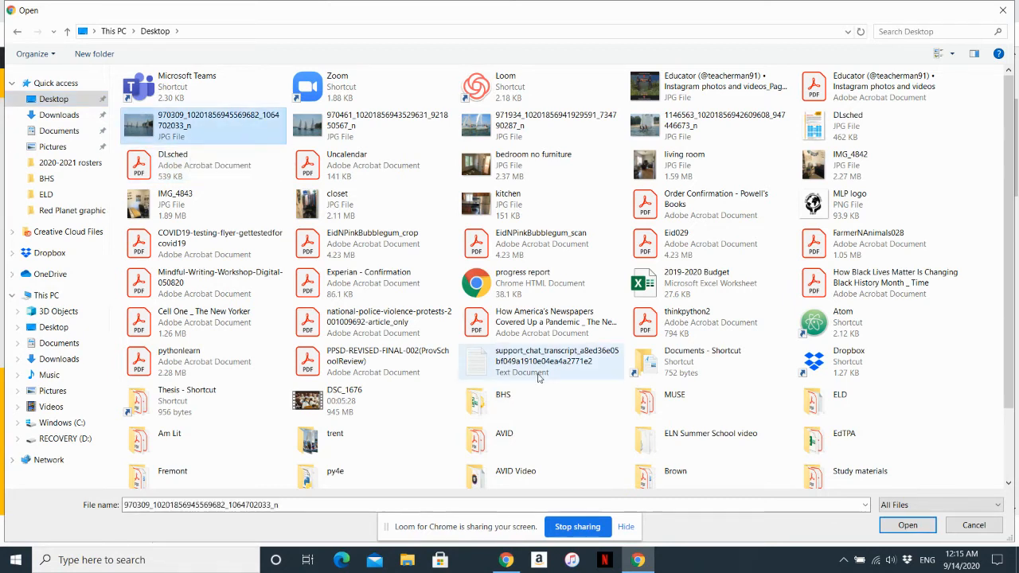
left_click(388, 124)
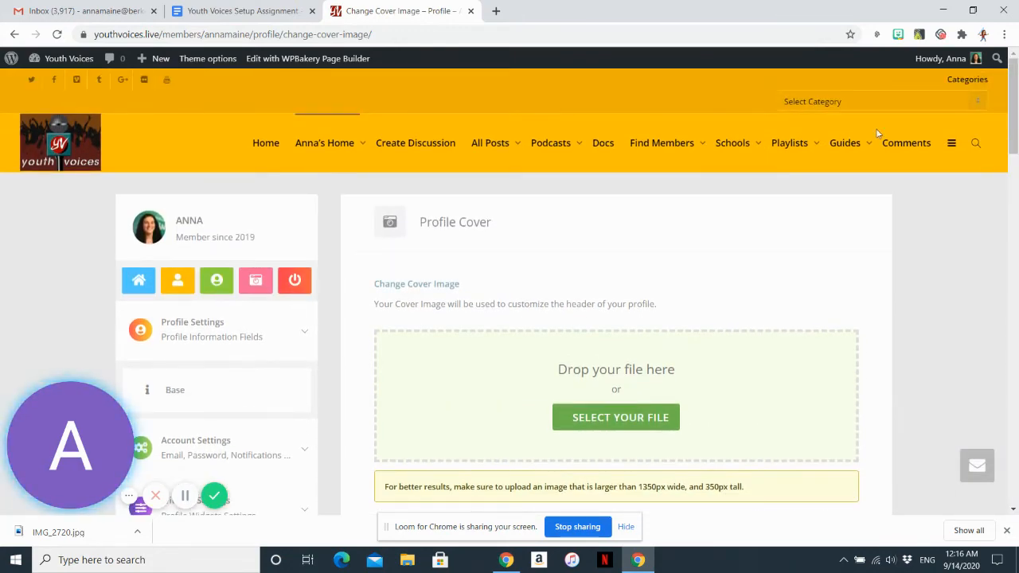
mouse_move(139, 281)
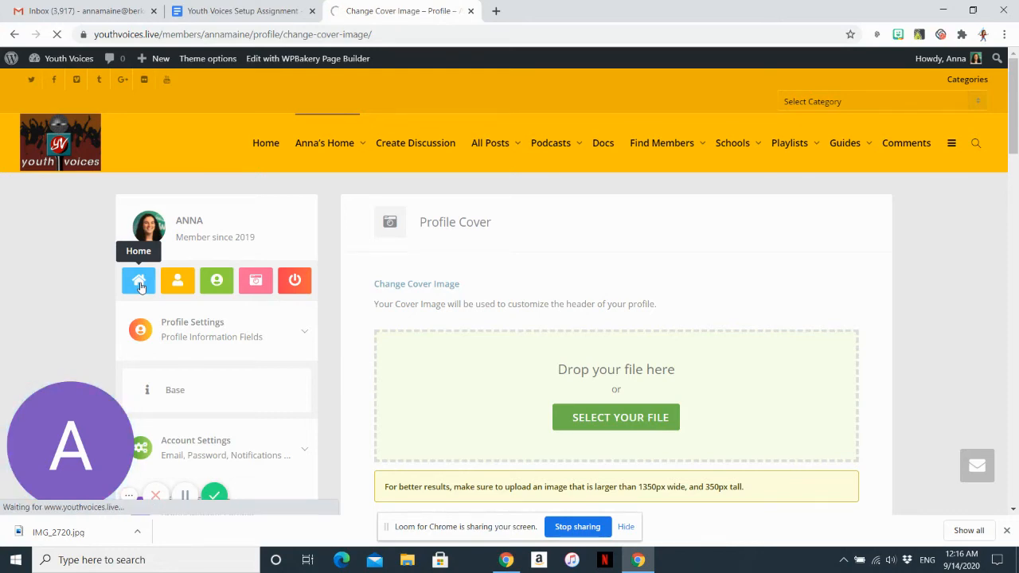
mouse_move(192, 459)
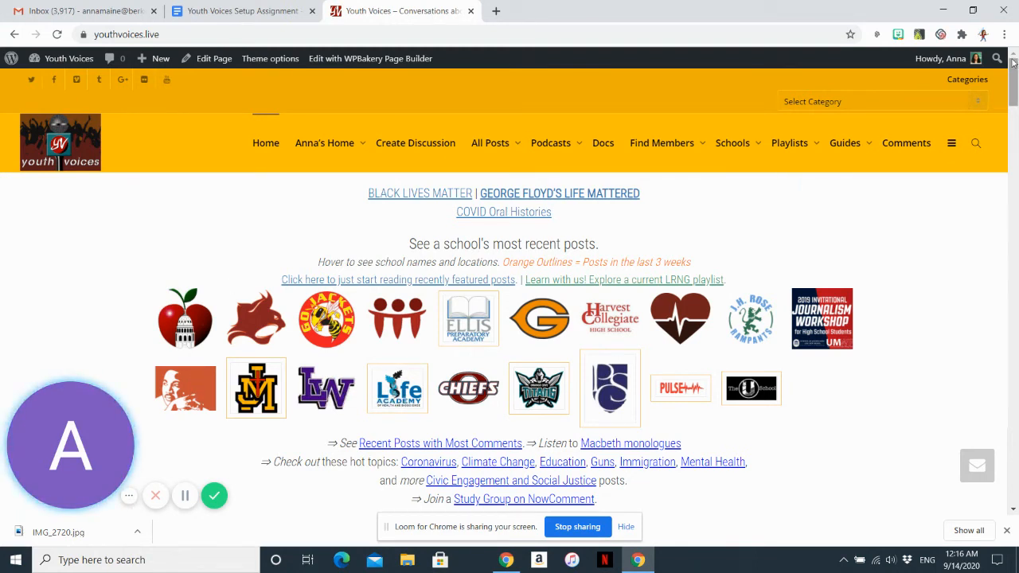
Return to your own profile page showing the new sailboat cover image.
left_click(324, 144)
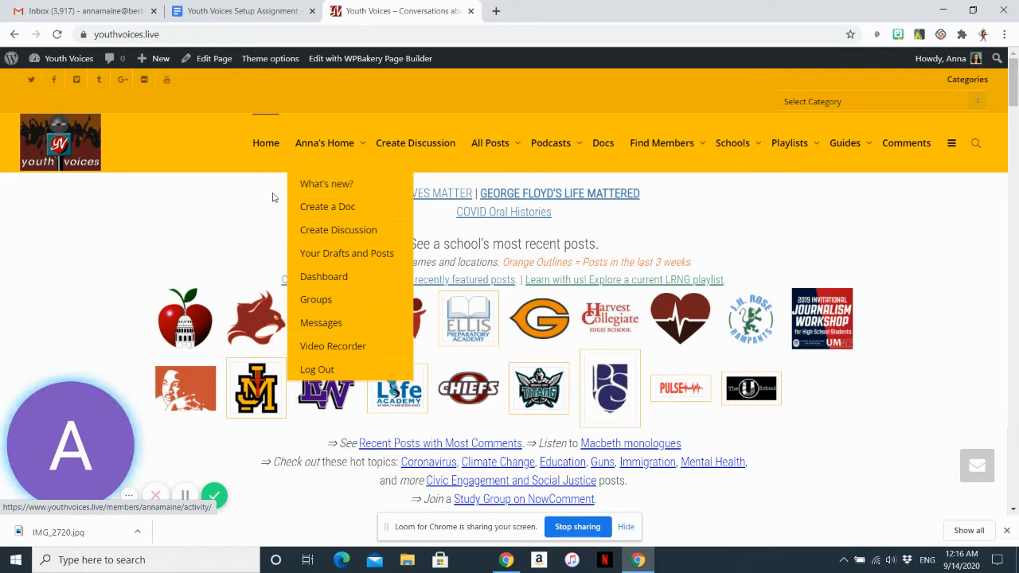
left_click(326, 183)
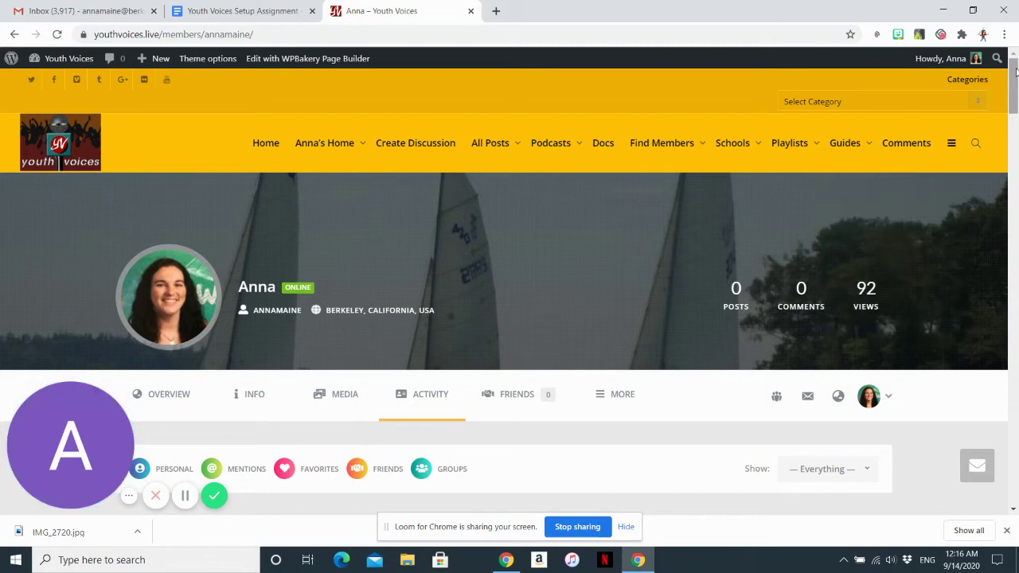
Go through Profile Settings back to the Change Cover Image upload page.
scroll("down", 3)
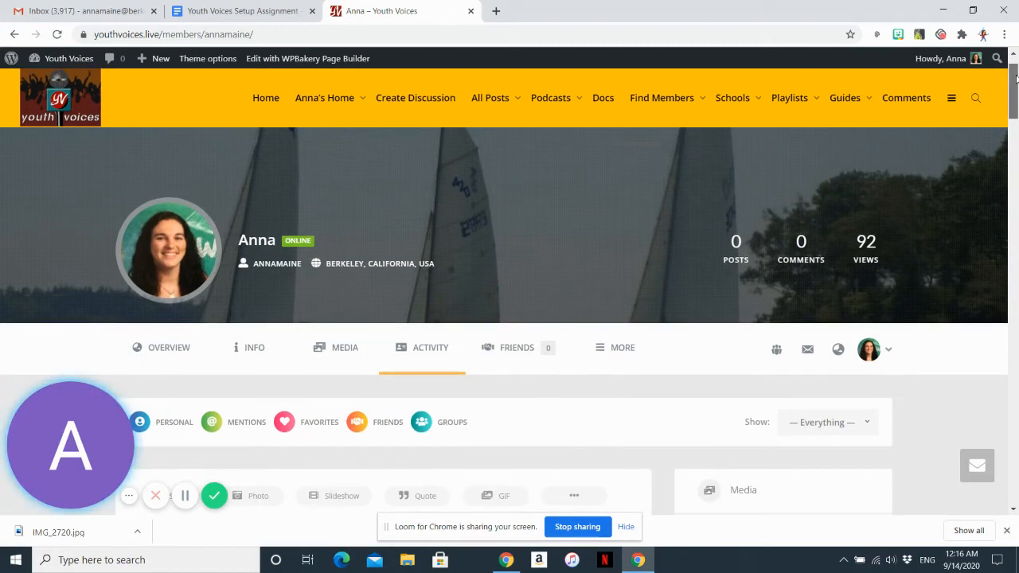
scroll("down", 3)
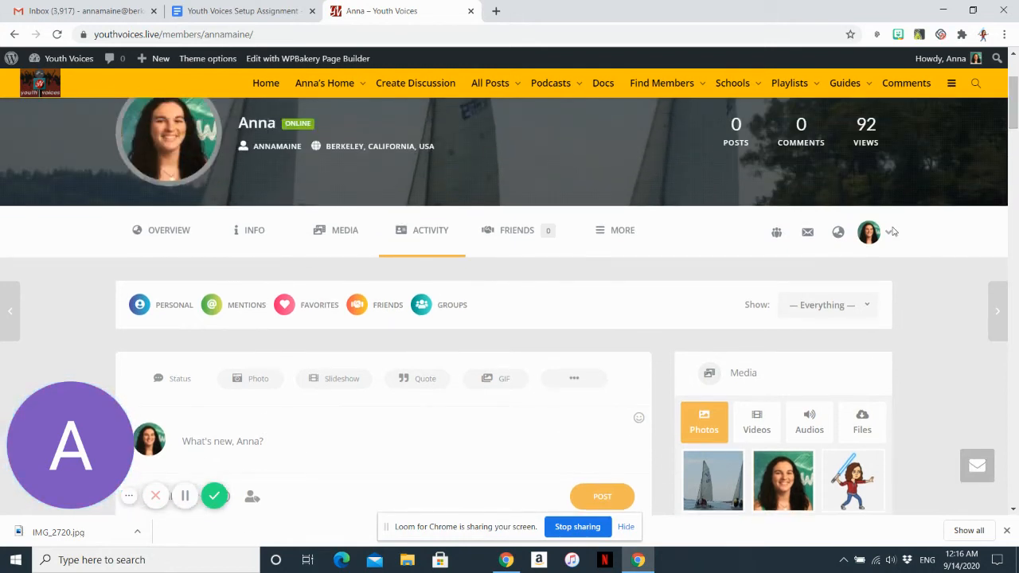
left_click(869, 232)
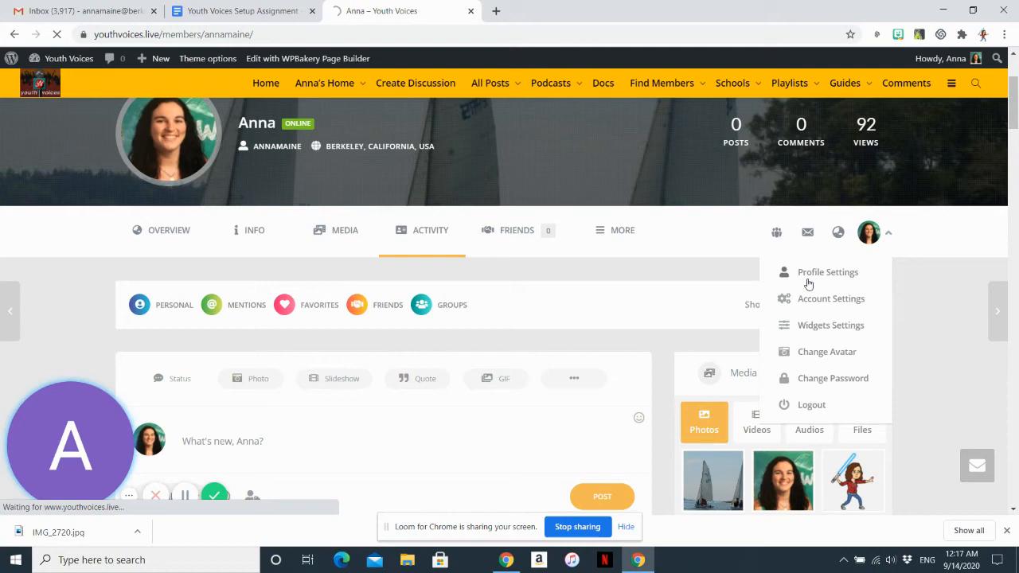
left_click(827, 270)
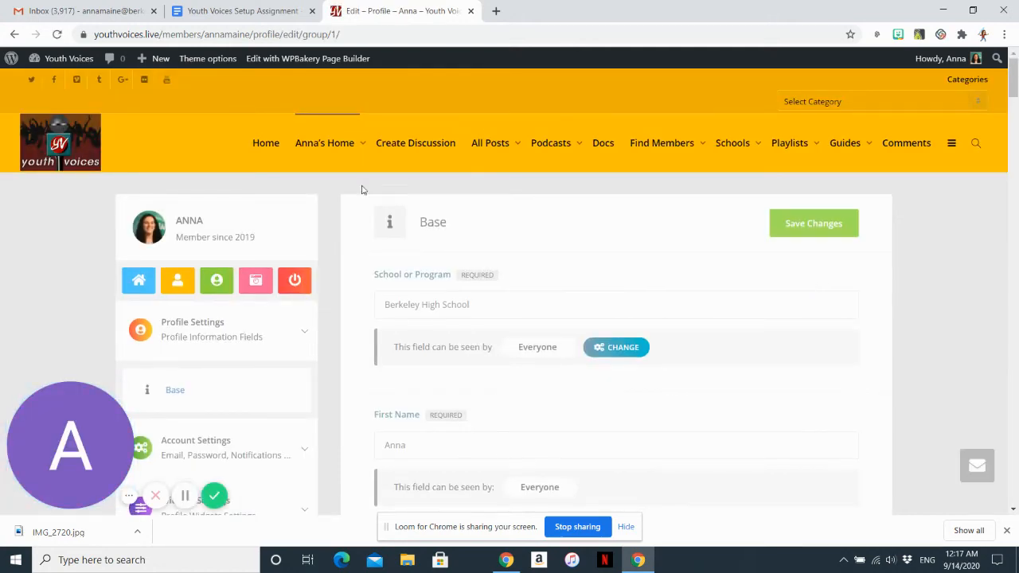
left_click(255, 280)
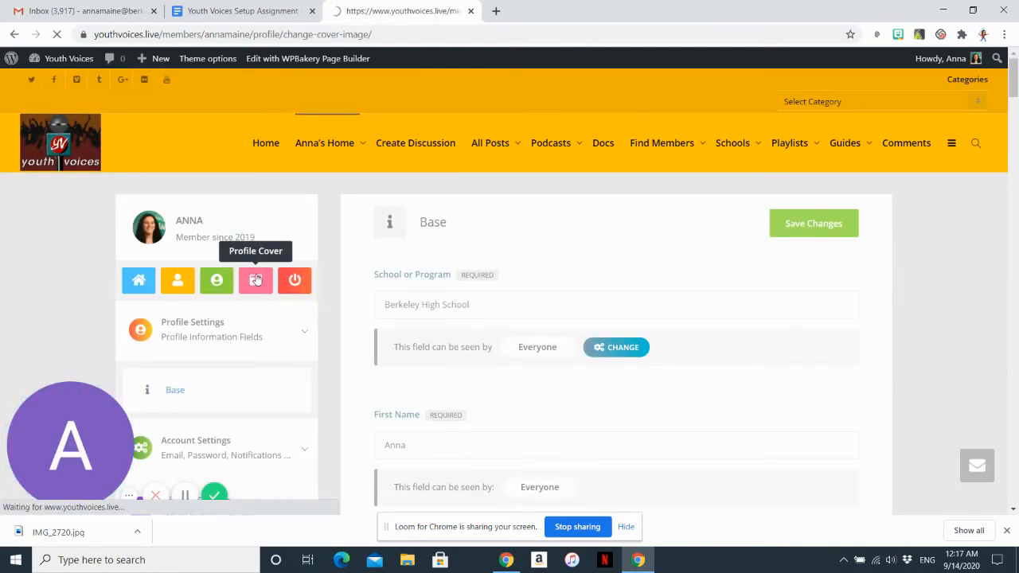
left_click(255, 280)
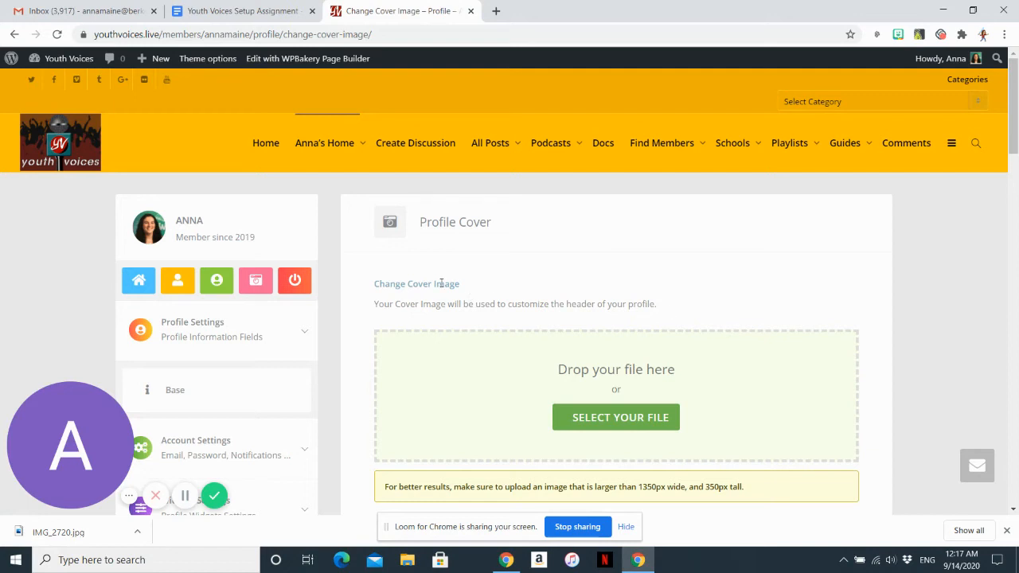
mouse_move(178, 458)
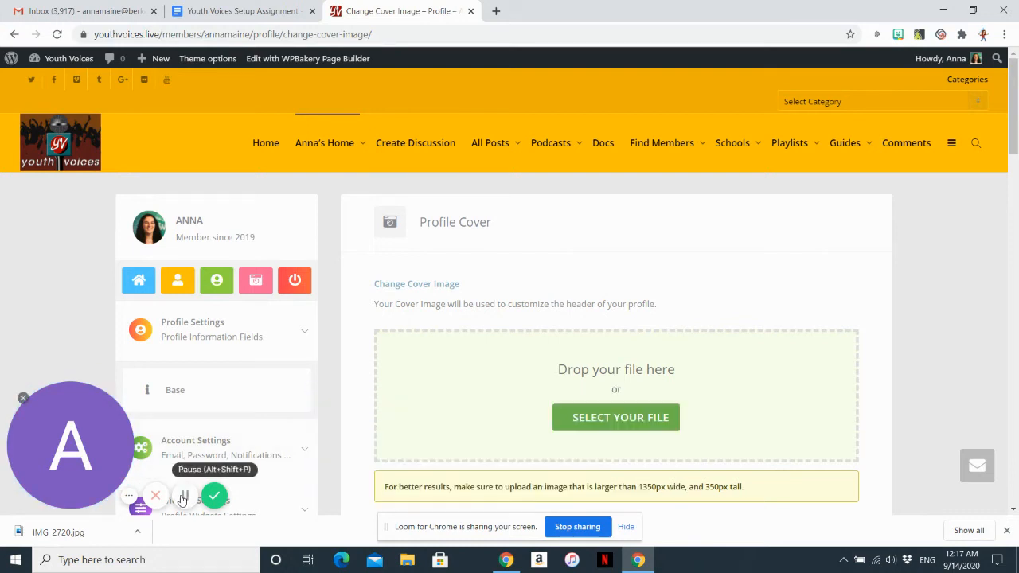
mouse_move(177, 280)
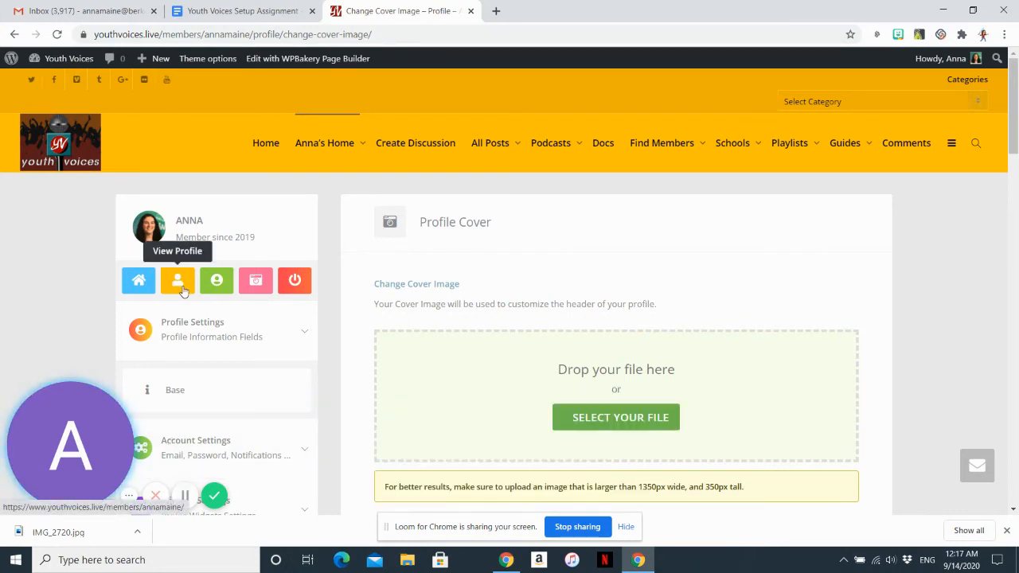
mouse_move(178, 280)
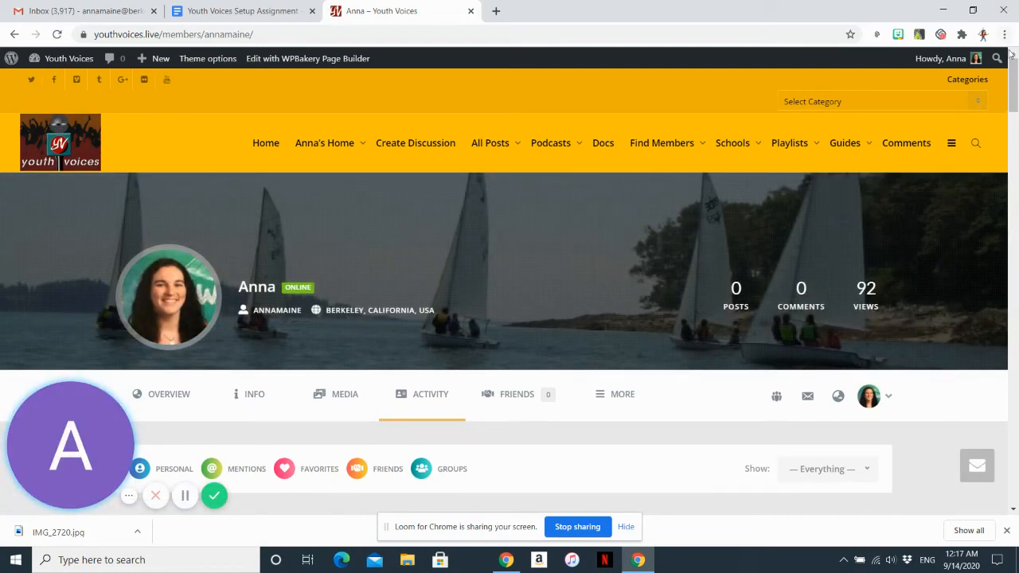
Scroll the profile to the activity feed showing the new cover-change entry.
scroll("down", 3)
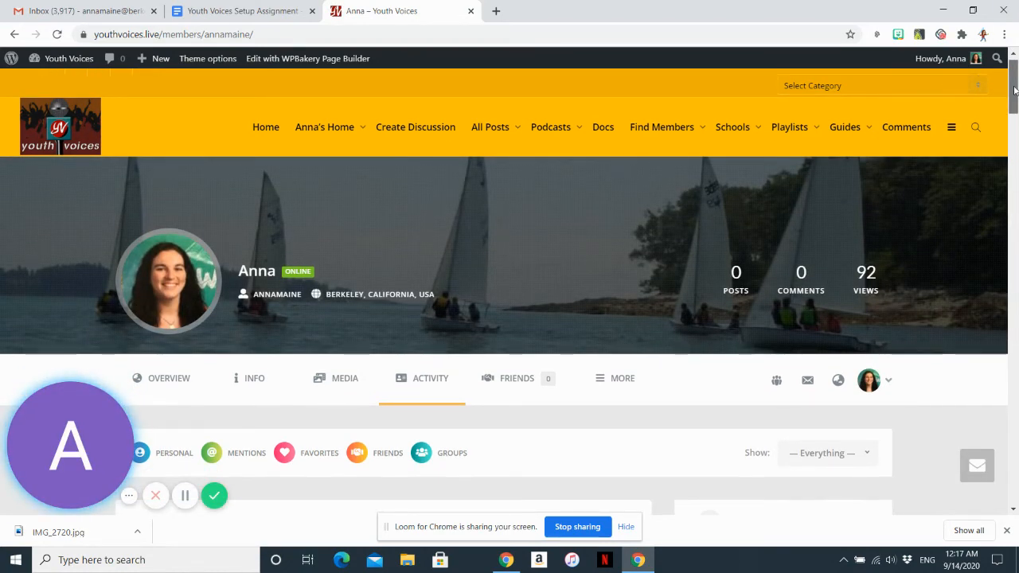
scroll("down", 3)
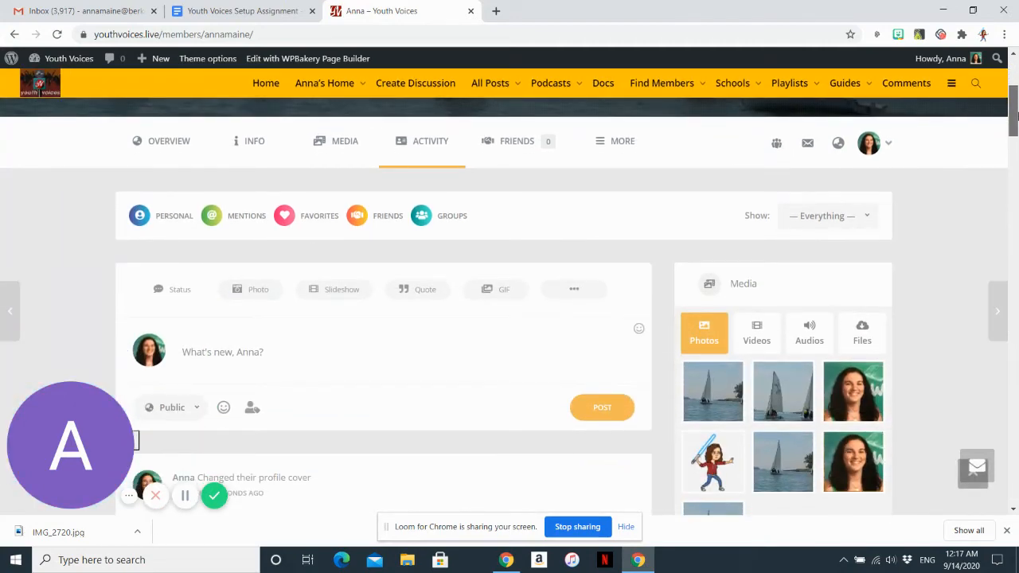
scroll("up", 3)
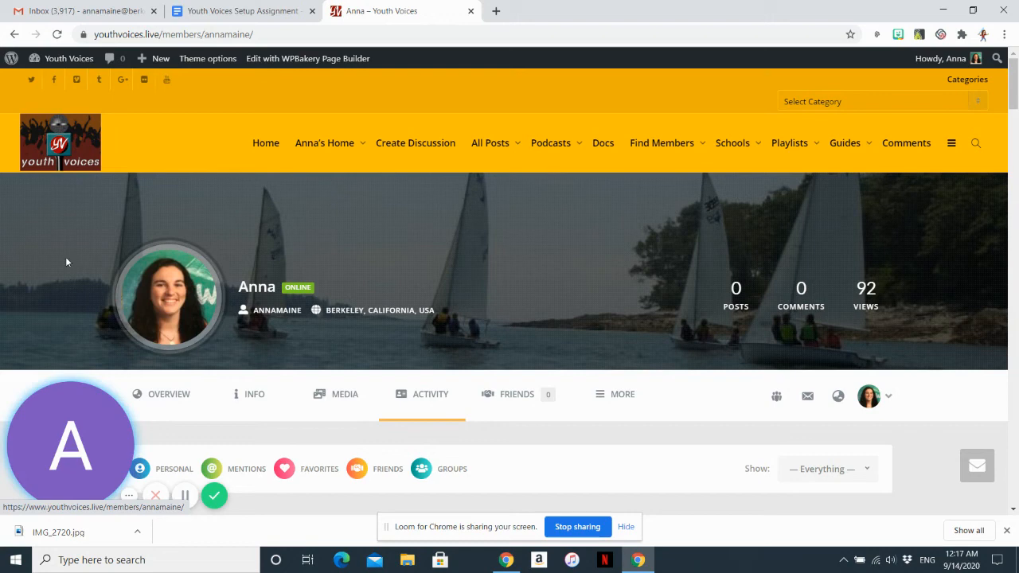
mouse_move(793, 188)
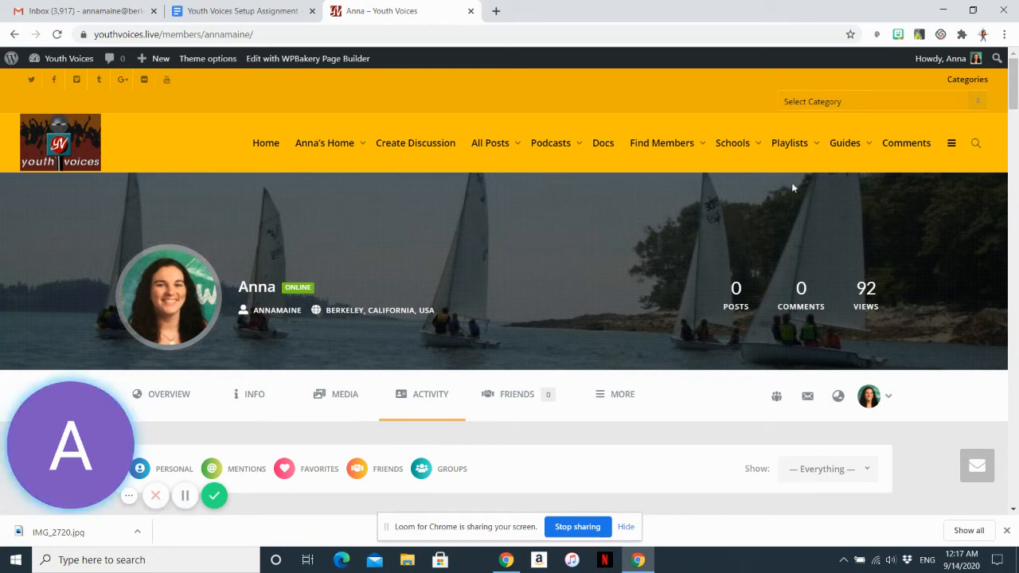
scroll("down", 3)
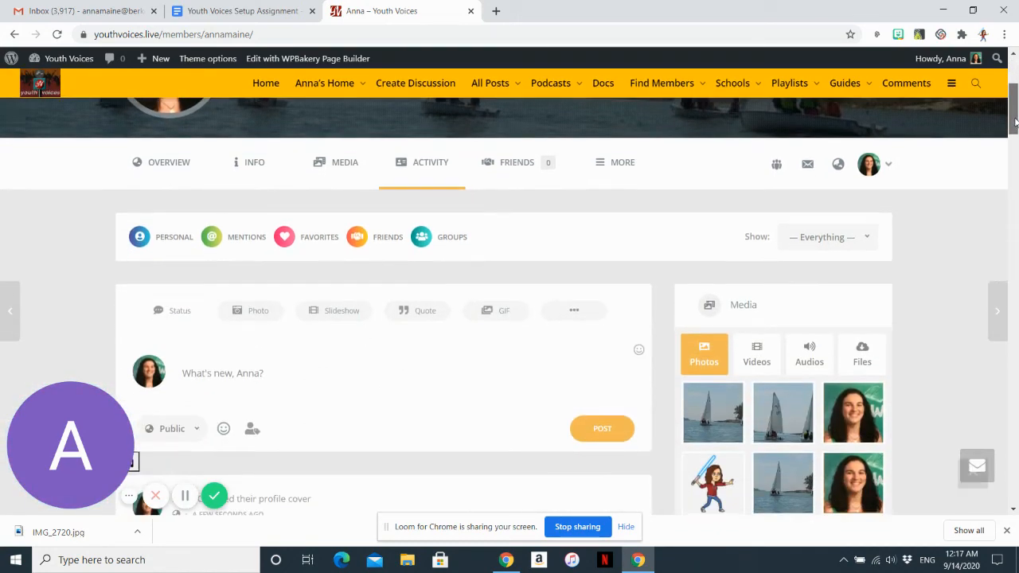
scroll("down", 3)
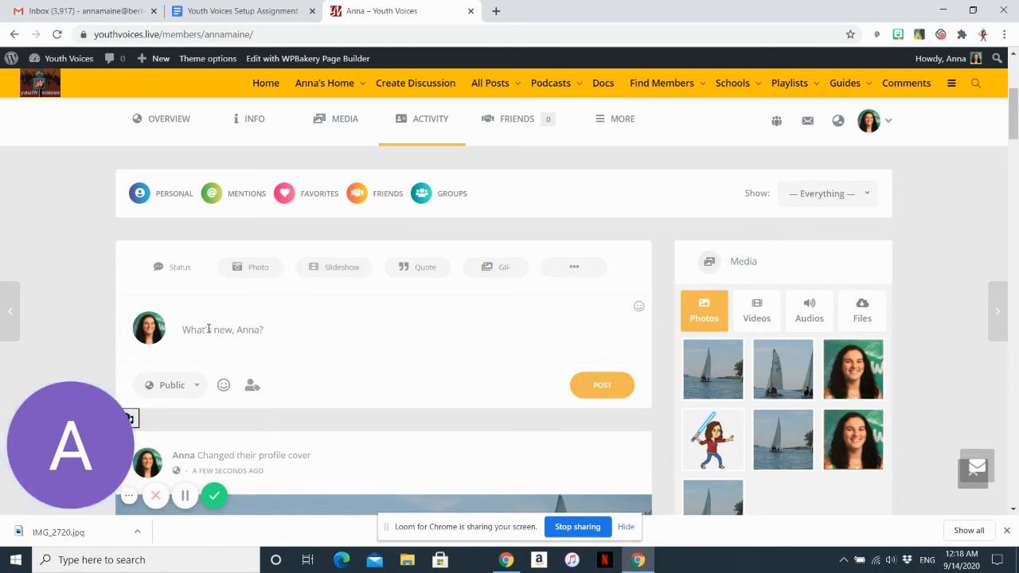
Write 'Today I am feeling good... I am setting up' in the What's new status box.
type("Today")
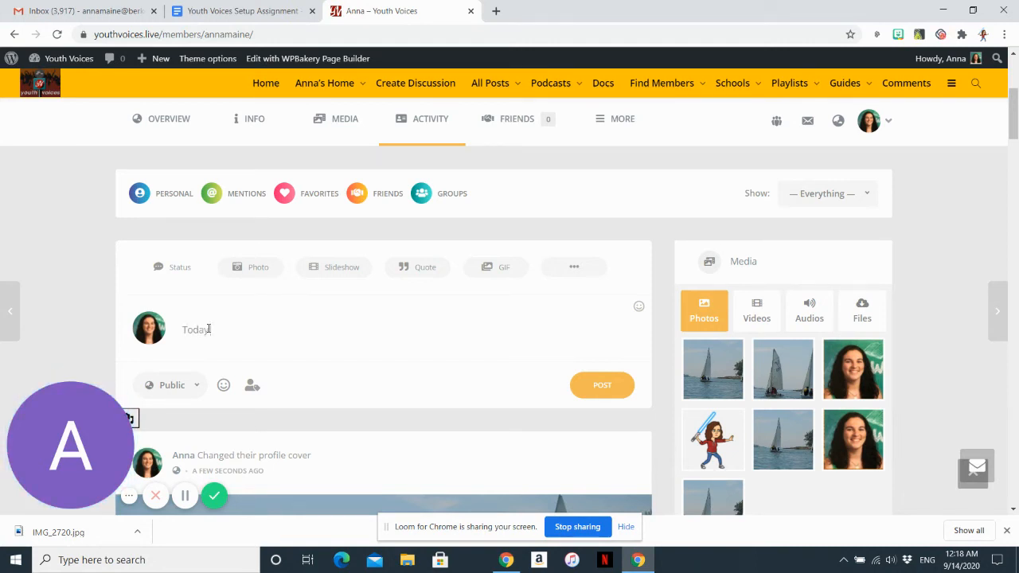
type("I am feeling")
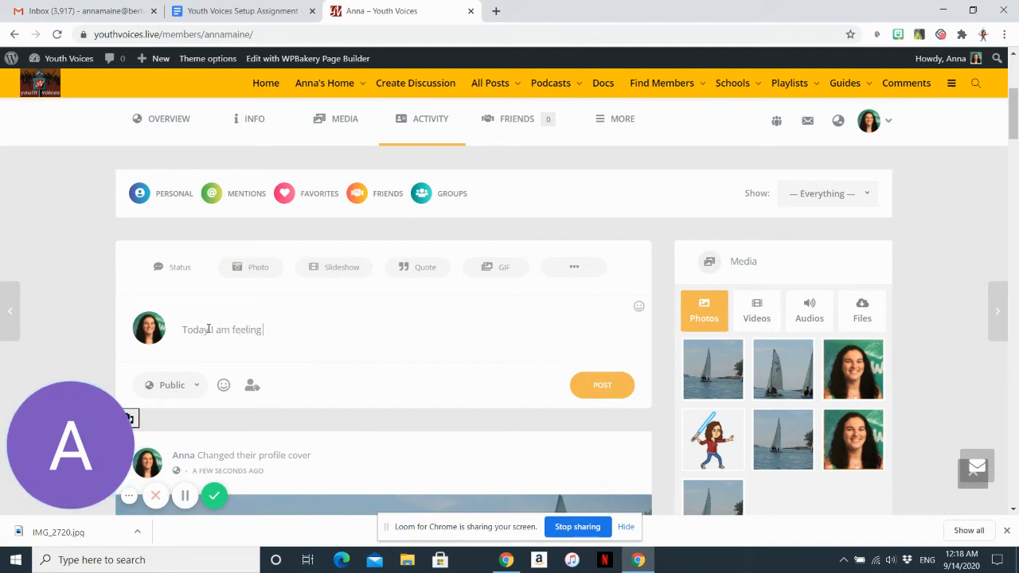
type("good")
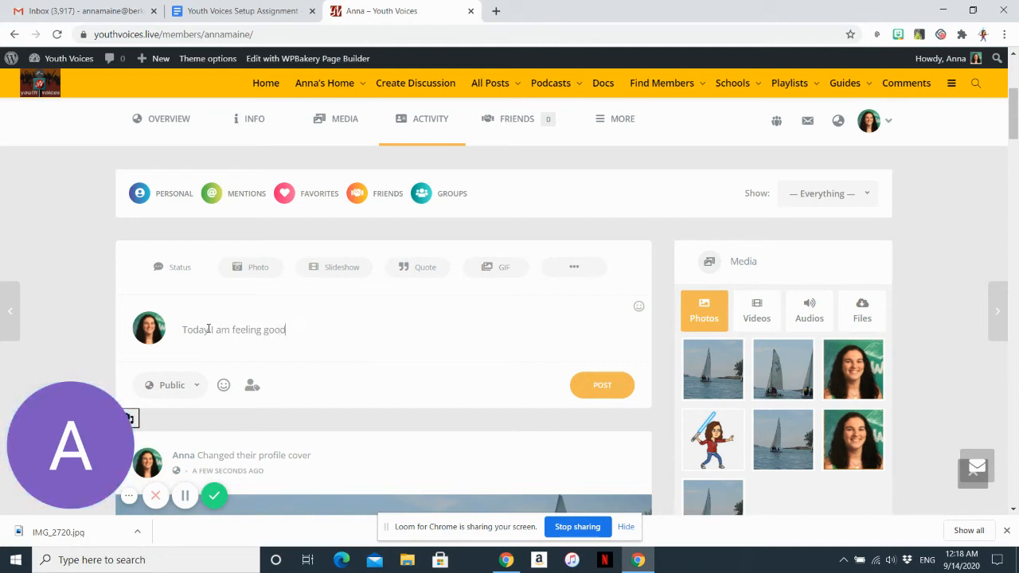
type("ecause")
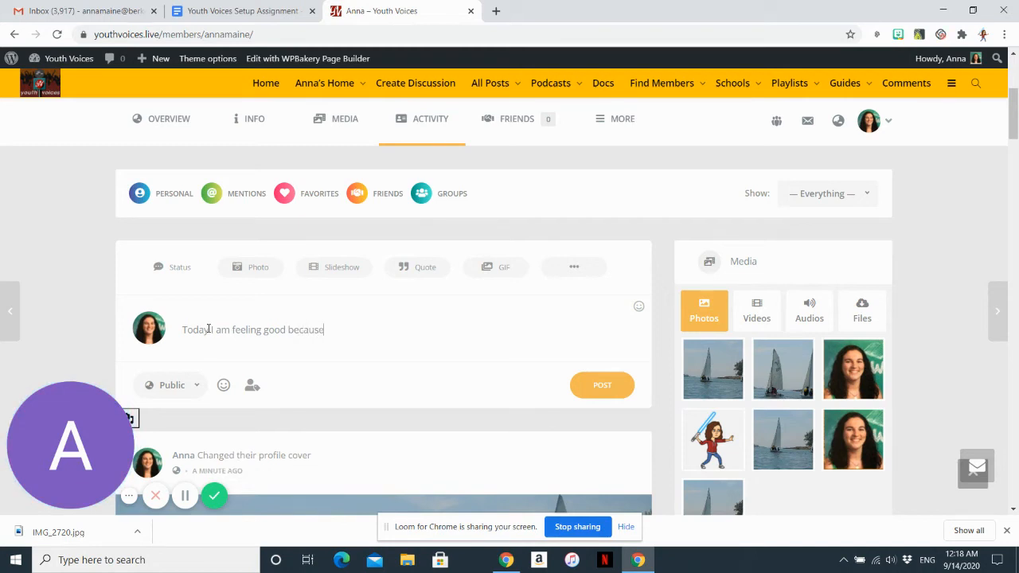
type("I am setting up my Youth Voices account!")
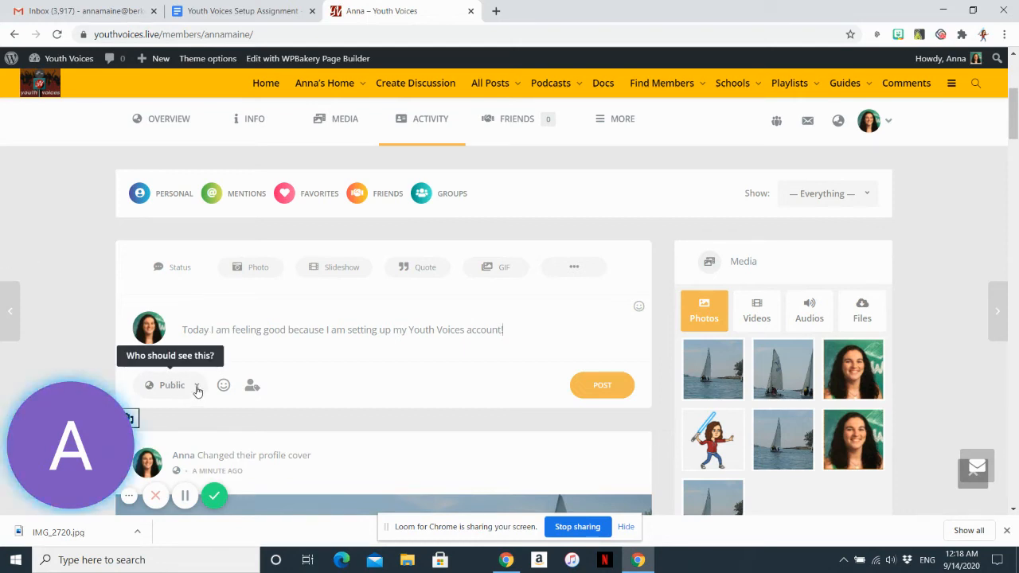
Try the post audience as Only Me from the visibility choices.
left_click(197, 385)
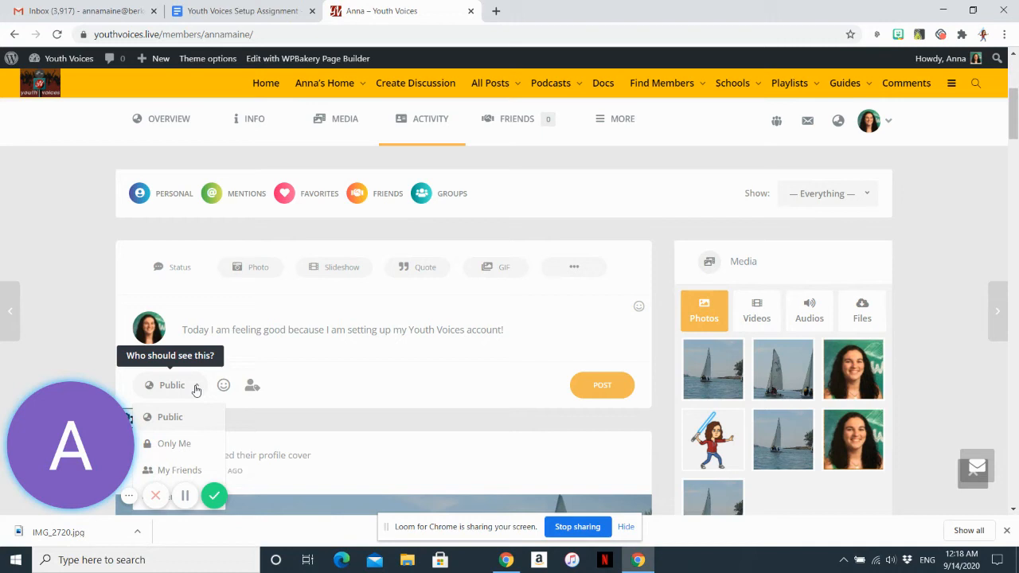
scroll("down", 3)
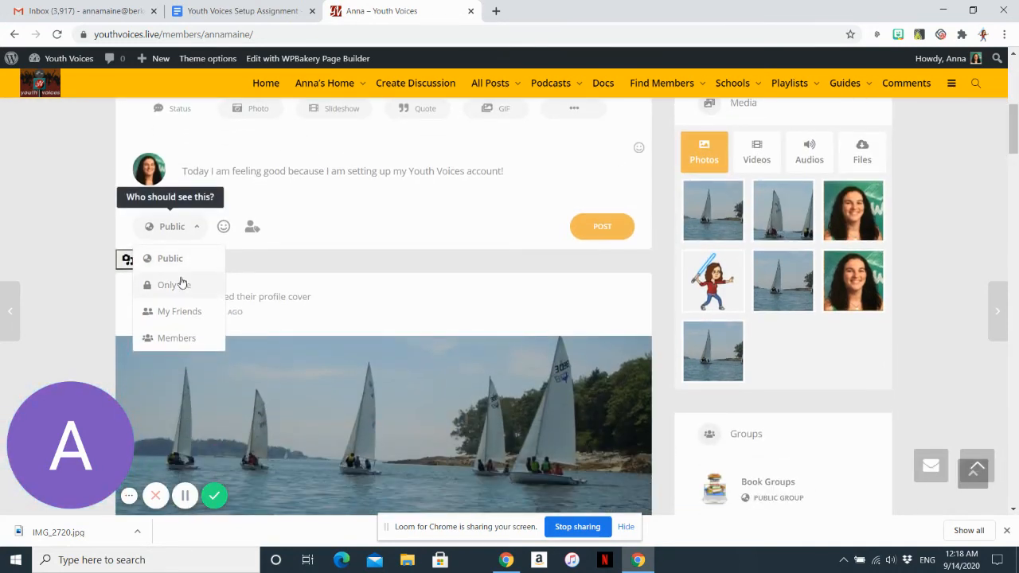
left_click(169, 284)
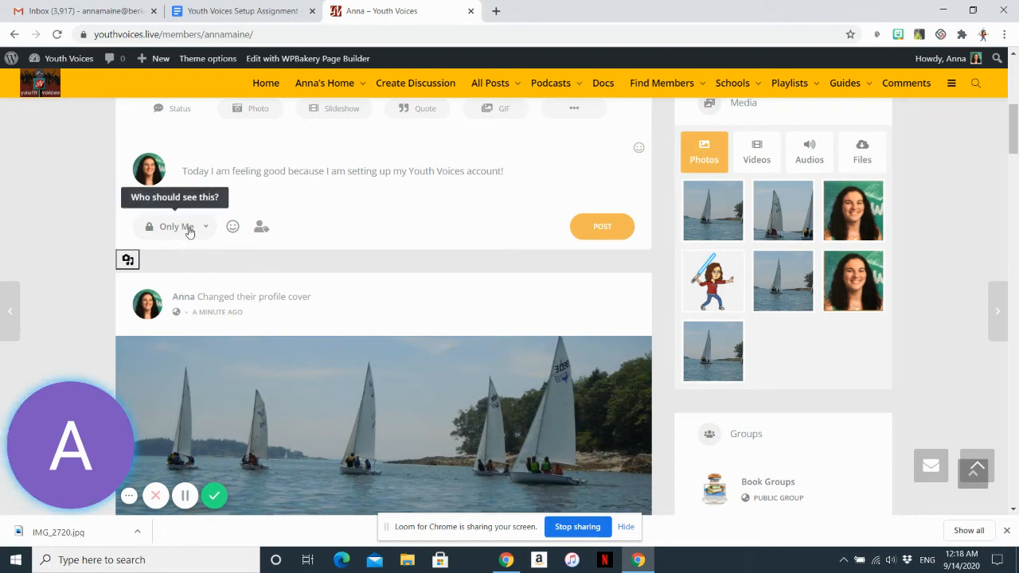
left_click(175, 226)
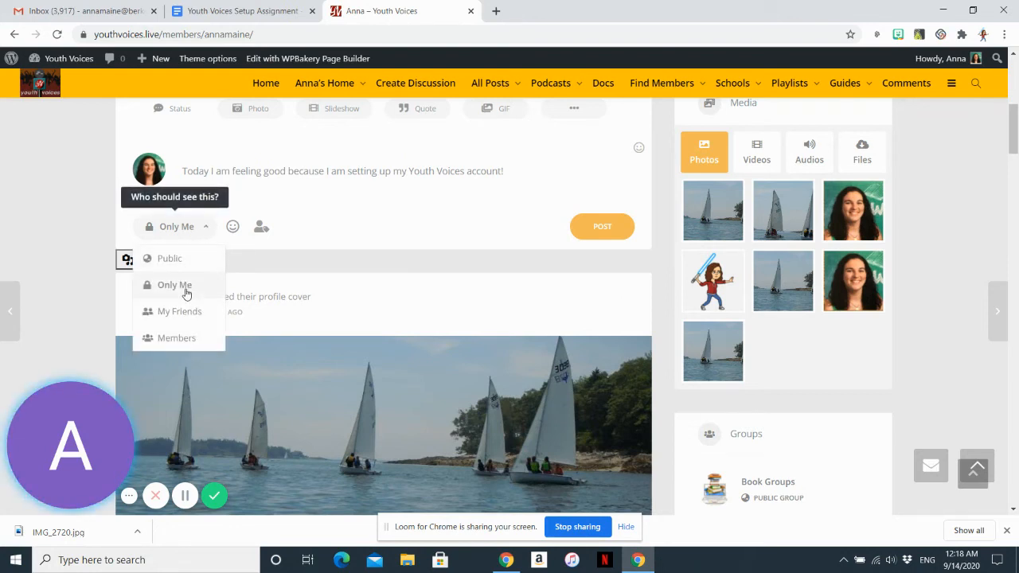
mouse_move(186, 312)
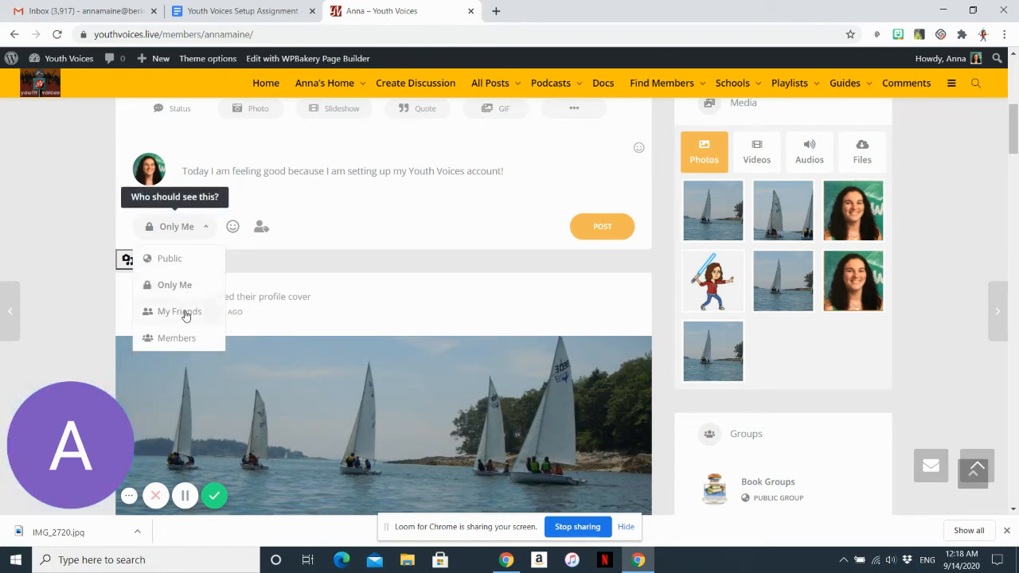
Try Friends-only visibility, then set the post audience back to Public.
left_click(179, 311)
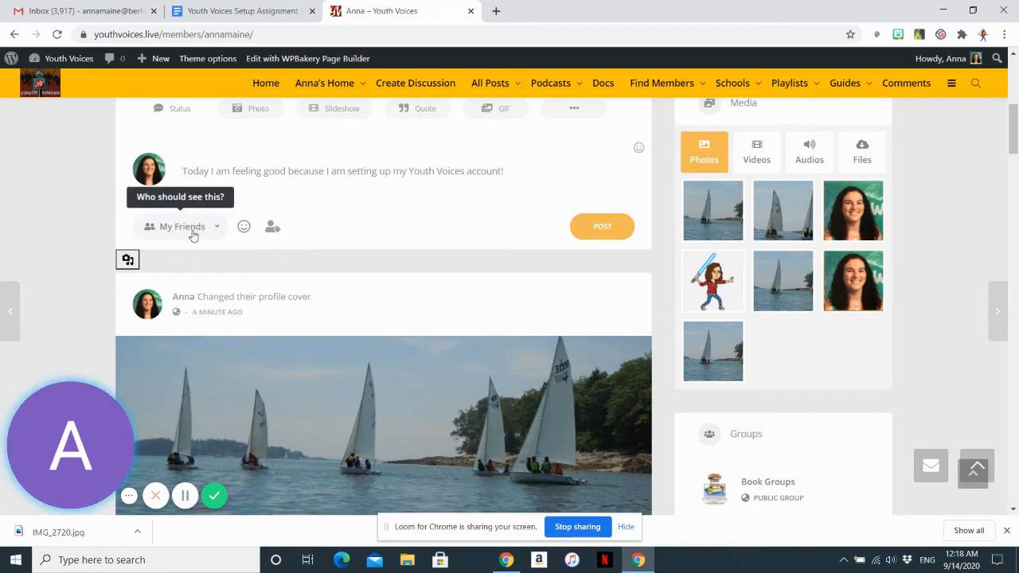
left_click(181, 226)
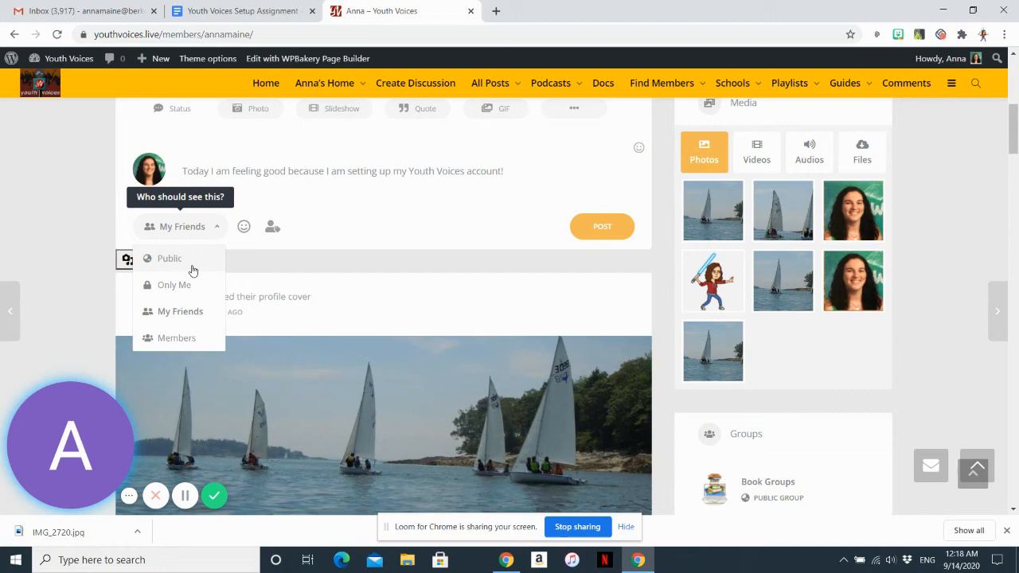
left_click(175, 283)
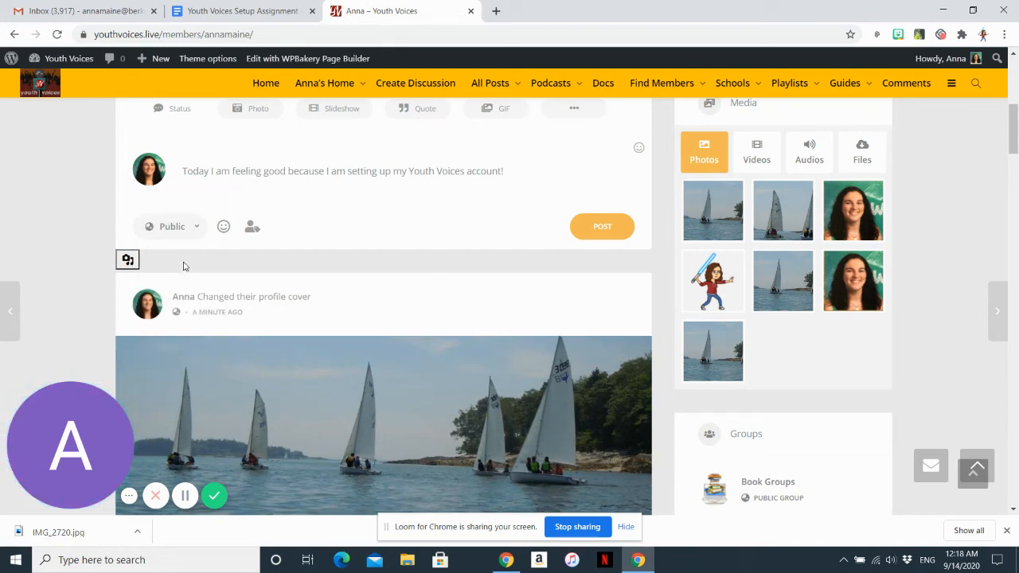
mouse_move(206, 252)
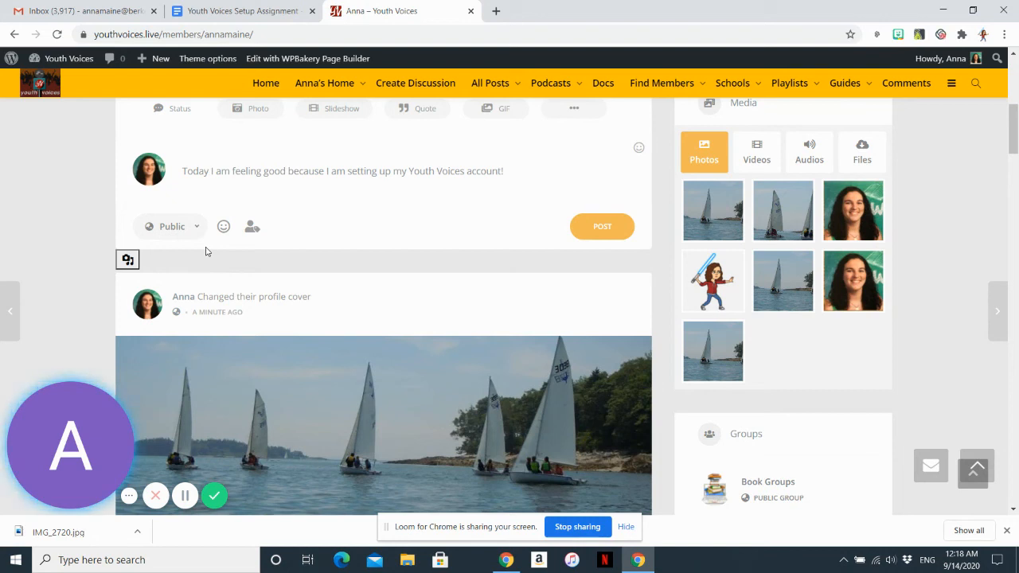
mouse_move(223, 226)
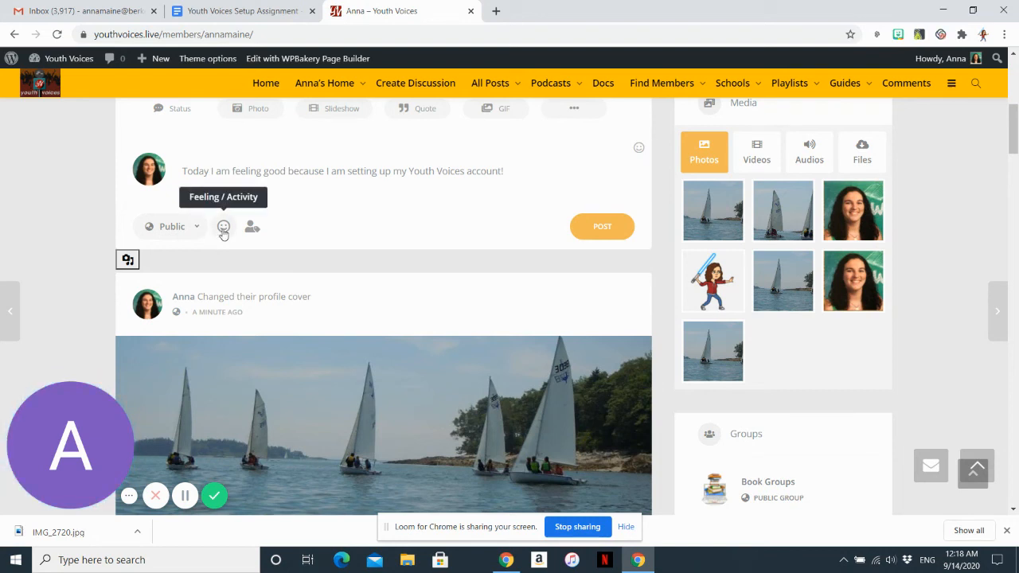
mouse_move(223, 230)
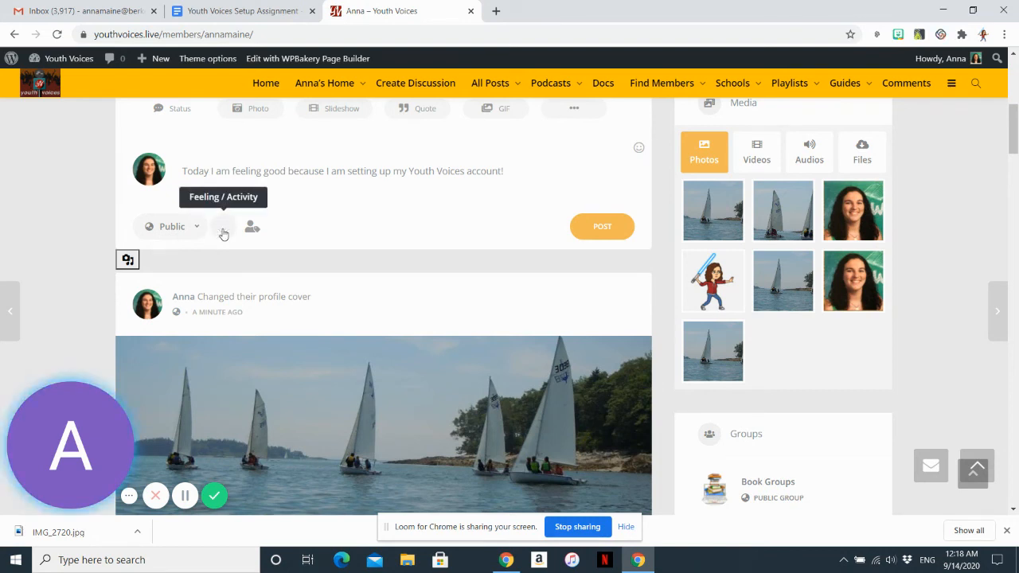
Check the Feeling/Activity list, then post the public status update.
left_click(223, 226)
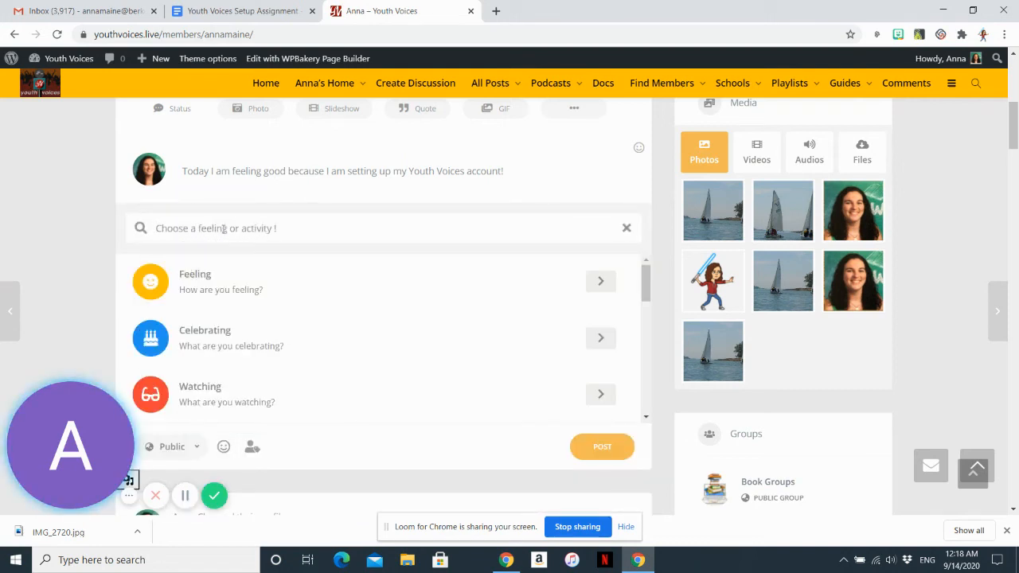
mouse_move(554, 285)
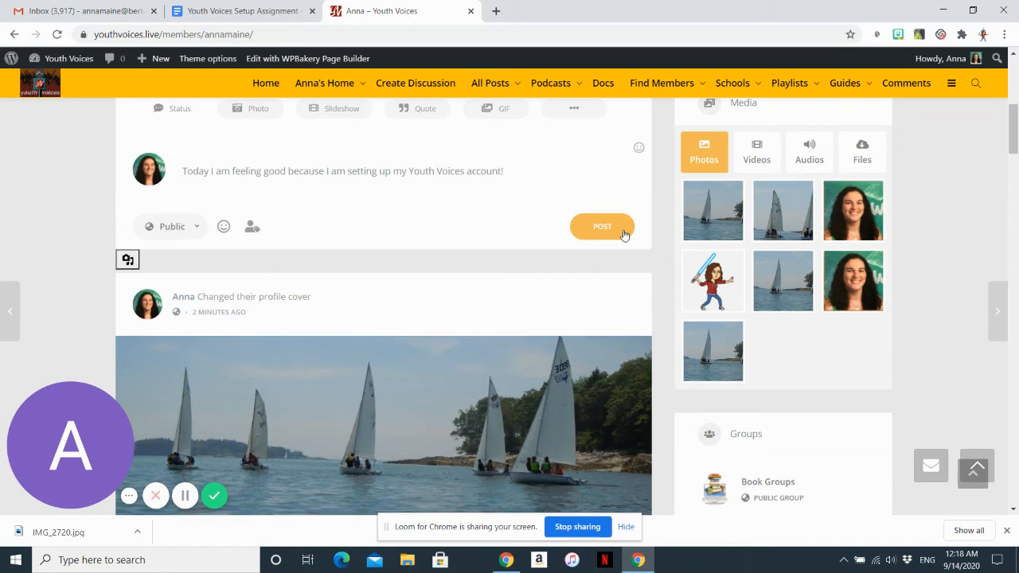
mouse_move(581, 242)
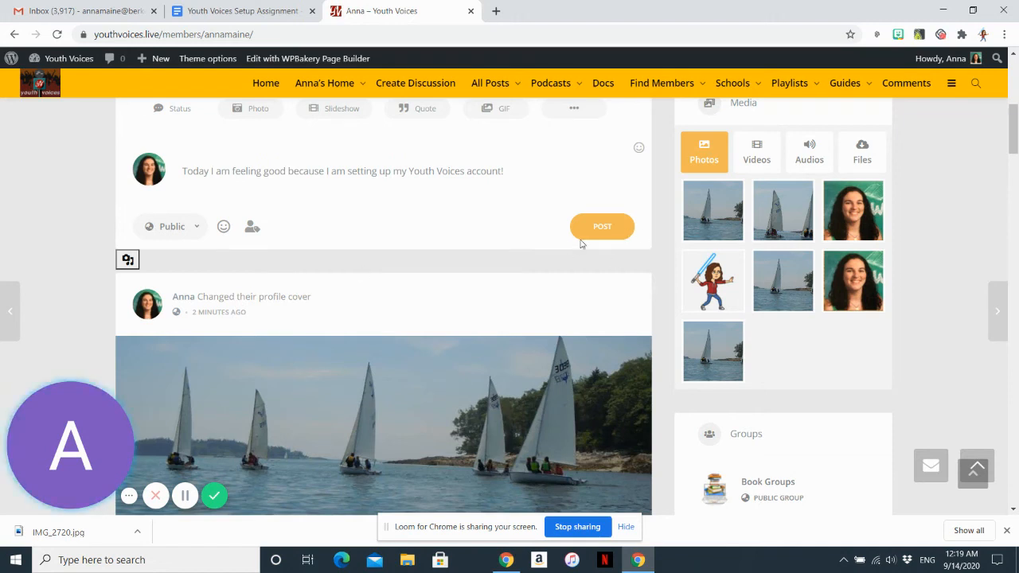
mouse_move(585, 229)
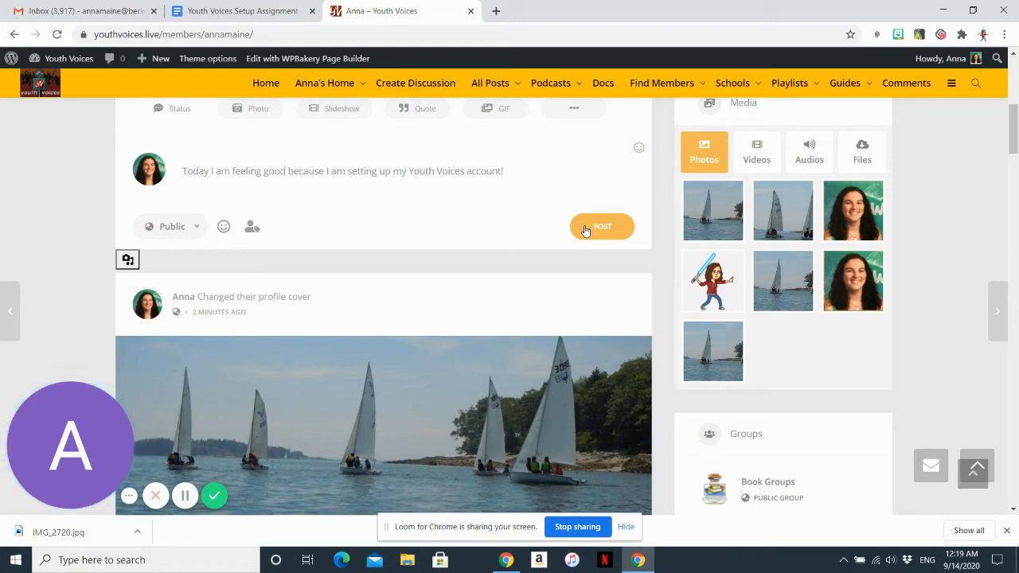
left_click(601, 226)
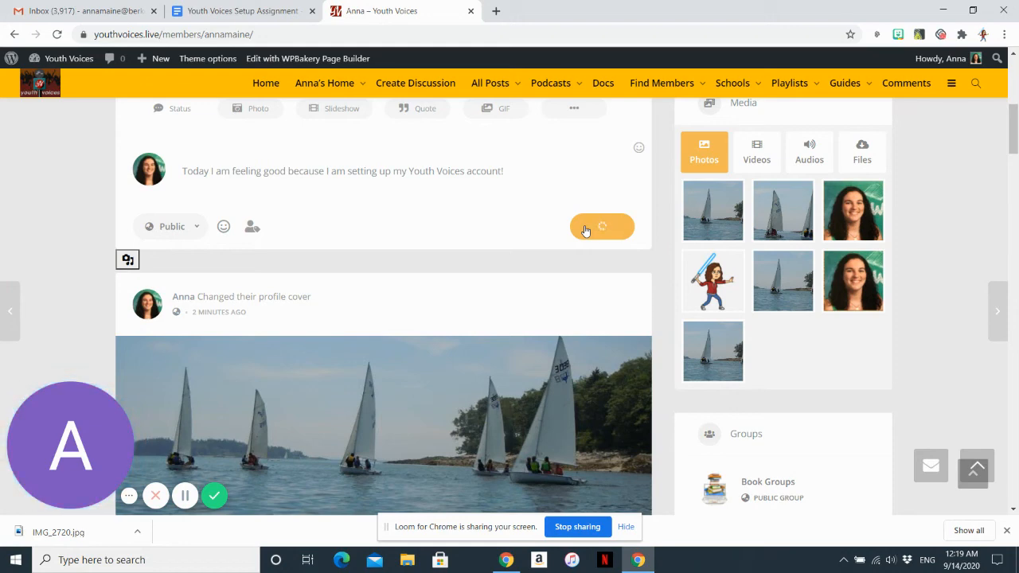
left_click(602, 226)
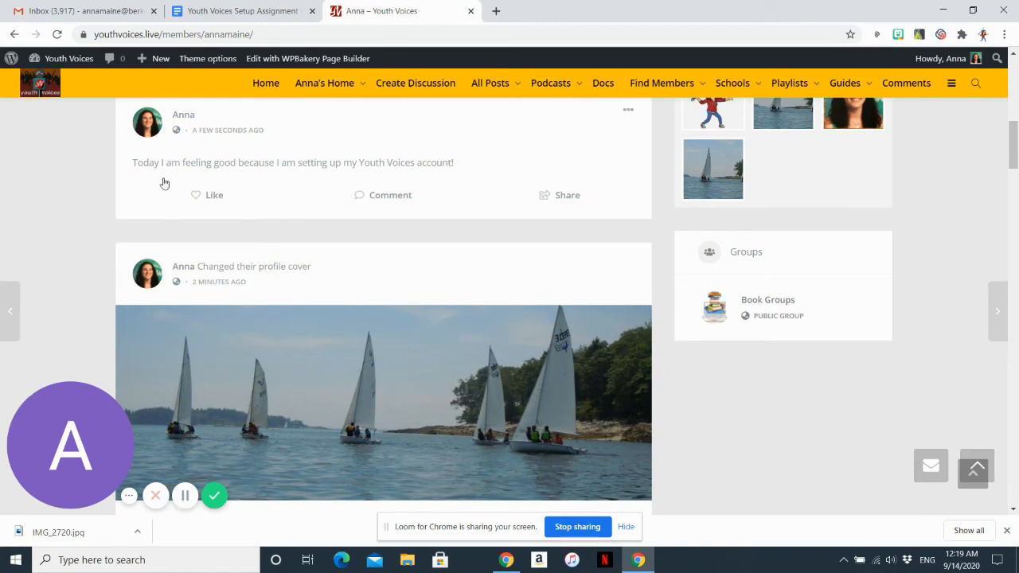
mouse_move(184, 140)
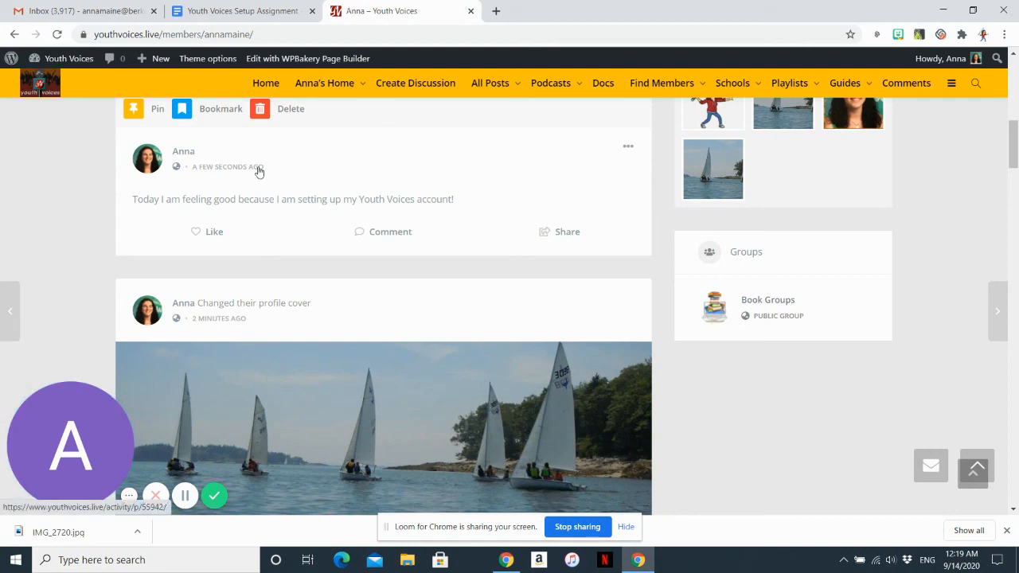
mouse_move(334, 162)
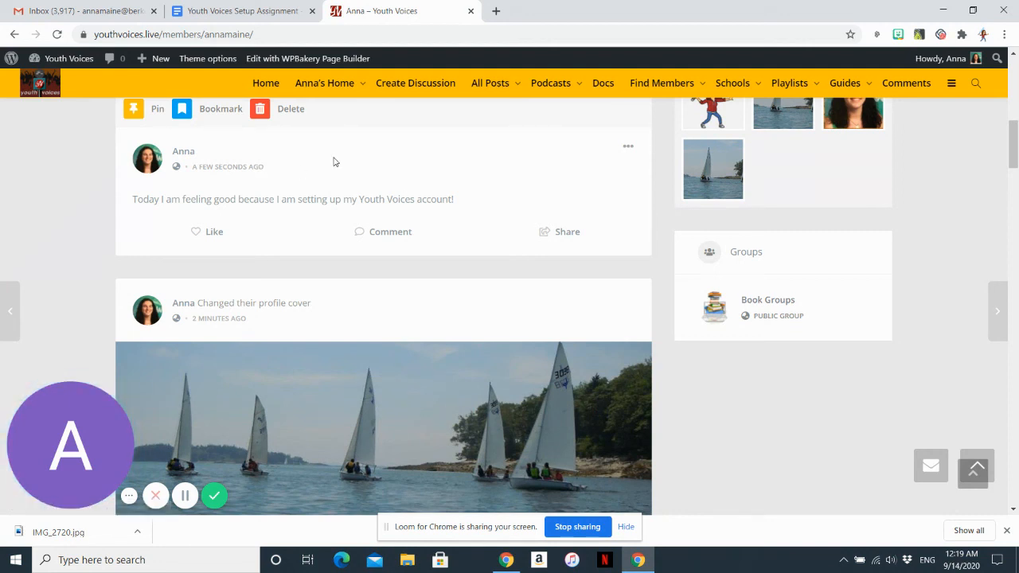
mouse_move(283, 118)
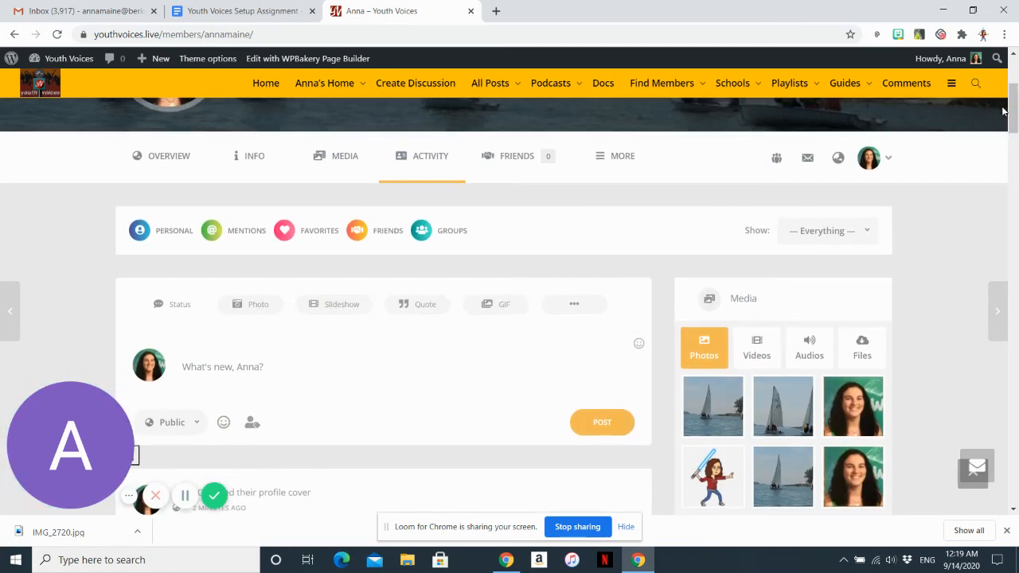
Set visibility to Only Me and write 'Today ... ok. I am very tired.'.
left_click(172, 422)
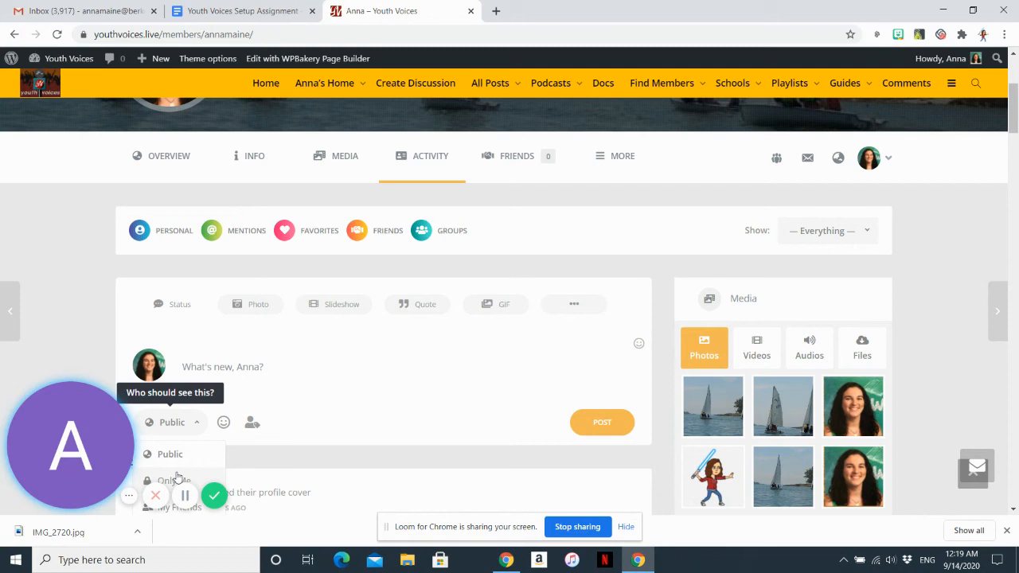
left_click(173, 480)
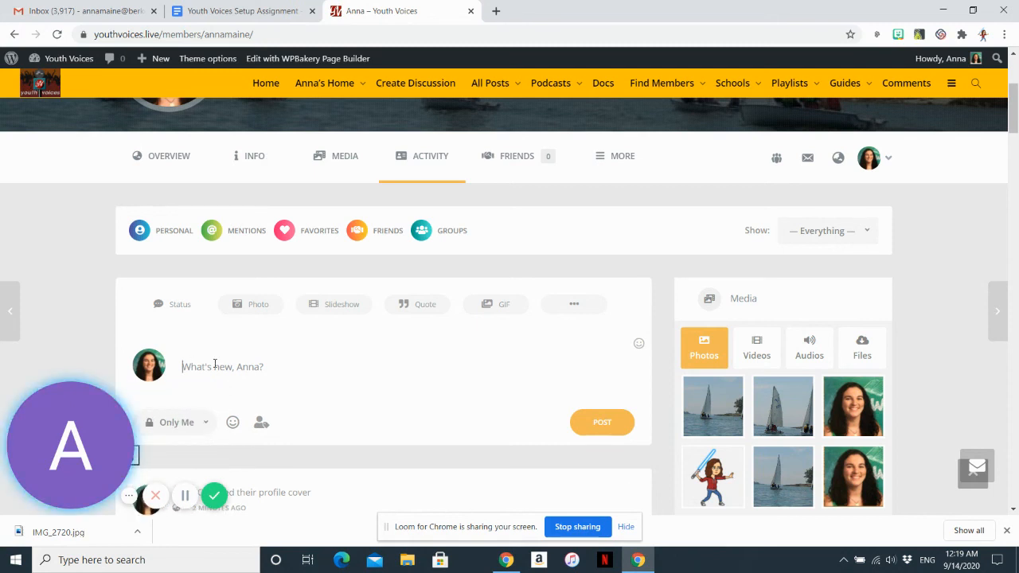
type("Today I am feeling o")
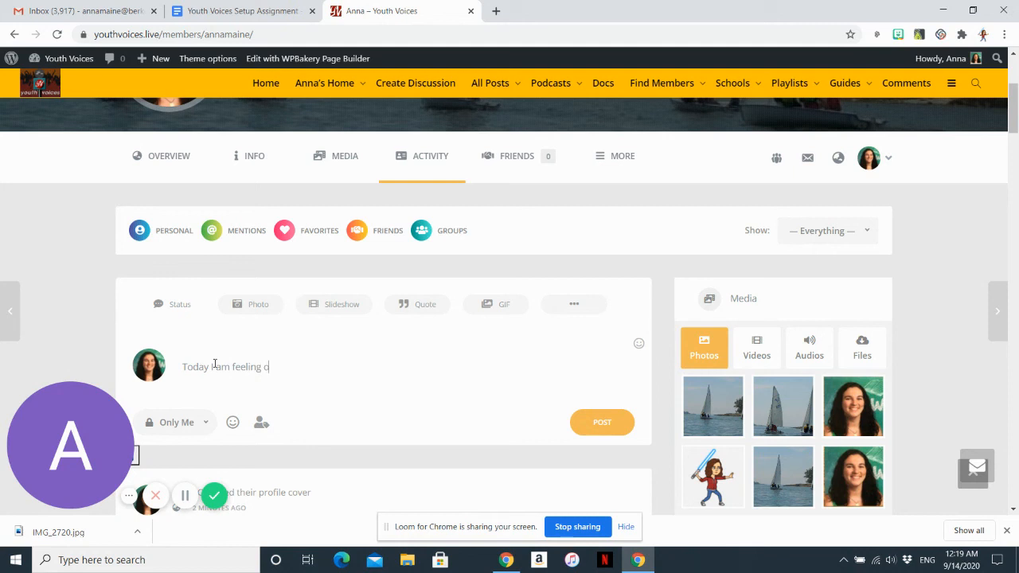
type("k. I am")
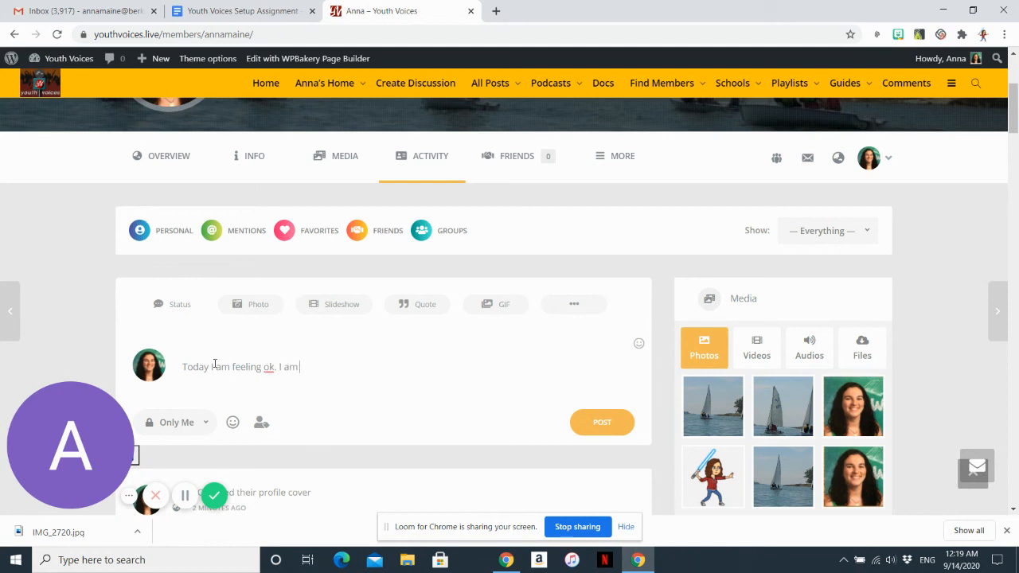
type("very tired.")
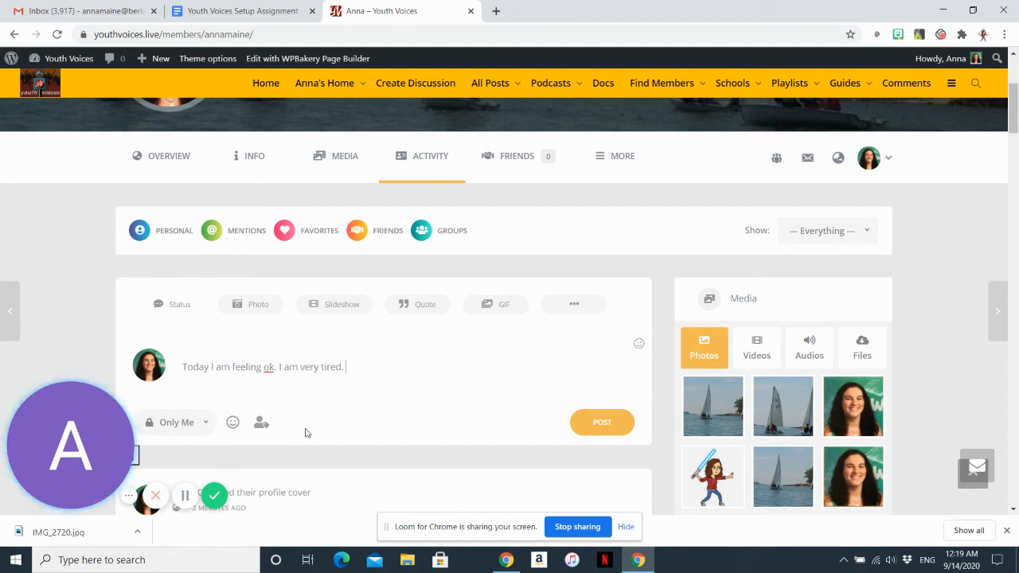
mouse_move(637, 347)
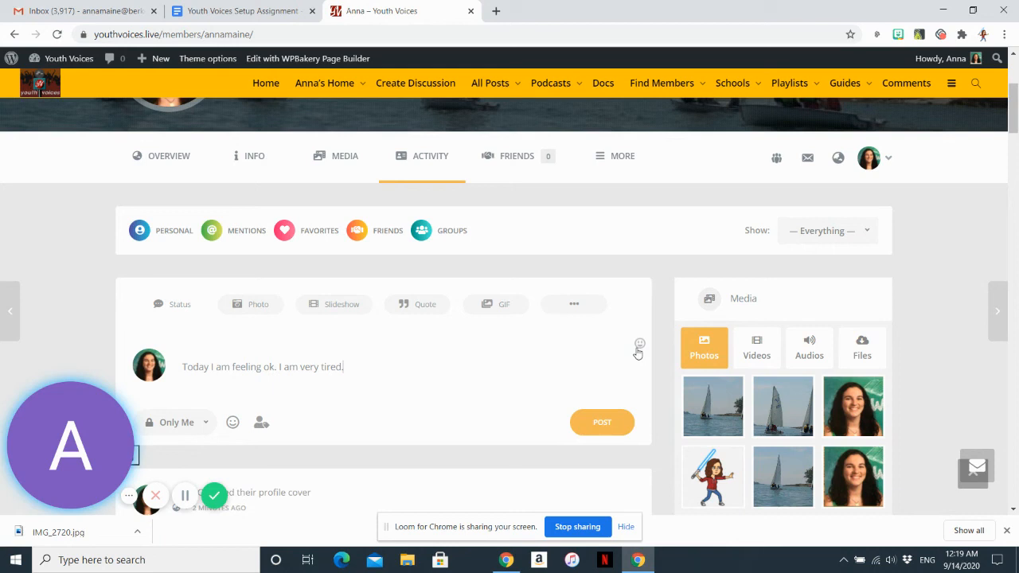
End the status with an emoji from the picker and post the private update.
left_click(637, 347)
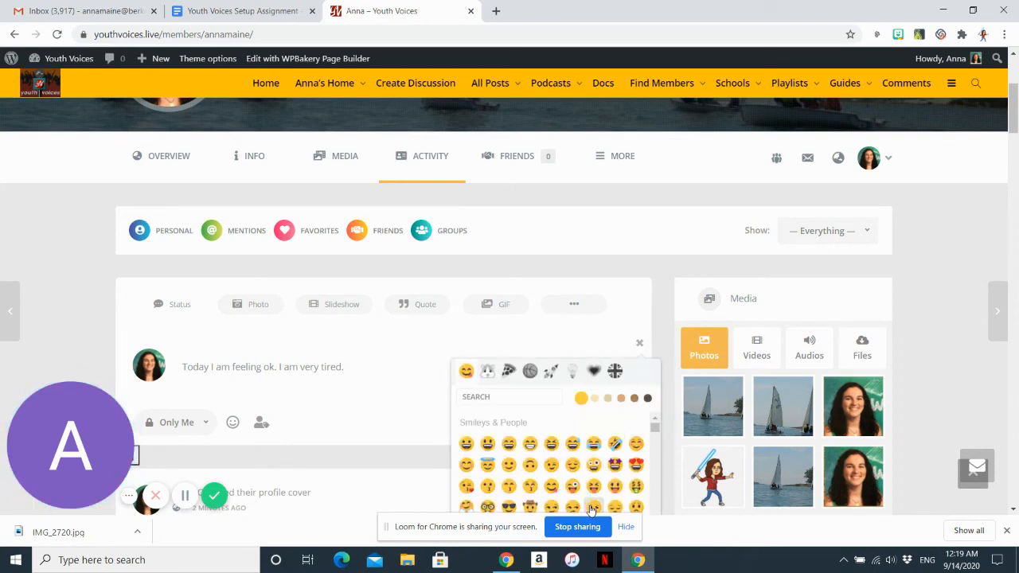
left_click(592, 506)
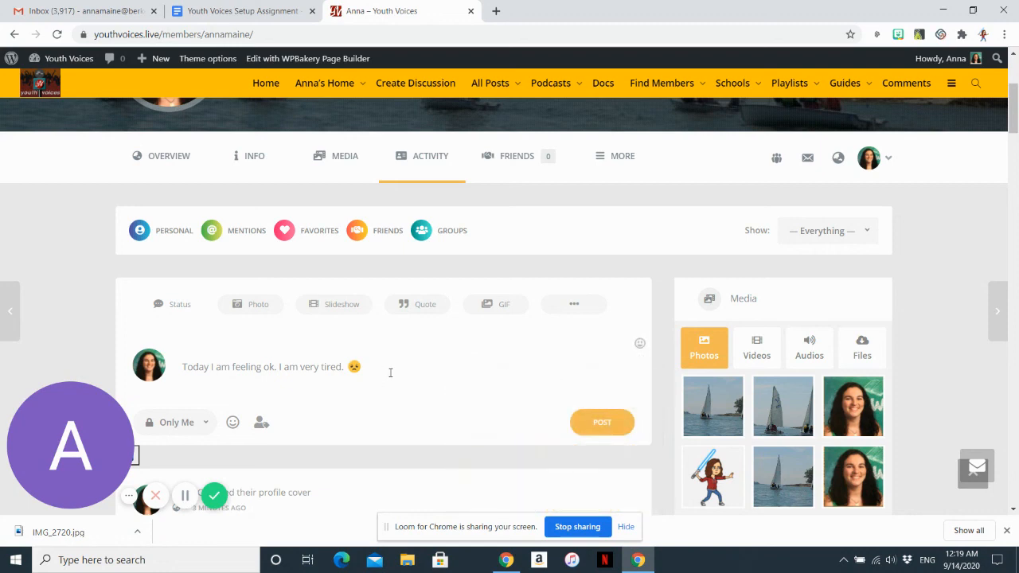
left_click(602, 422)
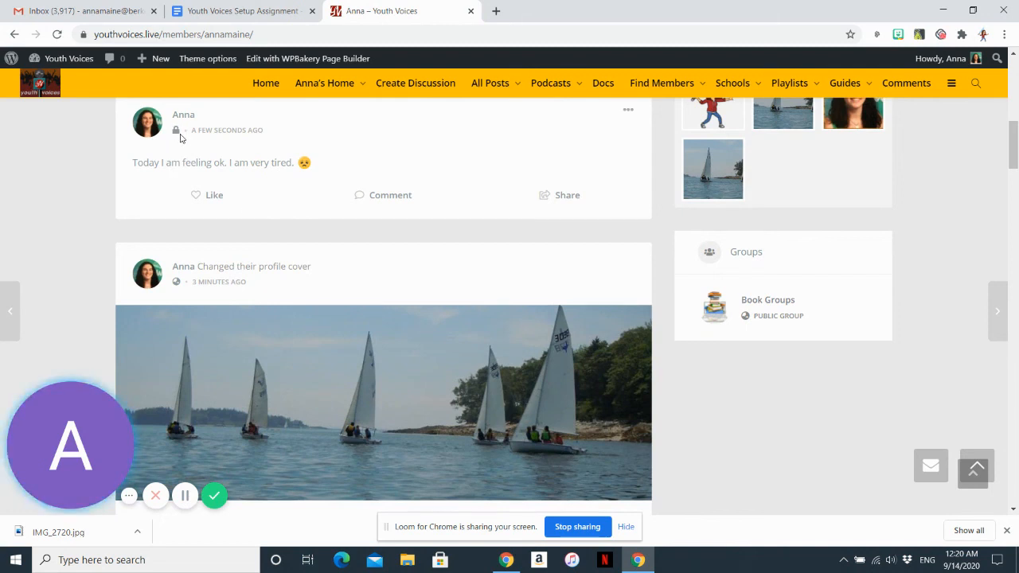
mouse_move(185, 495)
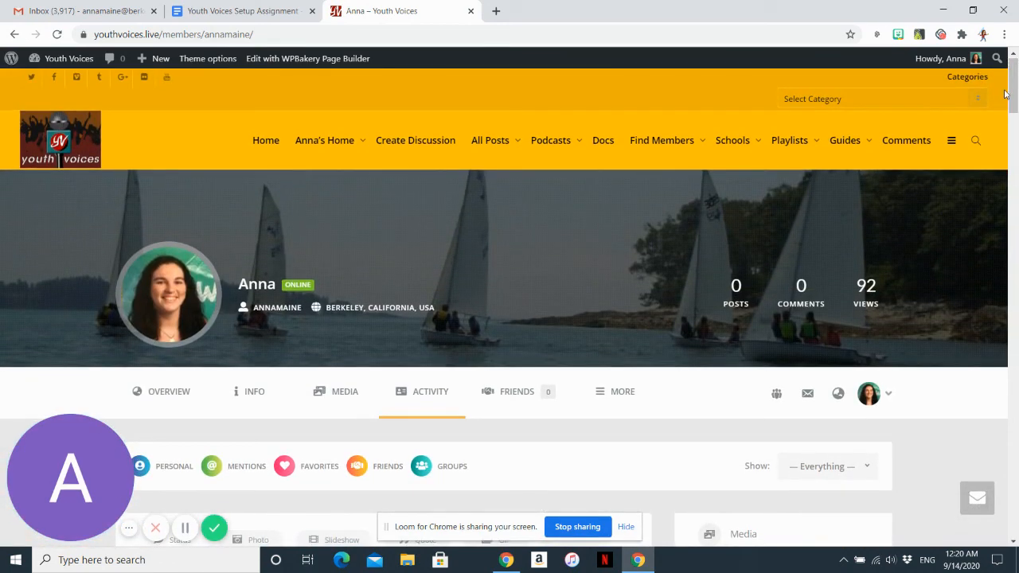
Scroll the profile feed to confirm the private tired-status with emoji is newest.
scroll("down", 3)
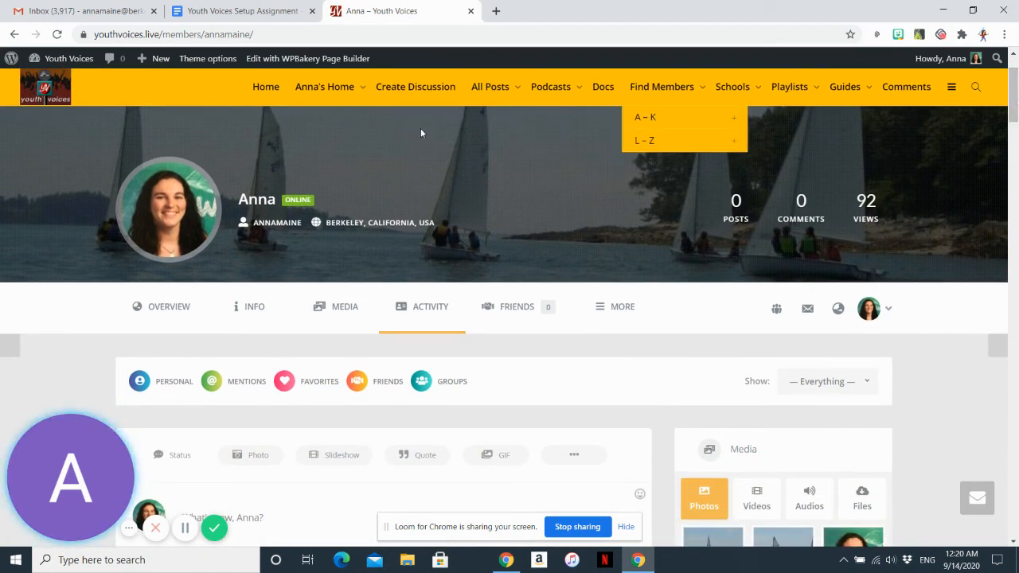
mouse_move(197, 179)
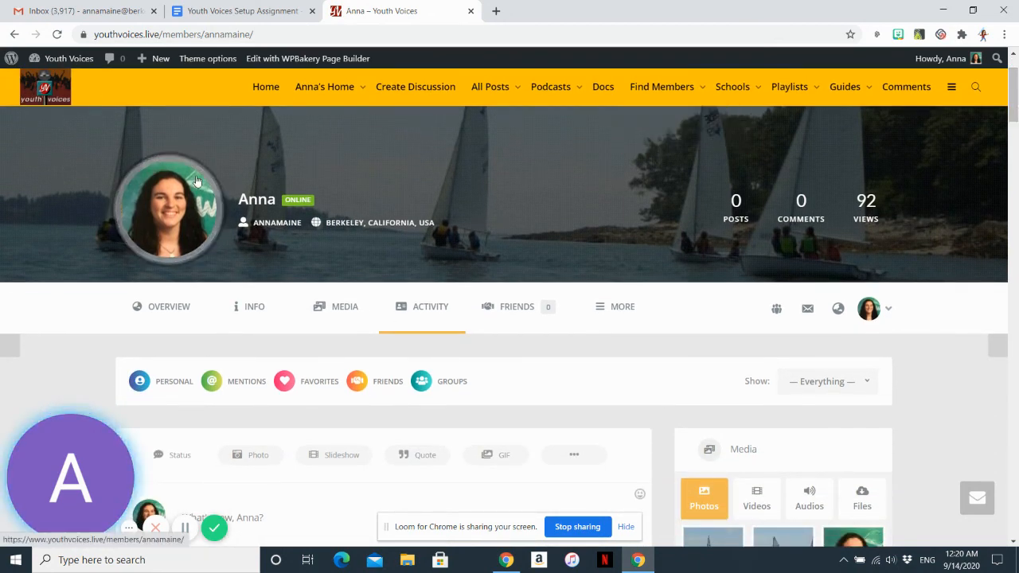
mouse_move(191, 194)
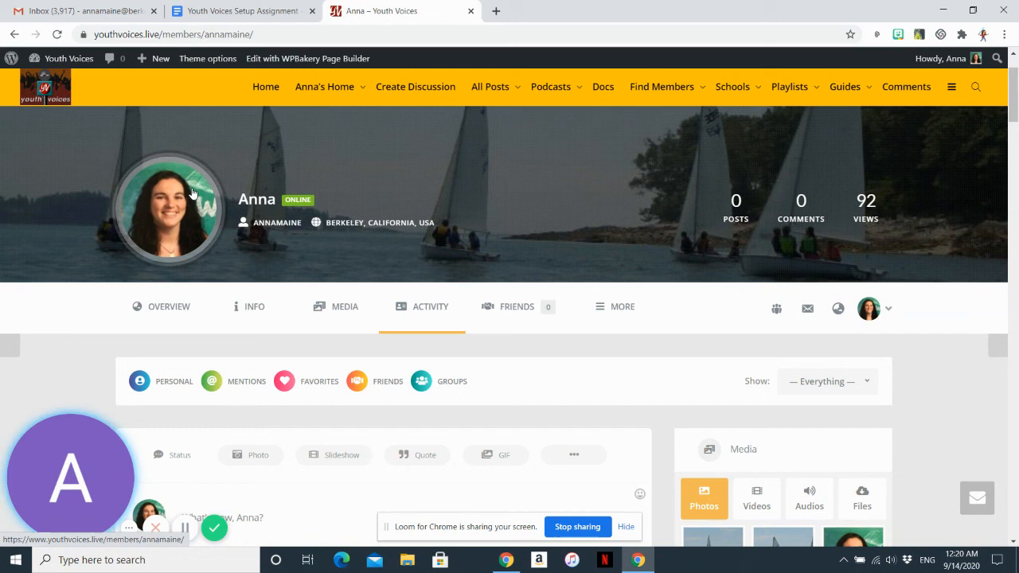
left_click(845, 86)
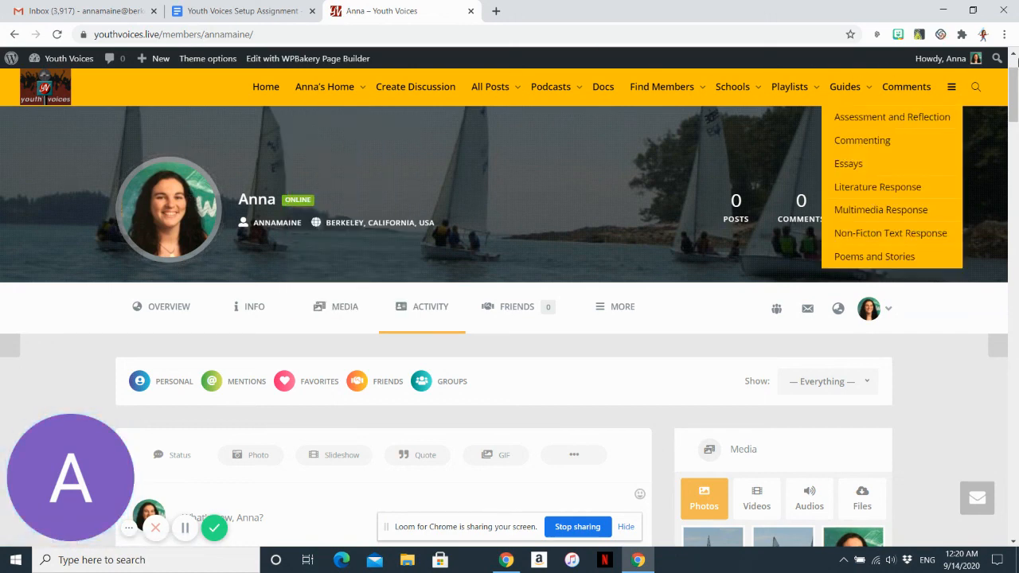
scroll("down", 3)
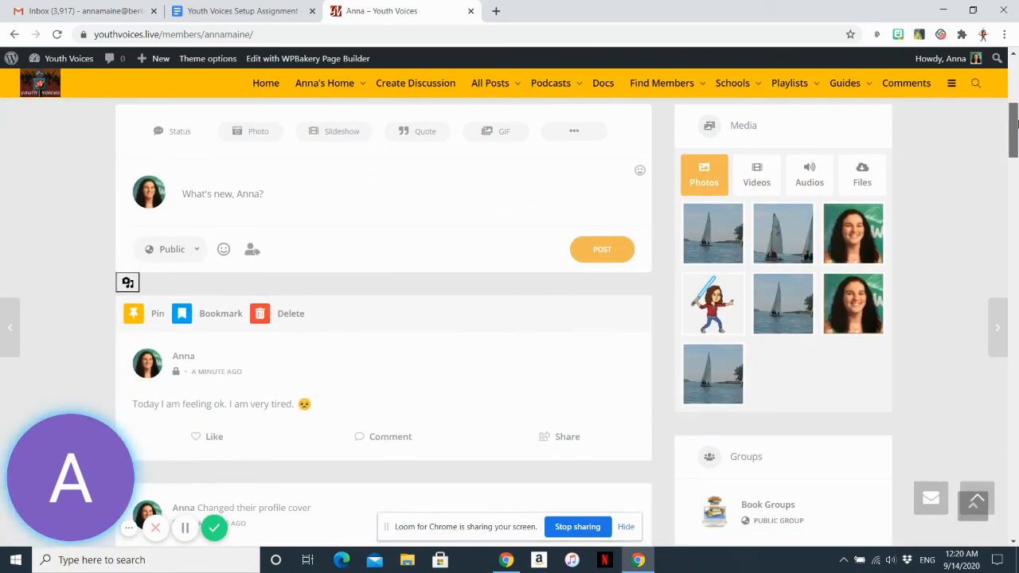
scroll("down", 3)
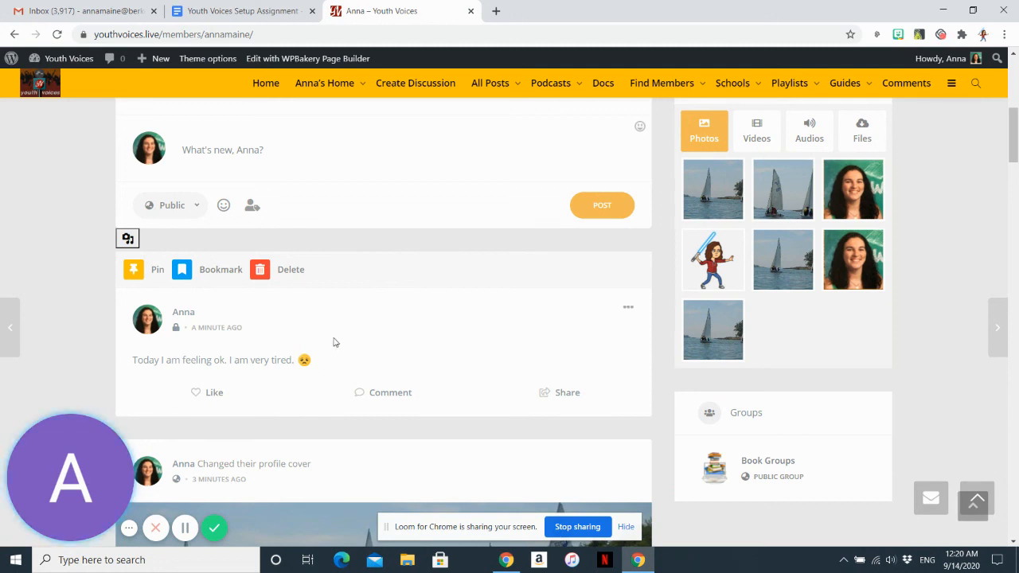